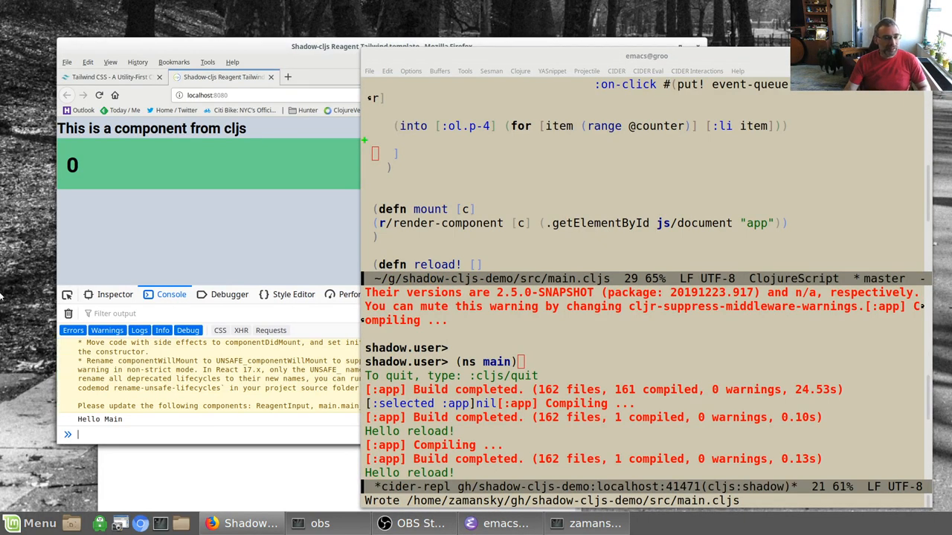
mouse_move(200, 245)
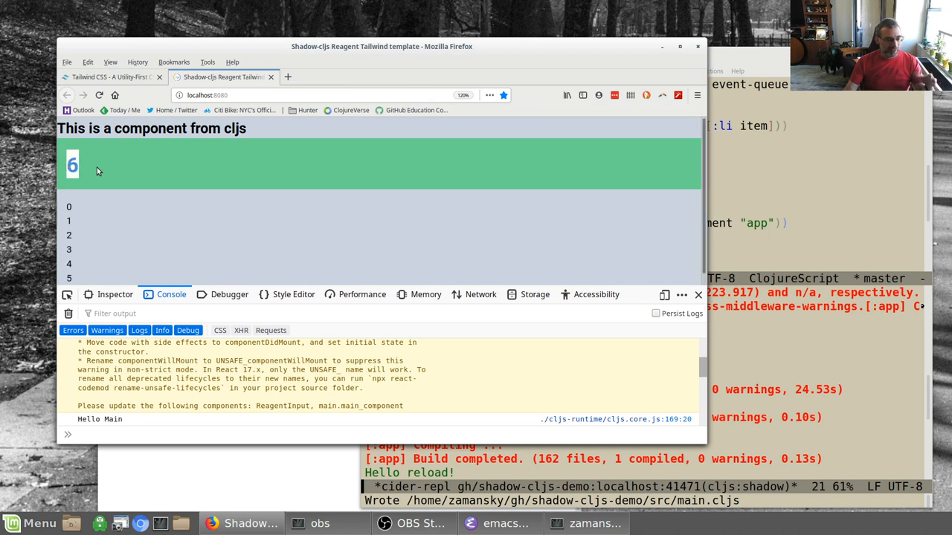
mouse_move(87, 176)
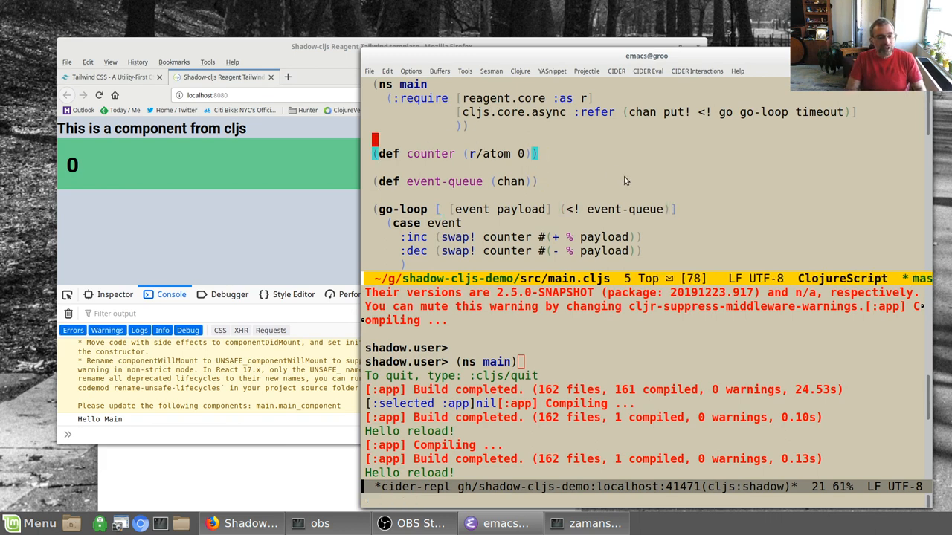
Step: Increment the running page's green counter heading to 5 so items 0 through 4 are listed
type("protocol")
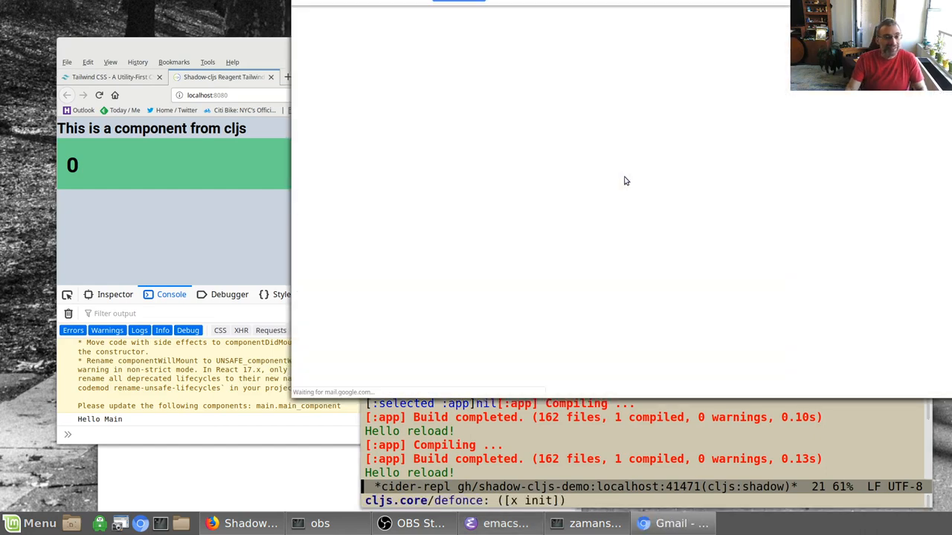
left_click(499, 523)
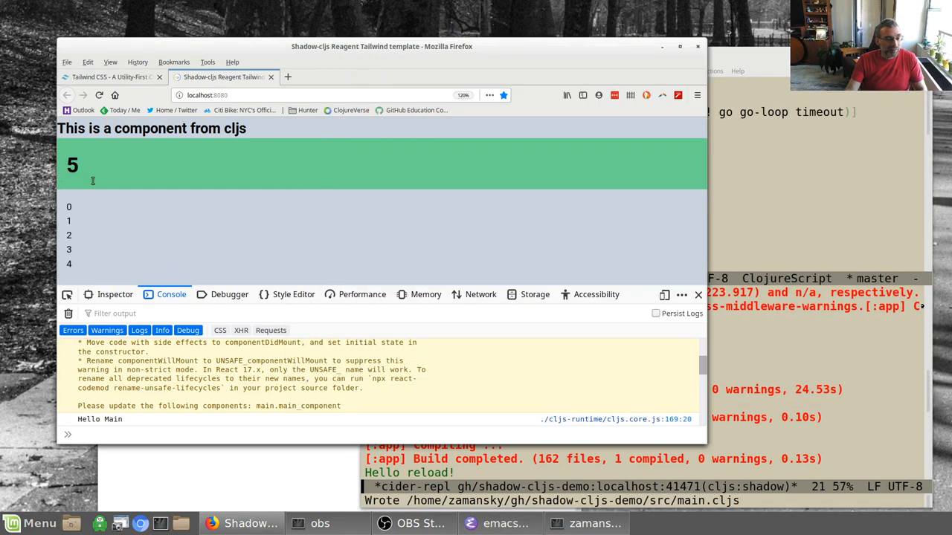
left_click(499, 524)
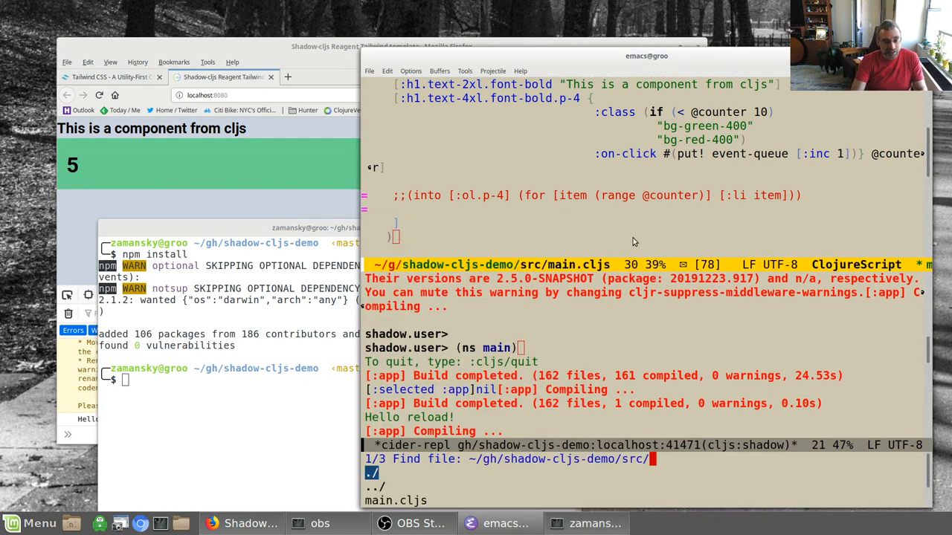
Step: Open package.json and read through its scripts and dependencies, then return to the top
type("sja")
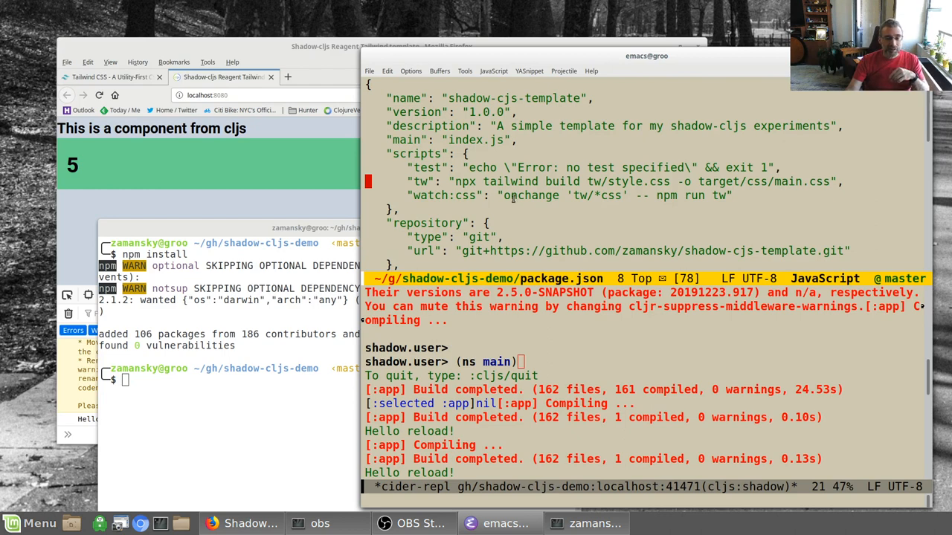
mouse_move(530, 199)
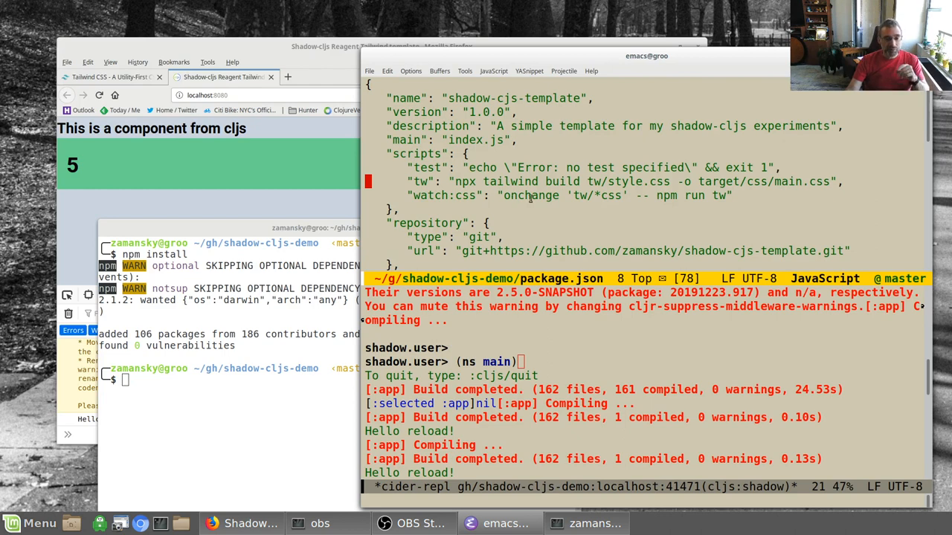
scroll("down", 3)
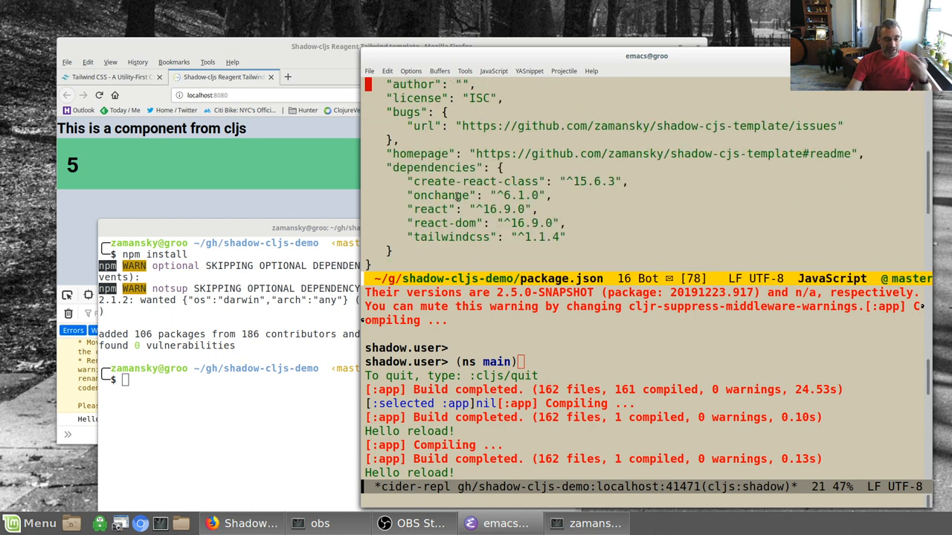
key("M-<")
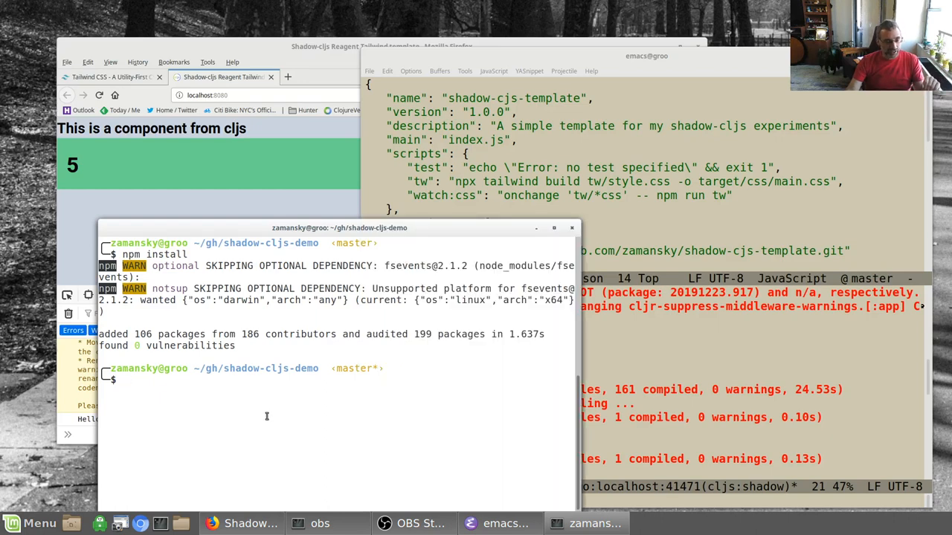
Step: Launch npm run watch:css in the terminal so Tailwind styles rebuild on change
type("npm")
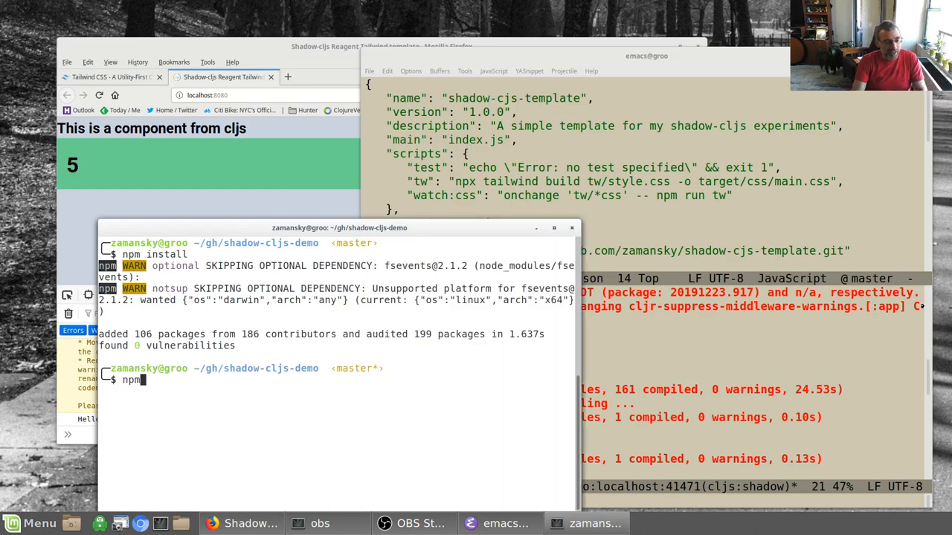
type("run")
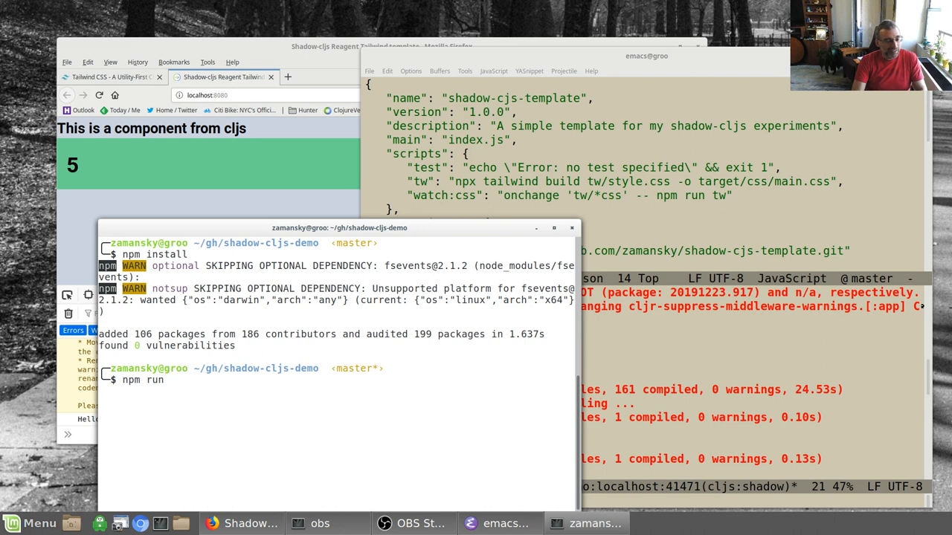
type("watch:cs")
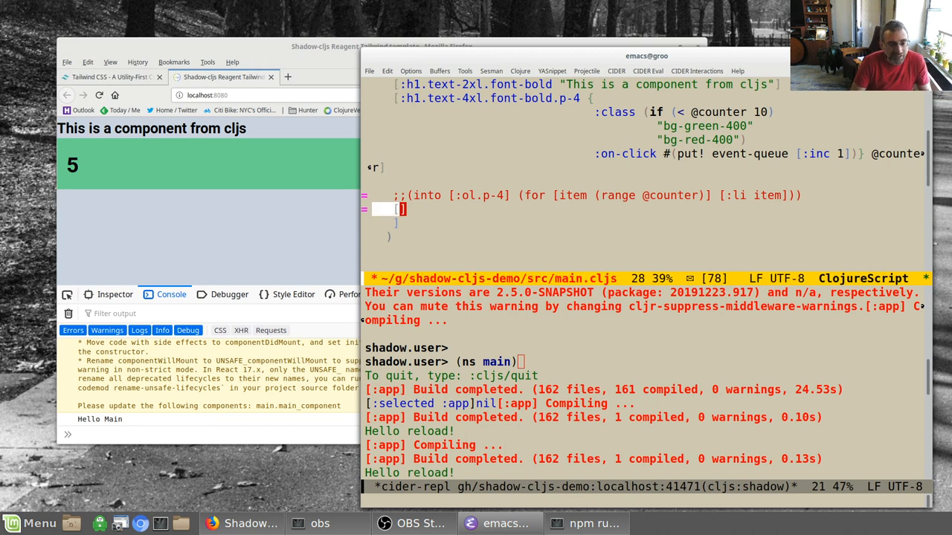
Step: Add an [:input {:type "text"}] below the counter heading and save to reload
type(":")
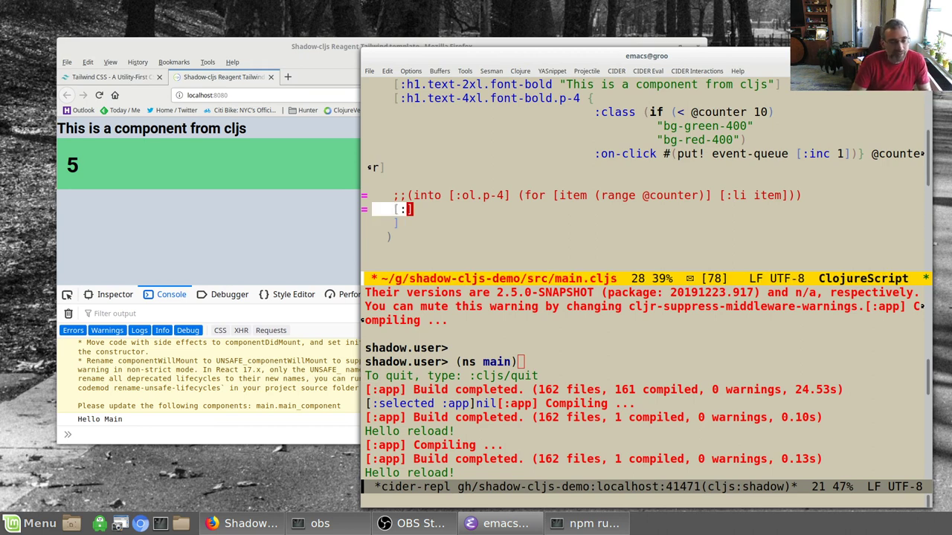
type("iun")
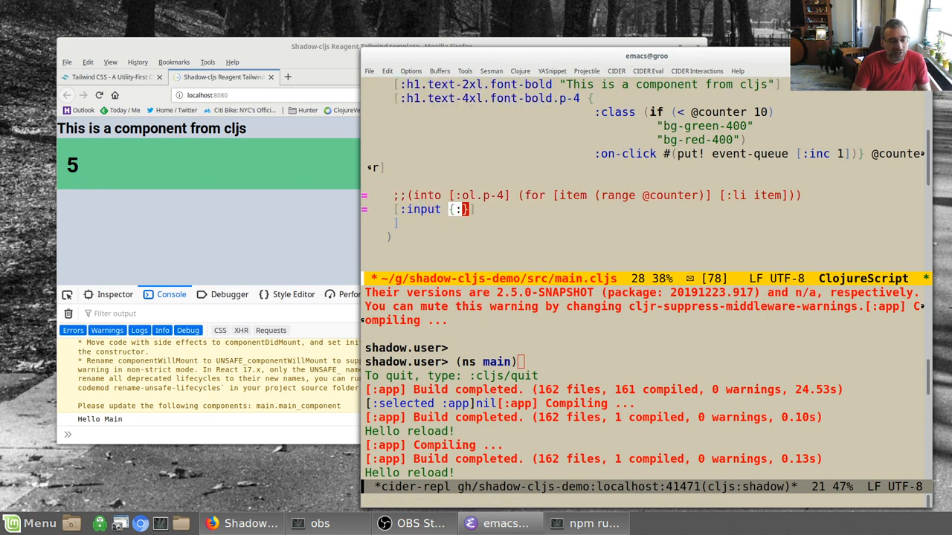
type(":type \"te")
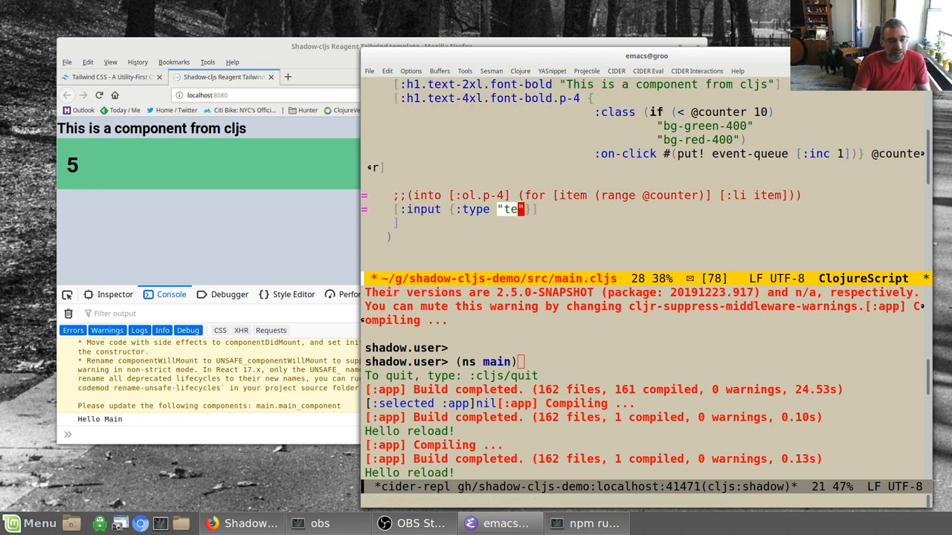
key("C-x C-s")
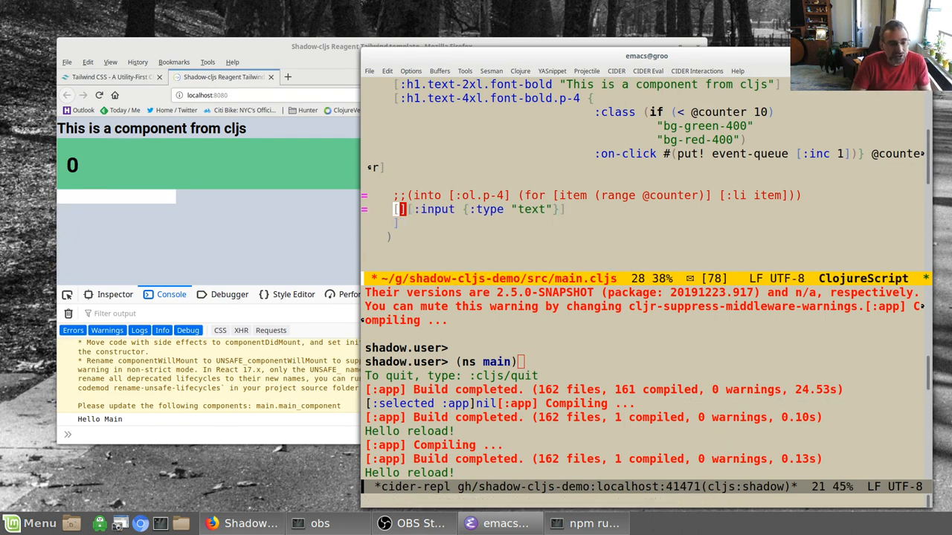
Step: Add a "Username: " label, wrap label and input in a :div, and save
type(":label")
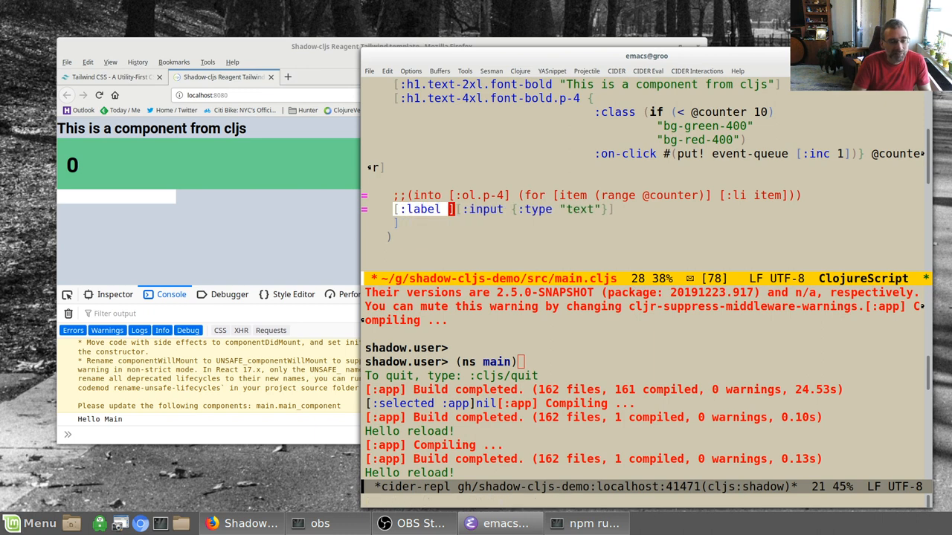
type("\"Username:")
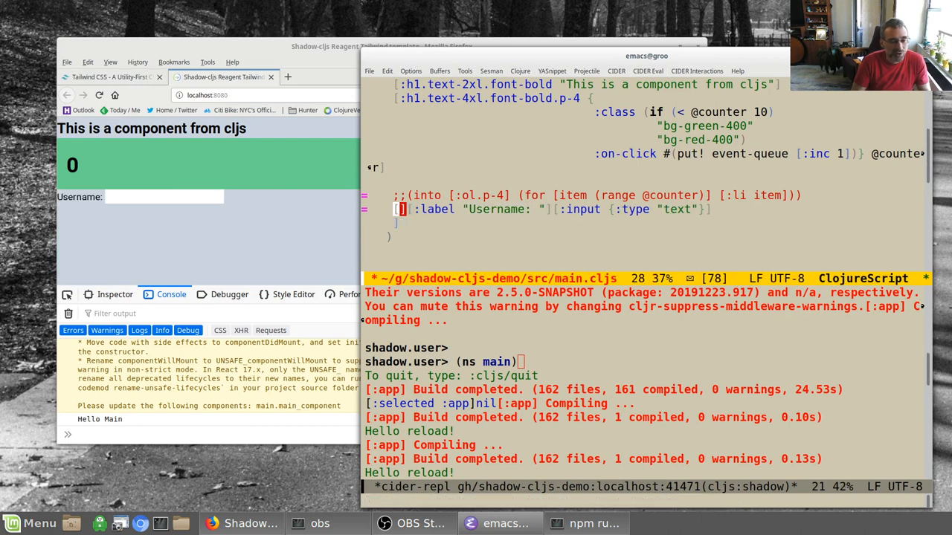
type(":div")
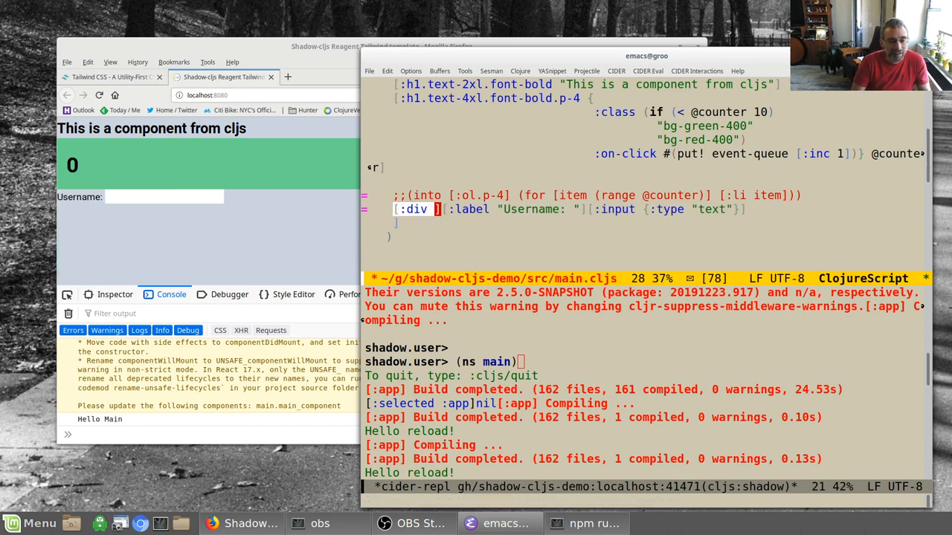
key("C-x C-s")
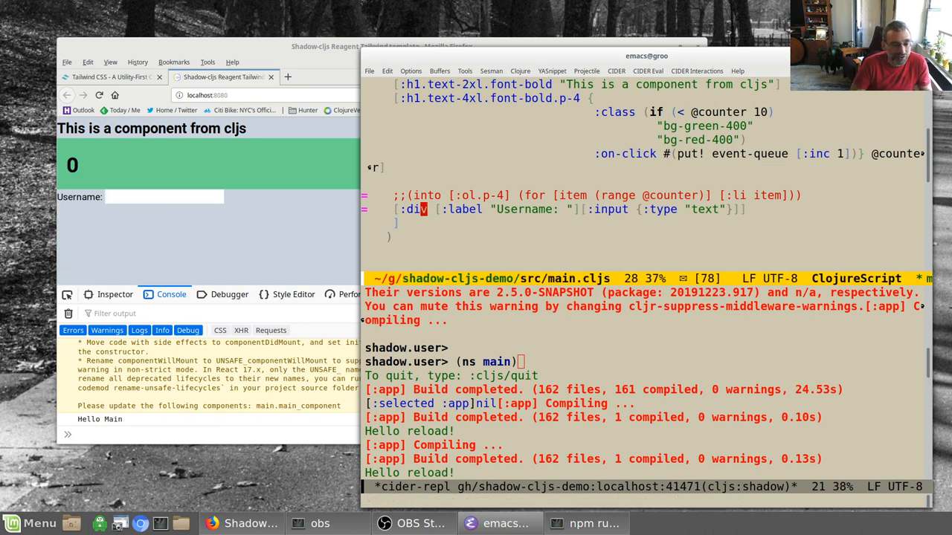
Step: Add margin, p-1 padding and border-2 classes to the Username :div and view the boxed row
type(".m4-")
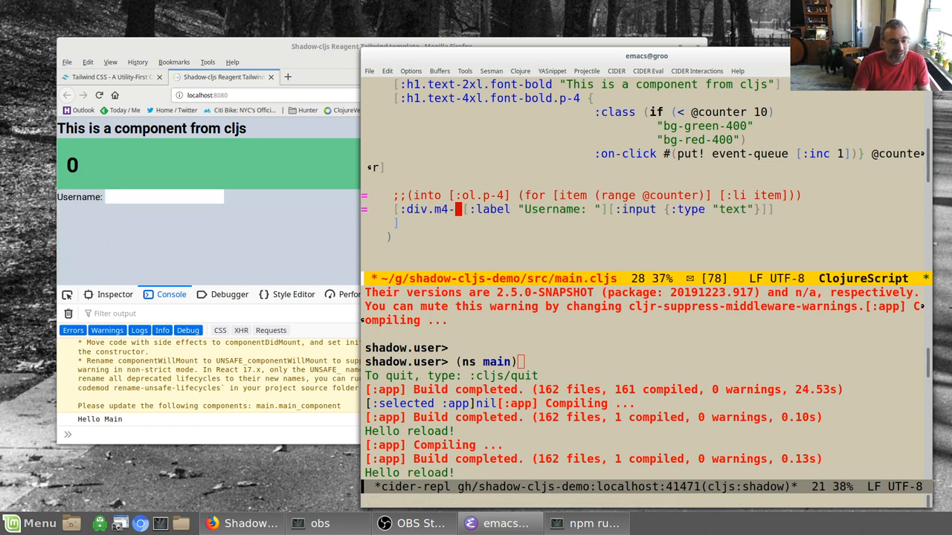
type("-4")
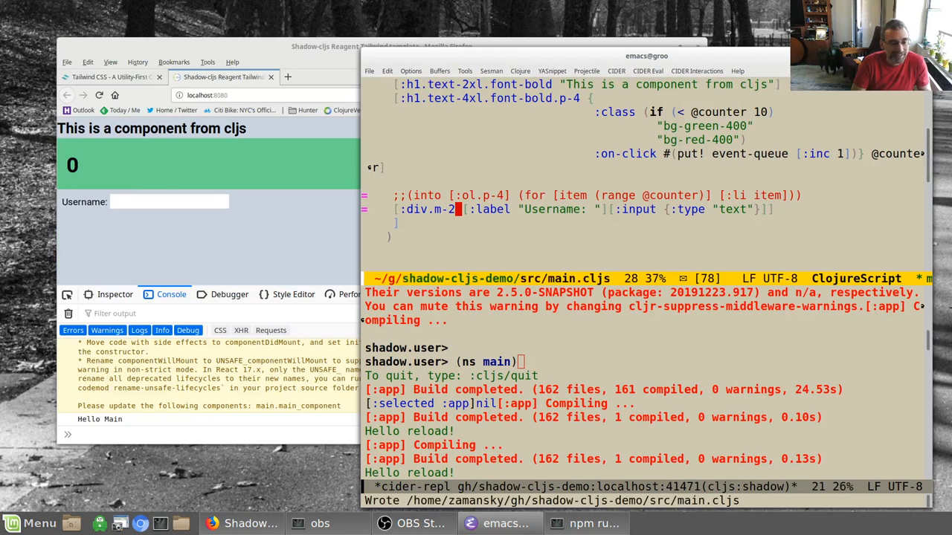
type(".p-1")
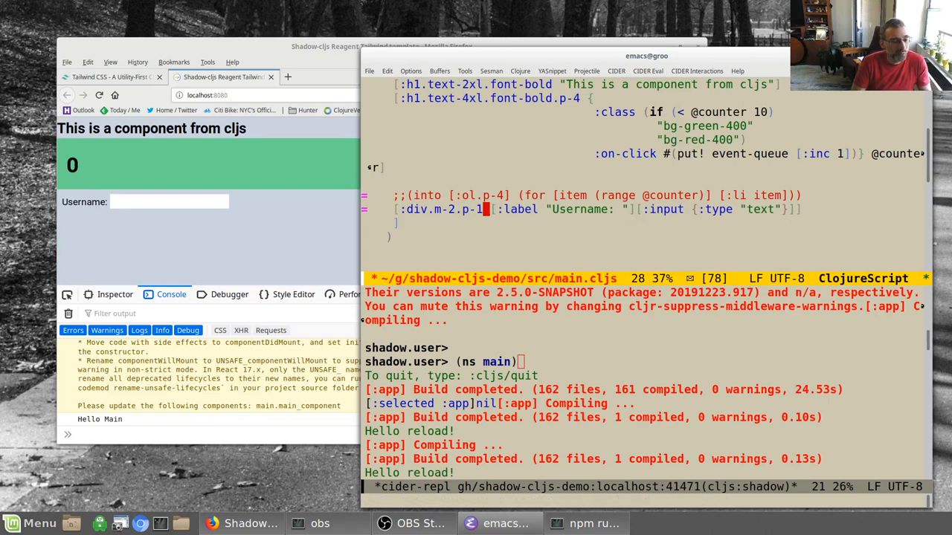
type(".b")
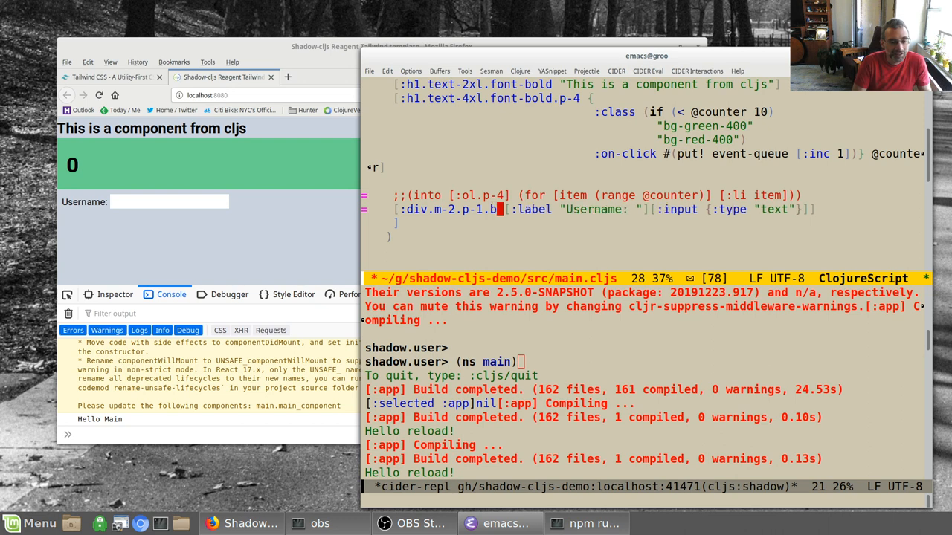
type("order-")
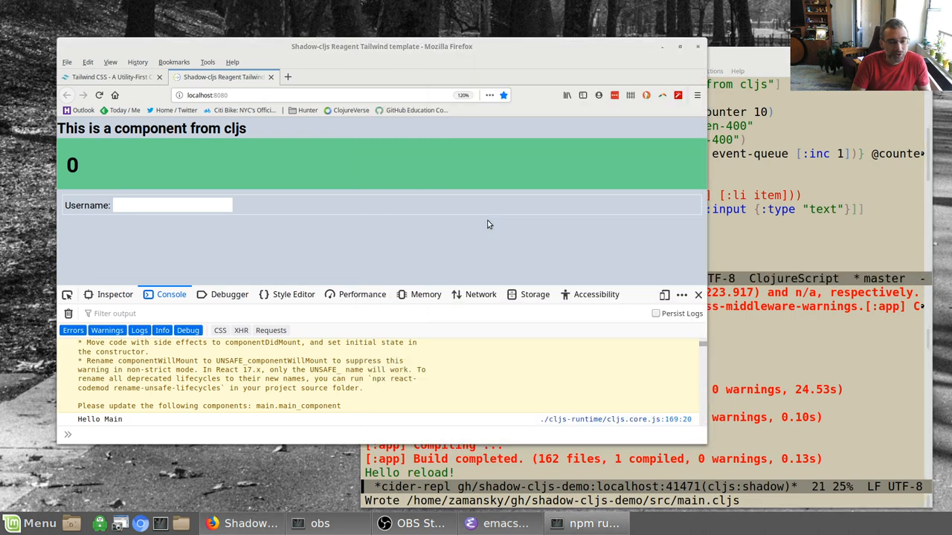
Step: Replace the invalid width keyword with a :class "w-1/3" attribute and save
left_click(499, 524)
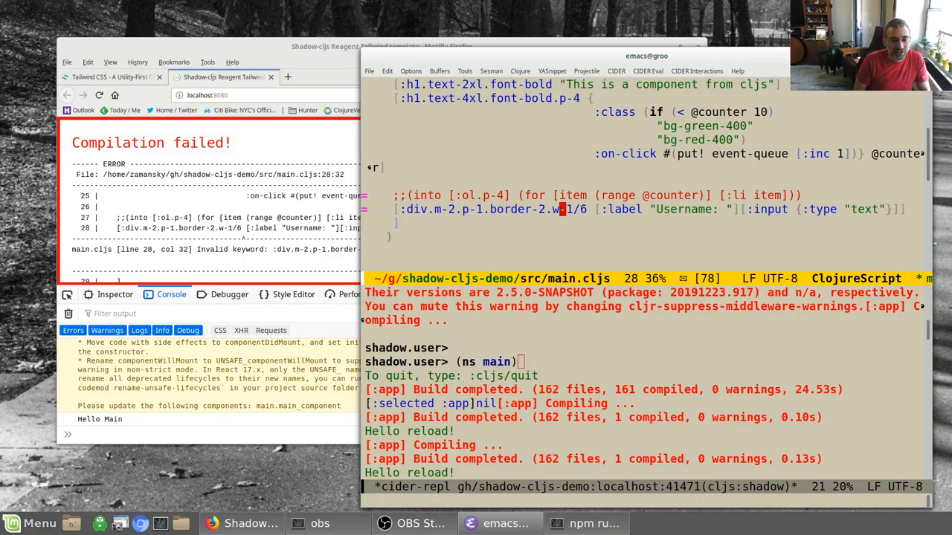
key("Backspace")
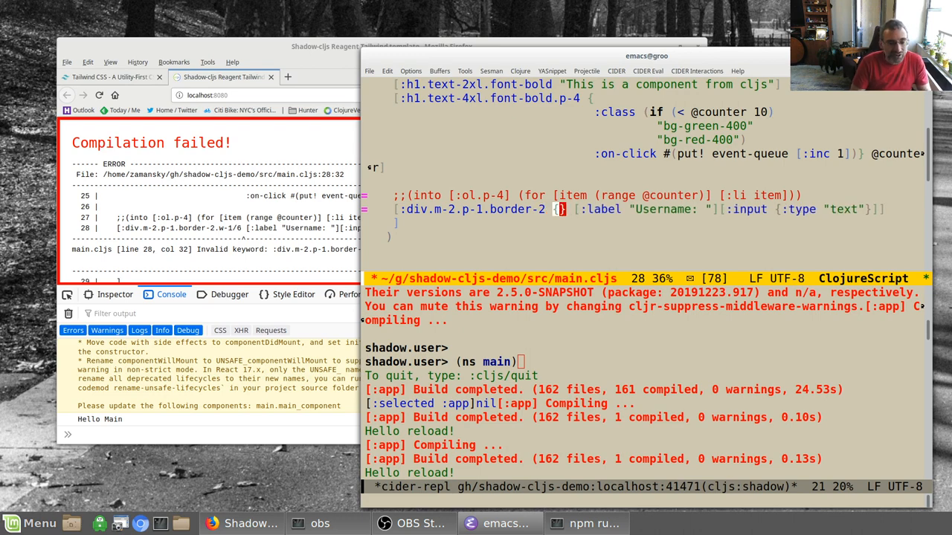
type(":class \"w-1/6")
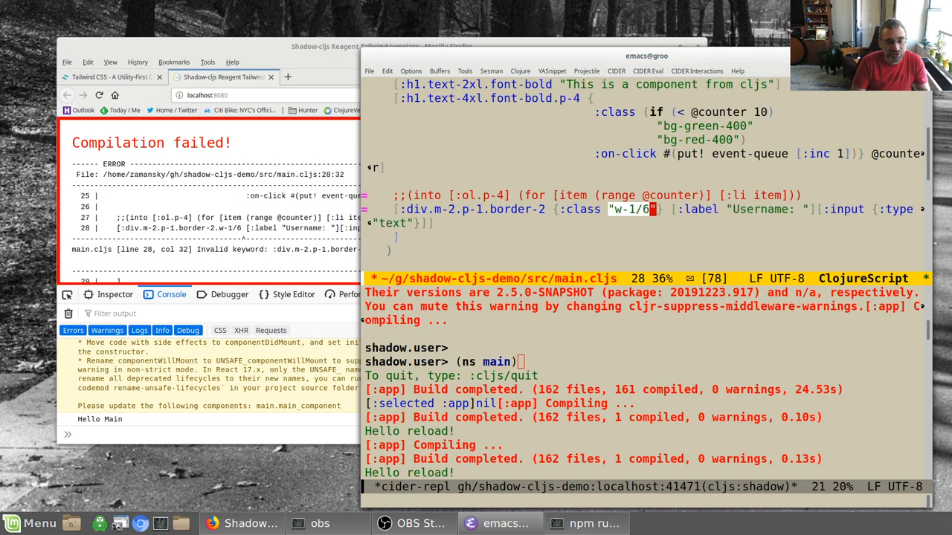
key("C-x C-s")
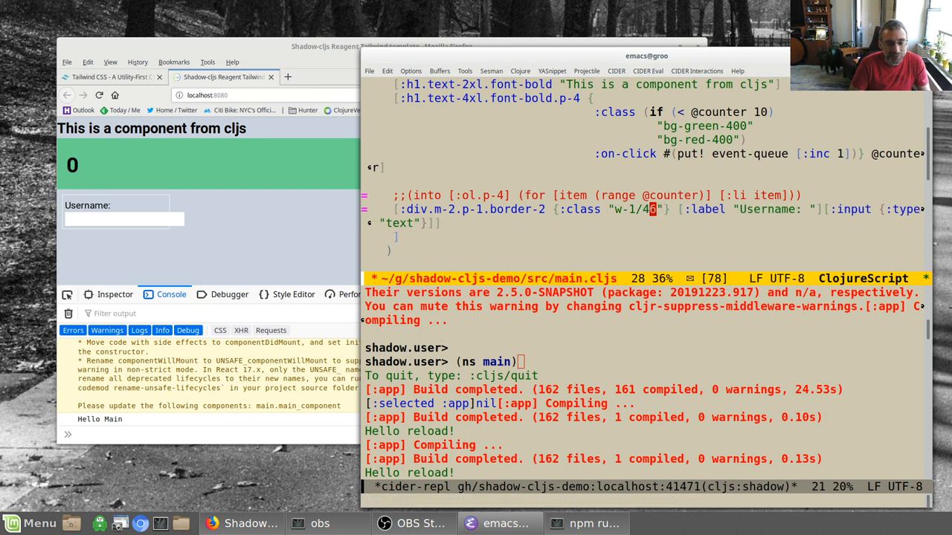
key("C-x C-s")
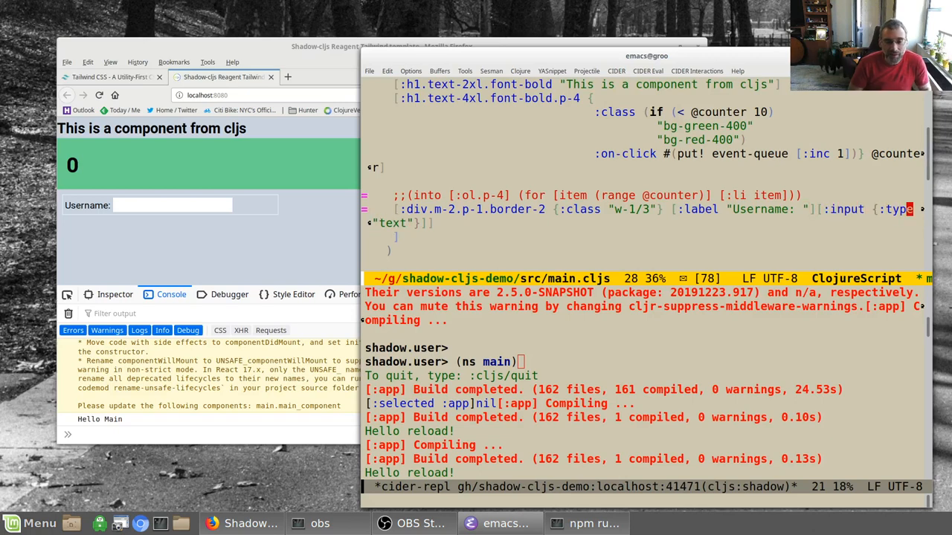
mouse_move(734, 251)
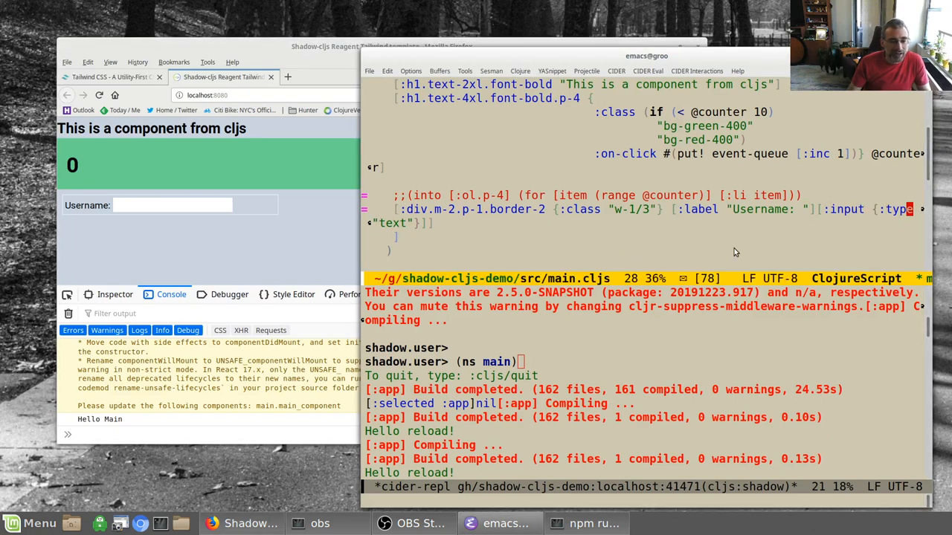
mouse_move(665, 258)
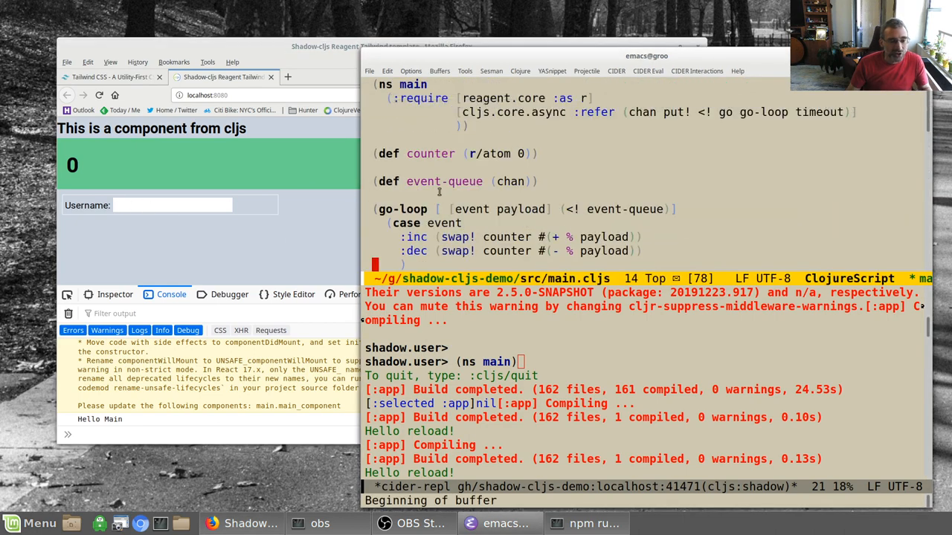
mouse_move(431, 175)
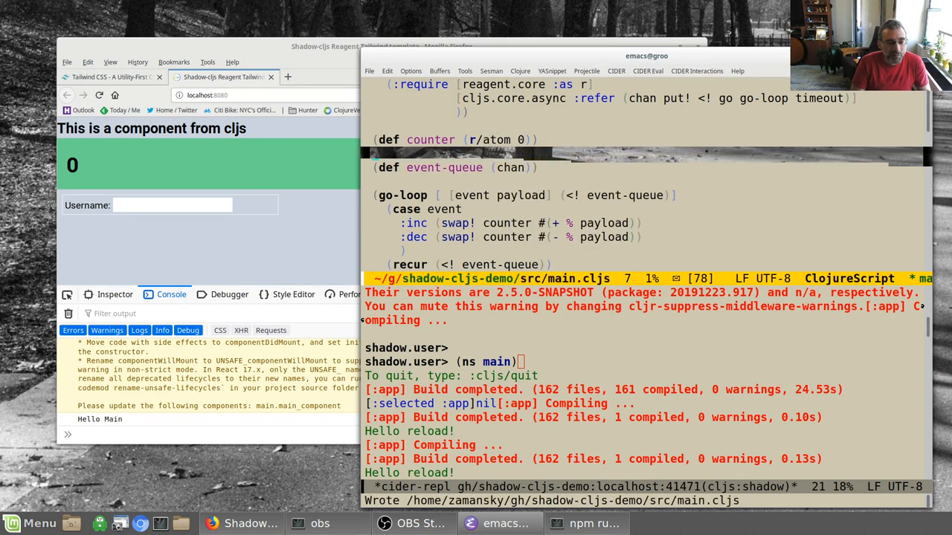
Step: Insert (def username (r/atom "")) below the counter definition in main.cljs
type("(def username (r/atom \"\"))")
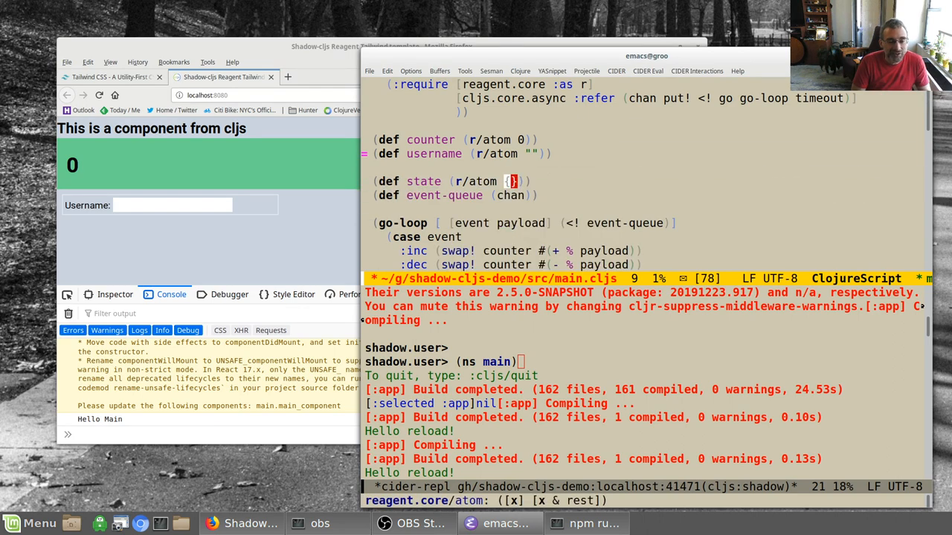
type(":counter")
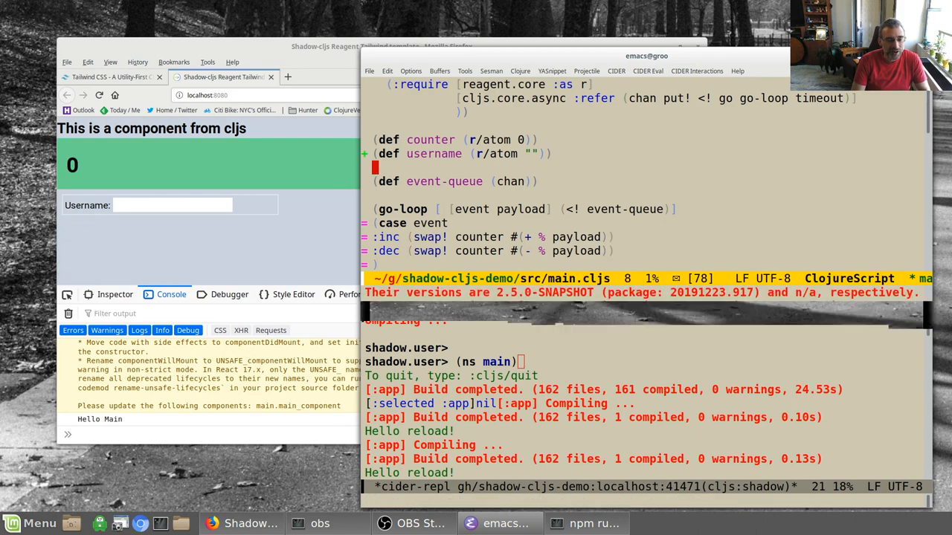
scroll("down", 3)
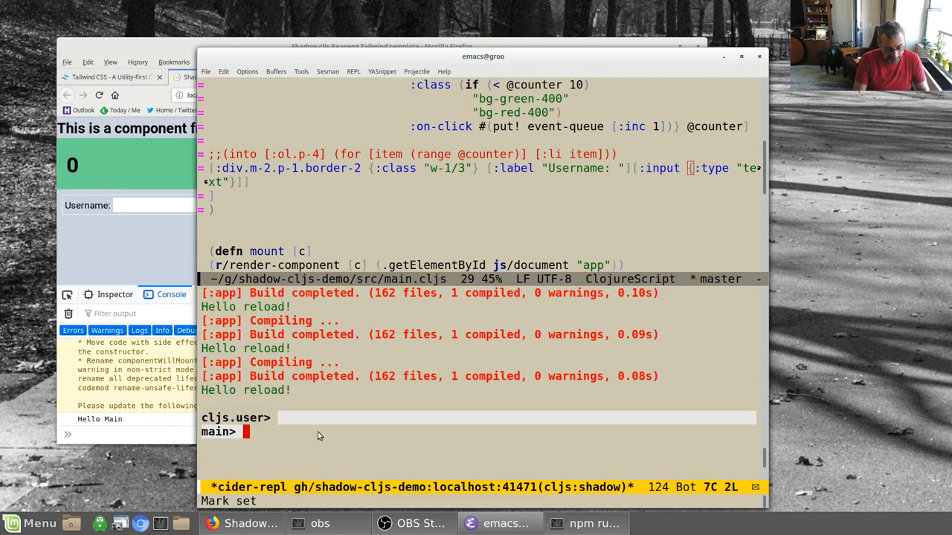
type("username")
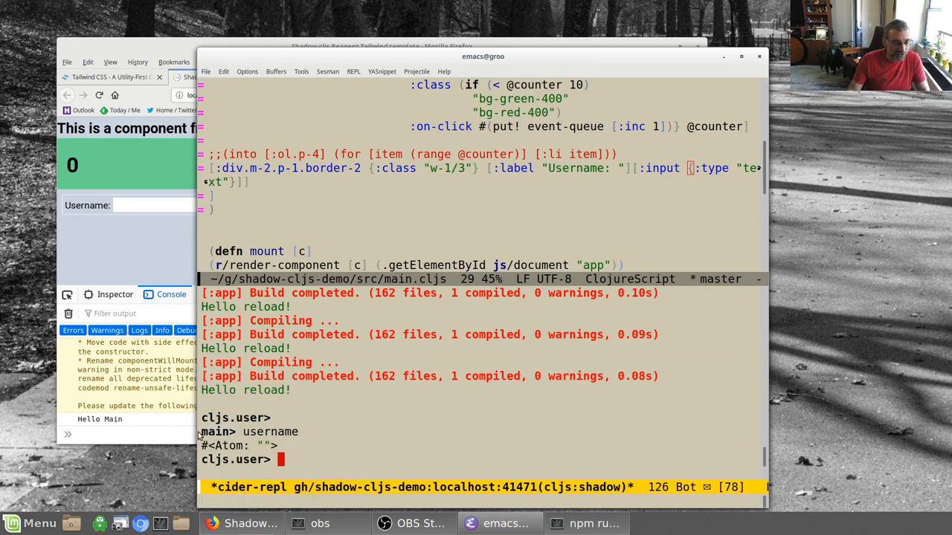
type("()")
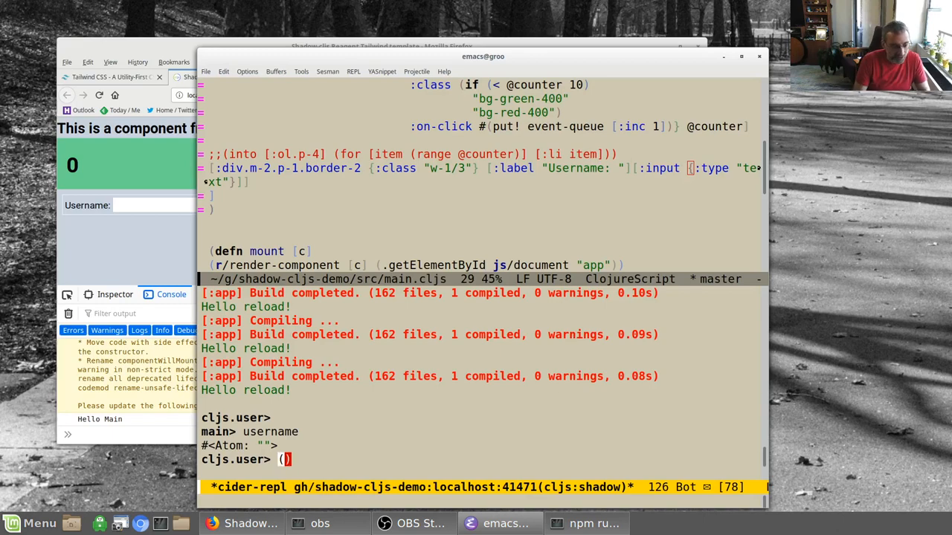
type("(ns main)")
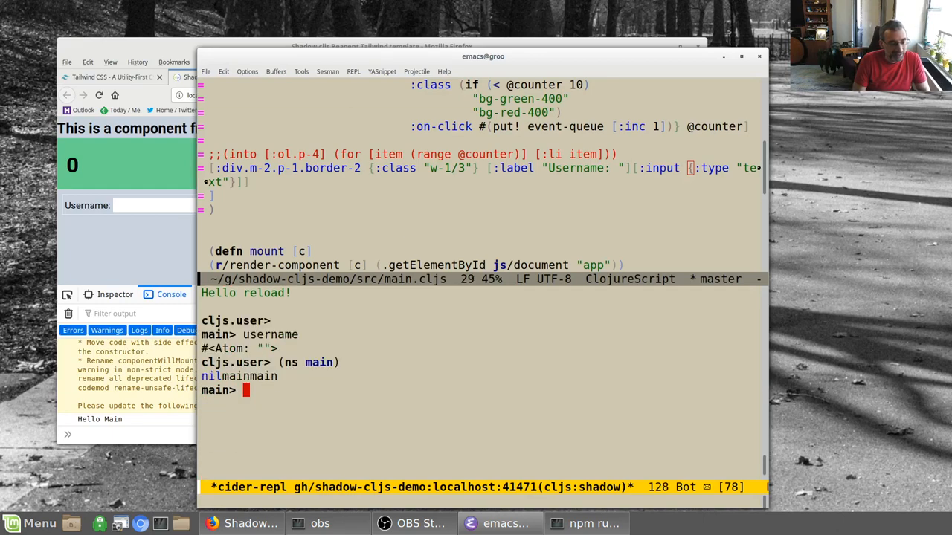
type("@us)")
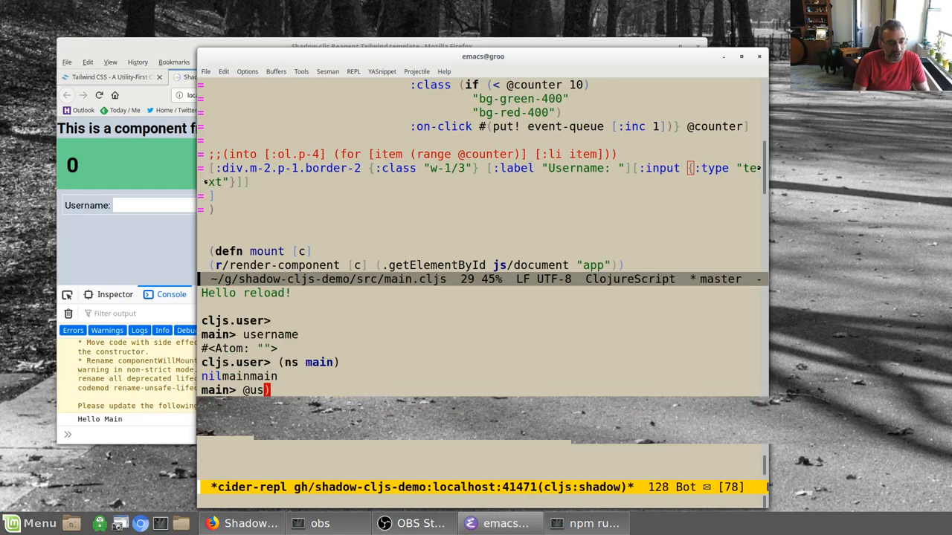
type("ername")
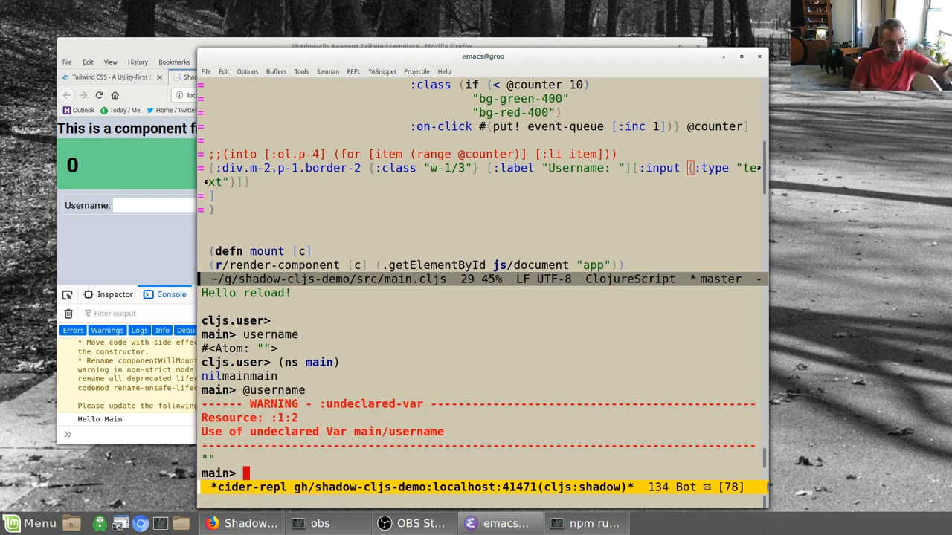
mouse_move(634, 154)
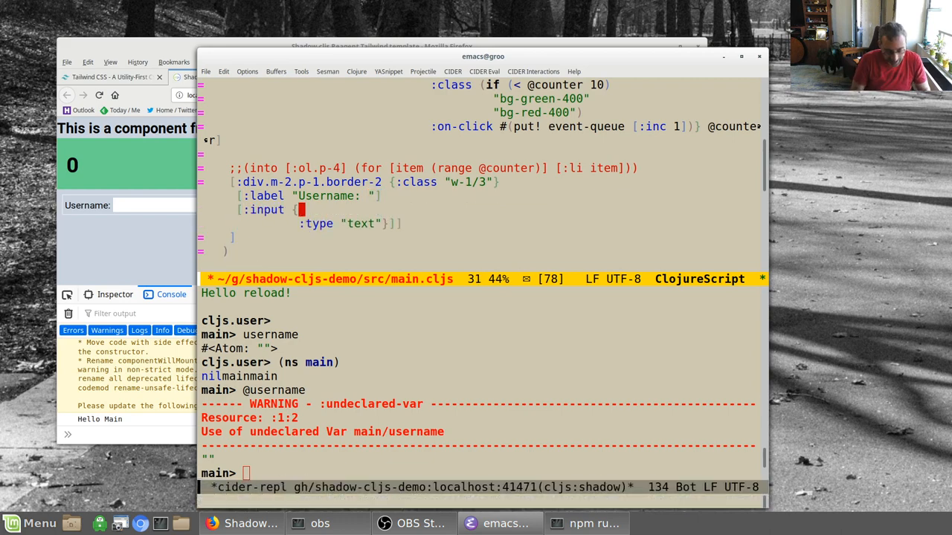
Step: Split :label and :input onto separate lines and begin an :on-change #(reset! handler
type(":onc-")
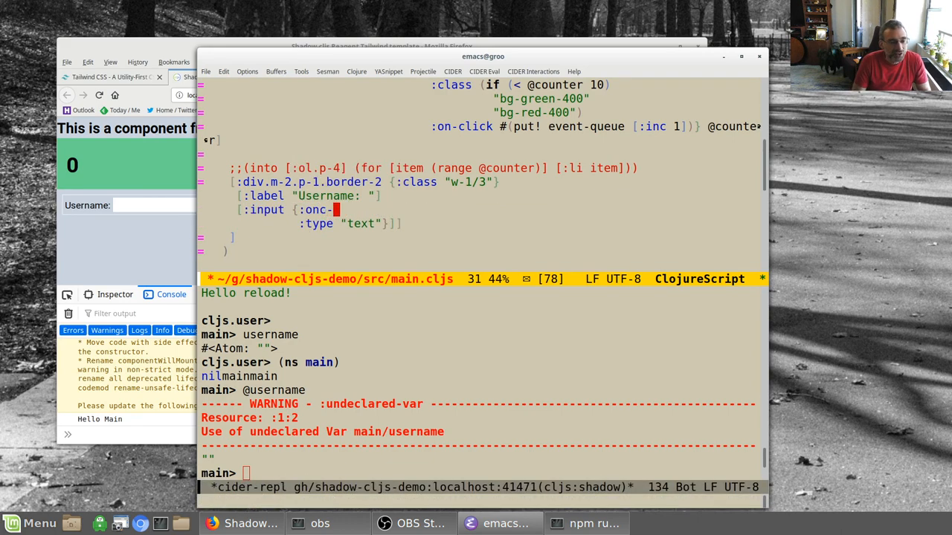
type("hange")
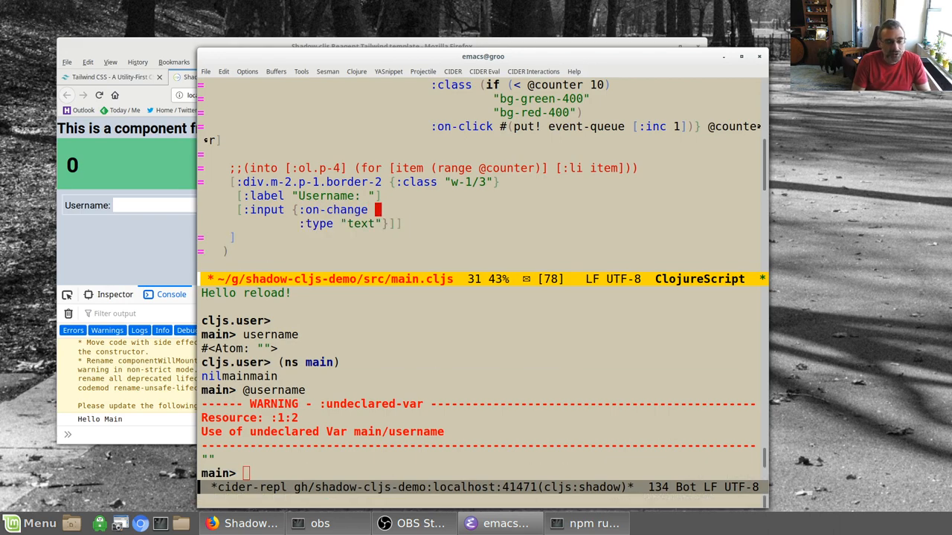
type("#)")
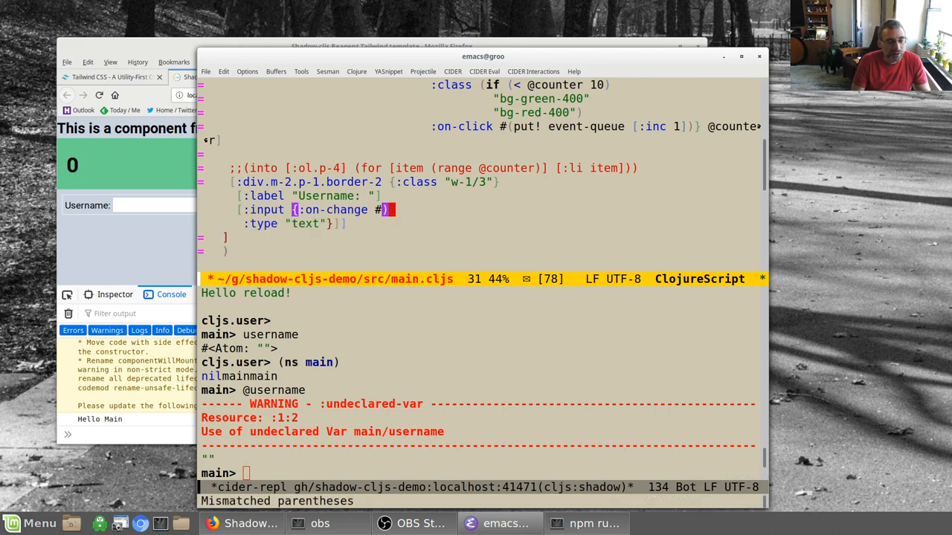
type("(reset")
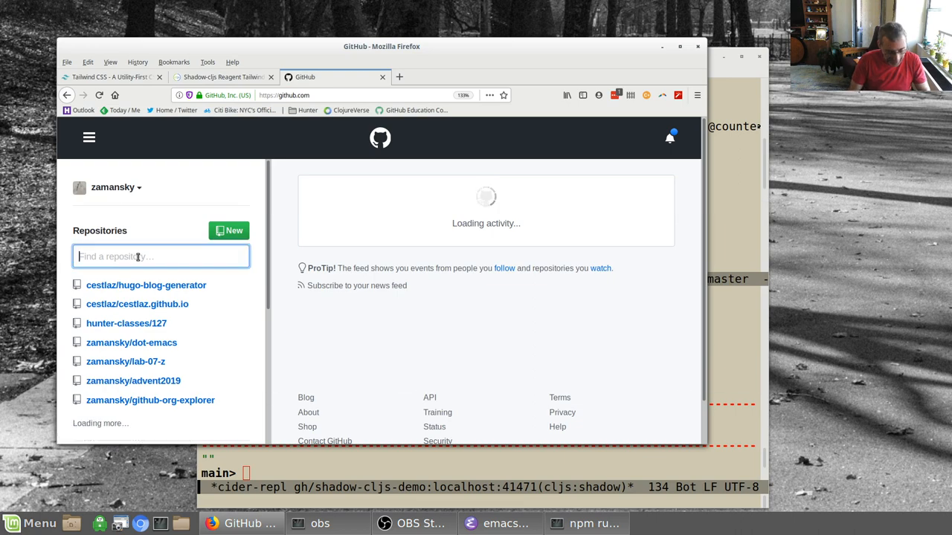
Step: Open src/app/renderer/core.cljs in github-org-explorer and search it for on-change
type("org")
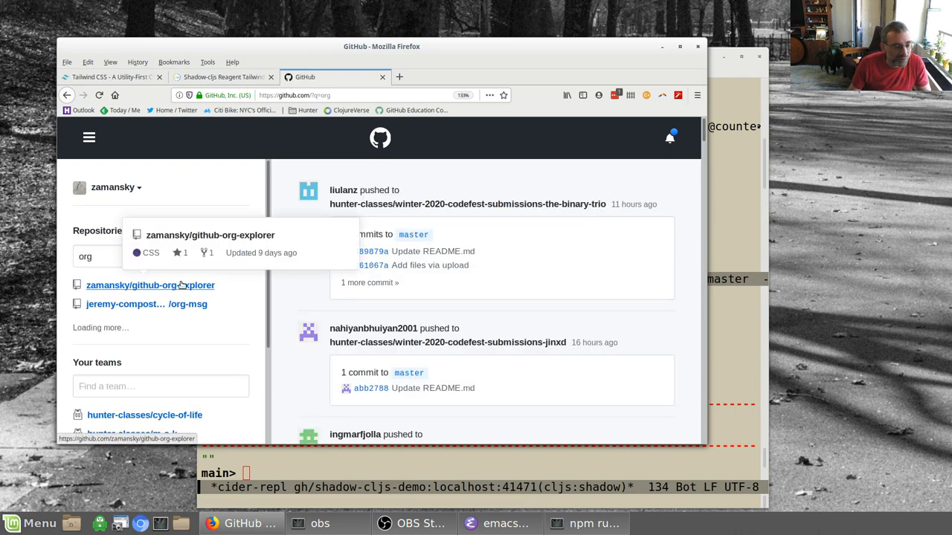
left_click(149, 285)
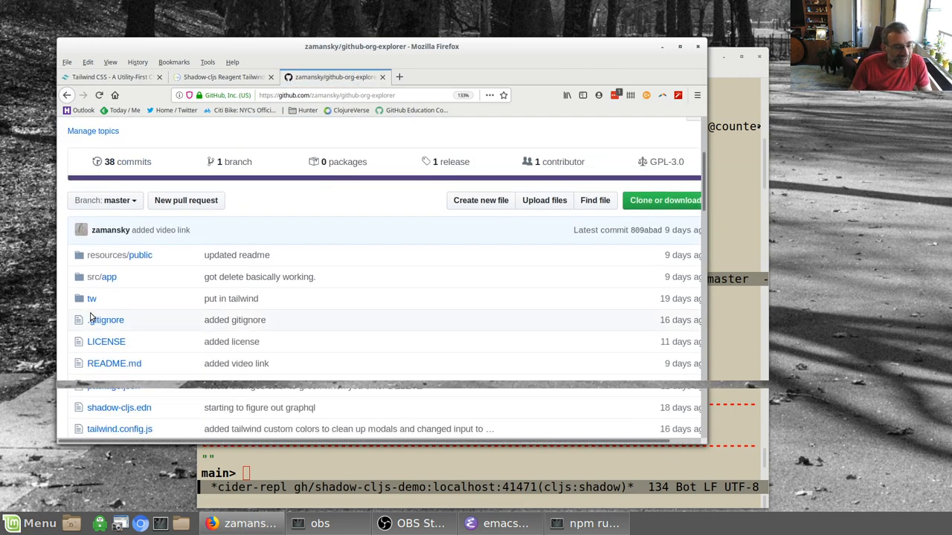
left_click(109, 276)
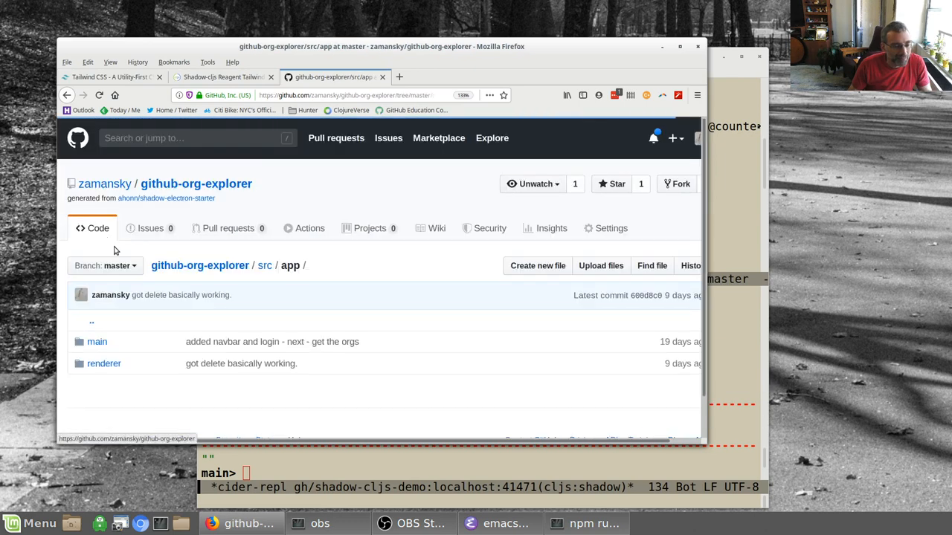
left_click(104, 364)
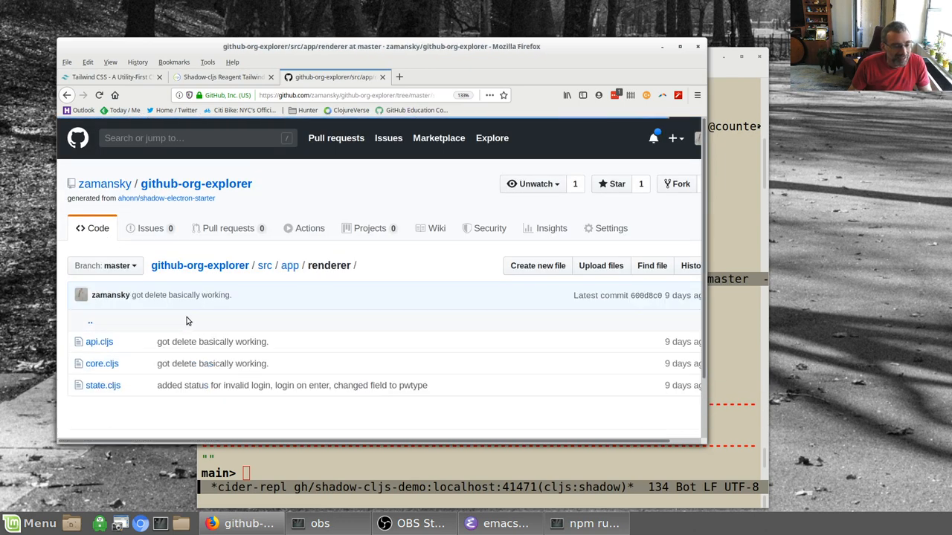
scroll("down", 3)
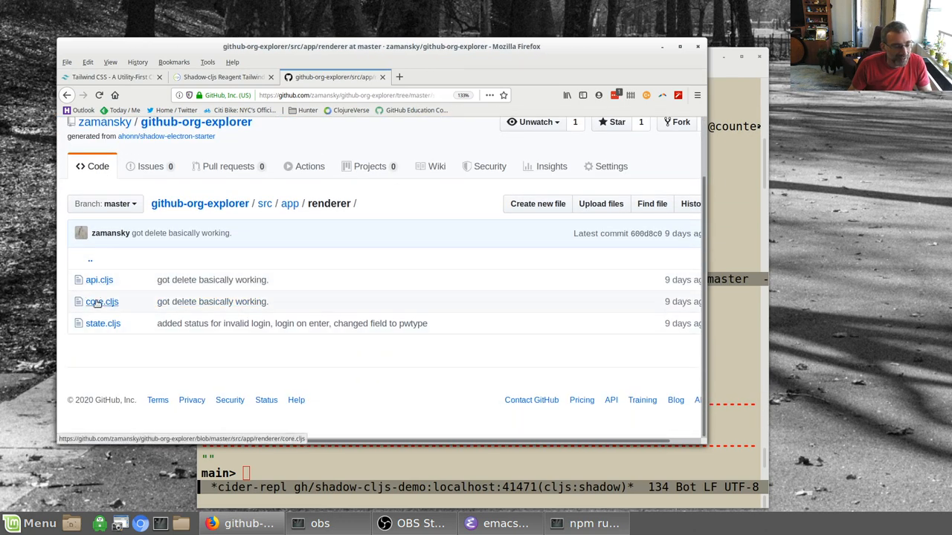
left_click(102, 302)
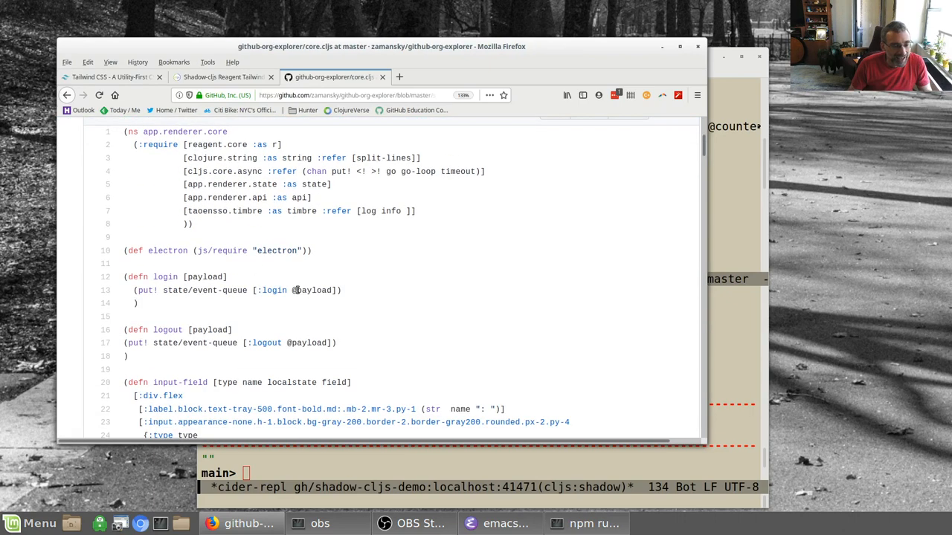
key("ctrl+f")
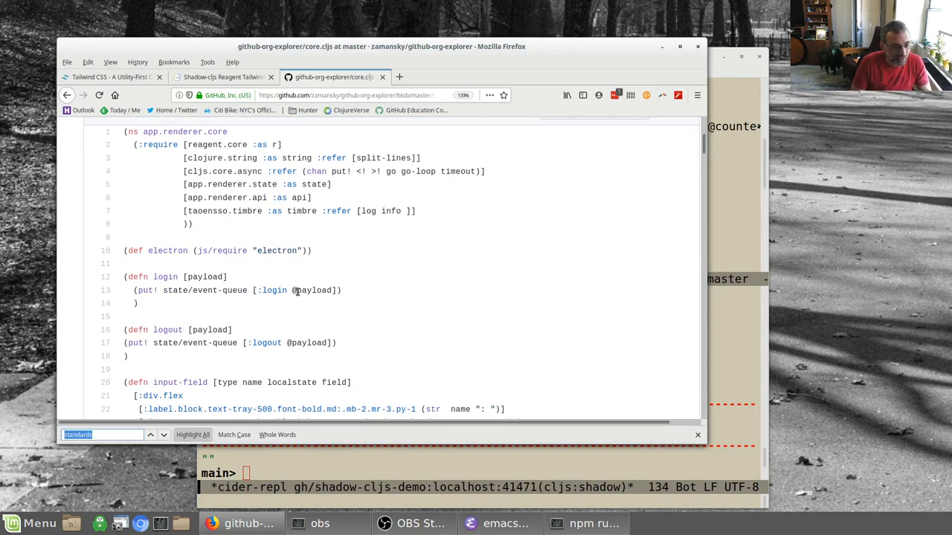
type("on-change #(reset! username (")
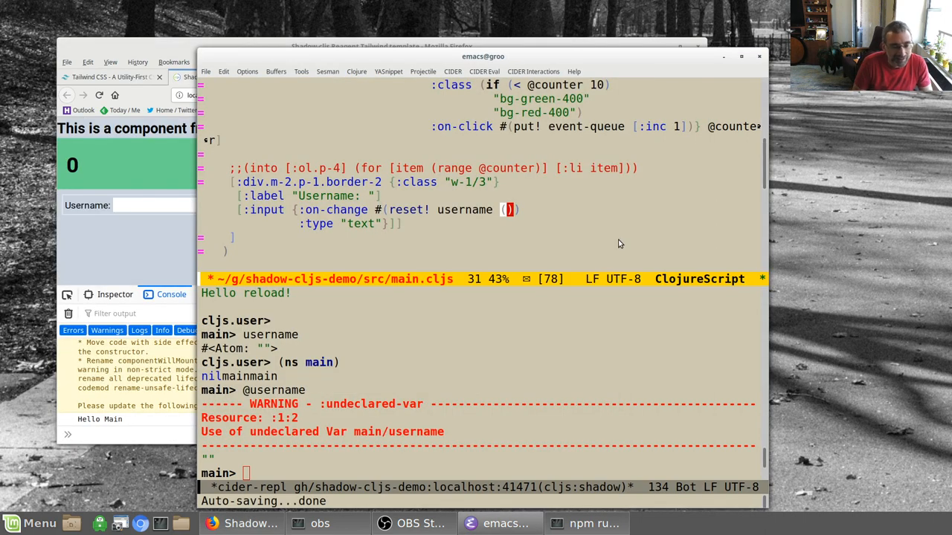
Step: Make the username :on-change reset username to the target's value, and save
type("(-> % .-target .-value")
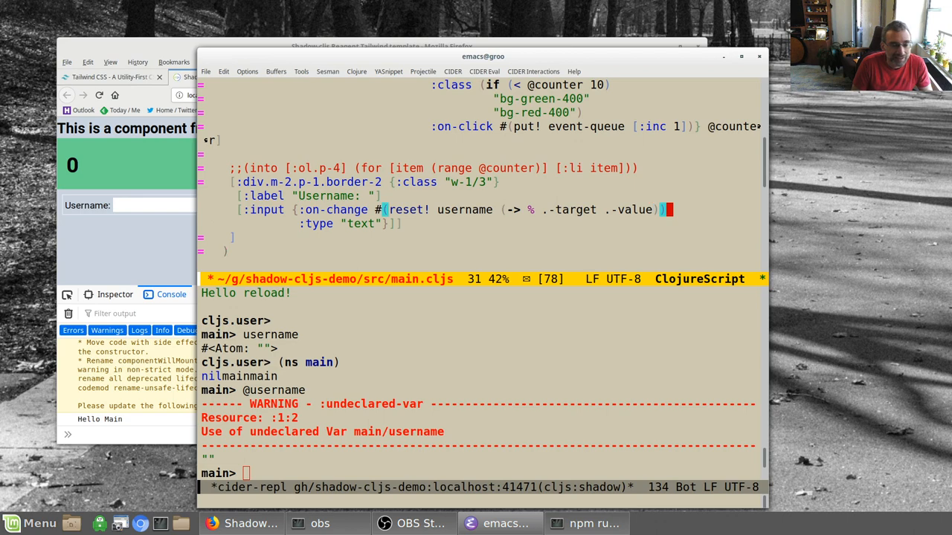
key("C-x C-s")
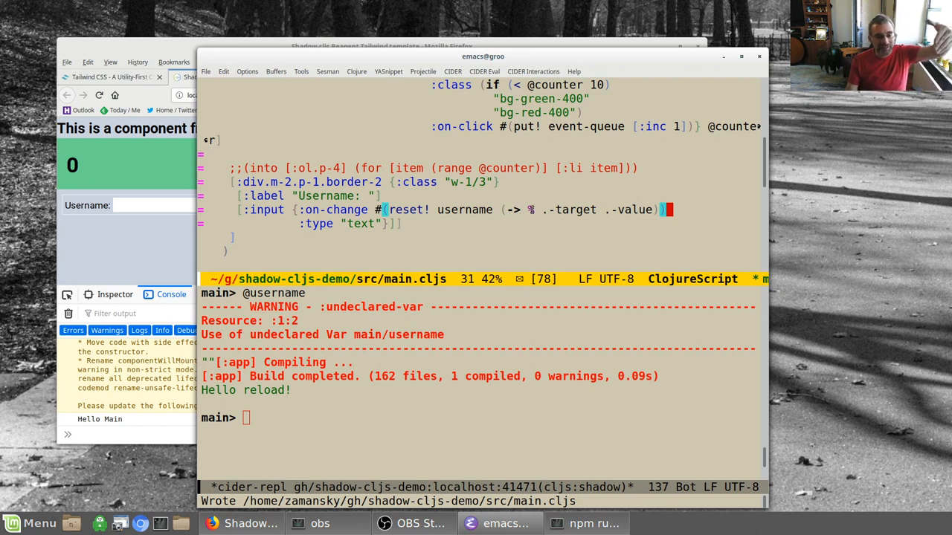
mouse_move(366, 209)
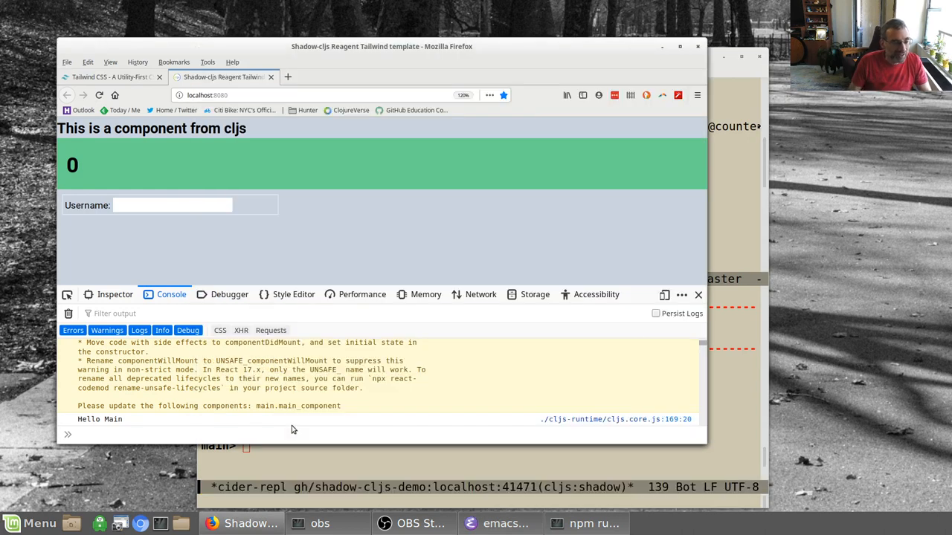
Step: Enter "I'm the user" into the page's Username field
left_click(173, 205)
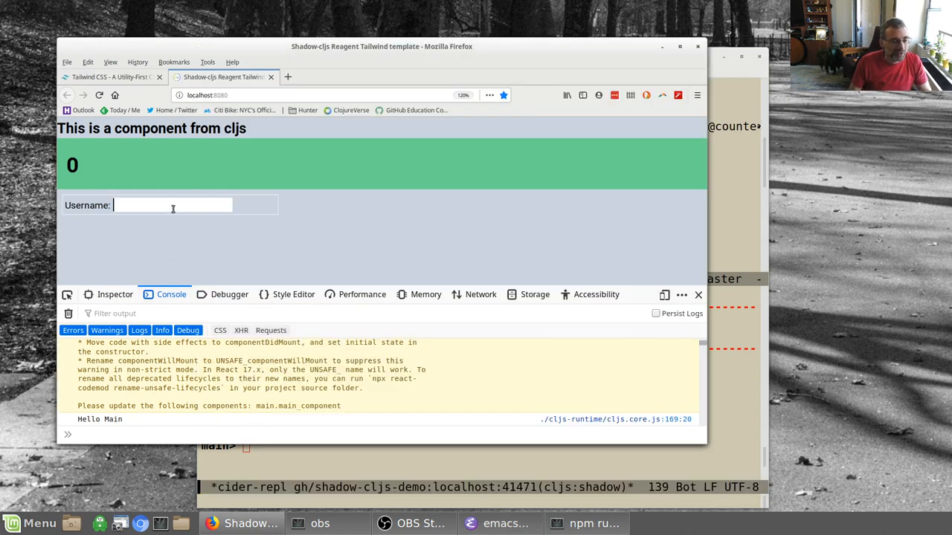
type("I'm the user")
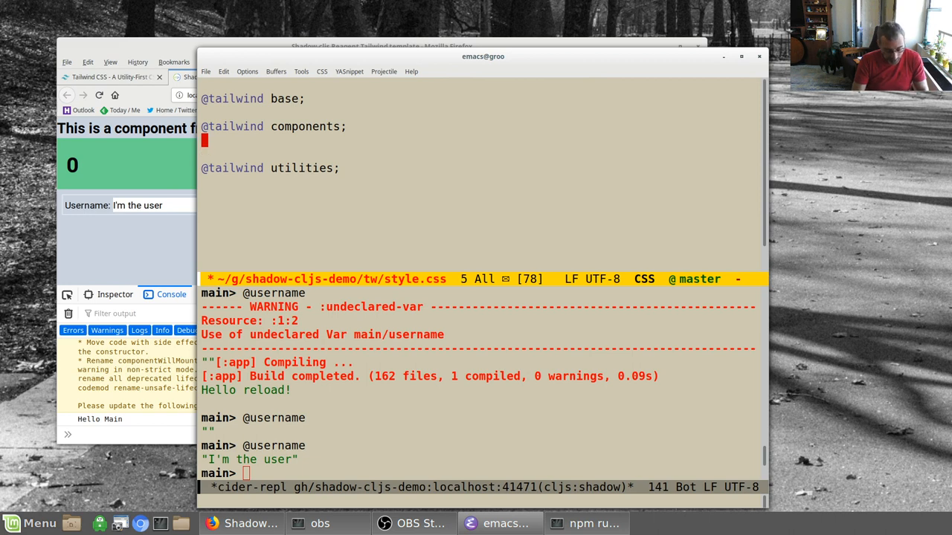
Step: Add an .input-box rule applying m-2 p-1 border-2 w-1/3 to style.css and save
type(".input-box")
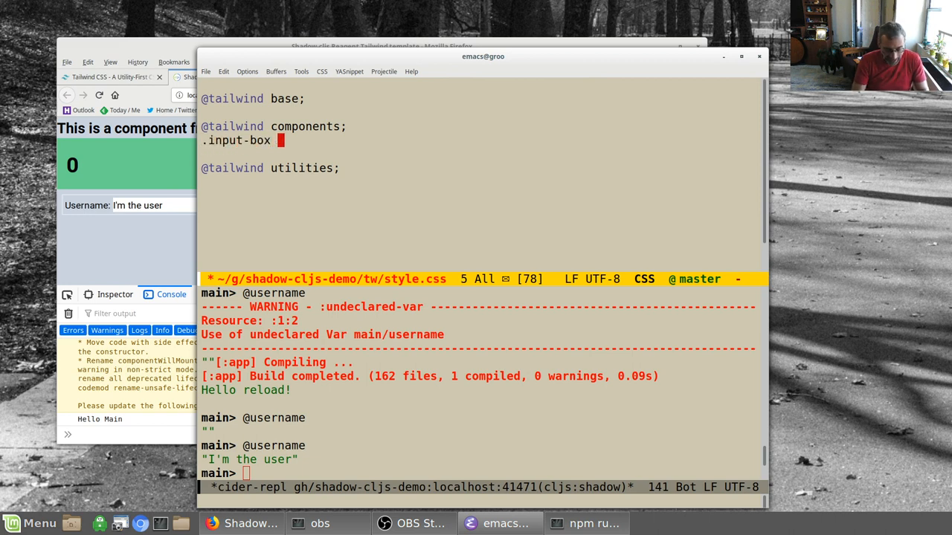
type("{")
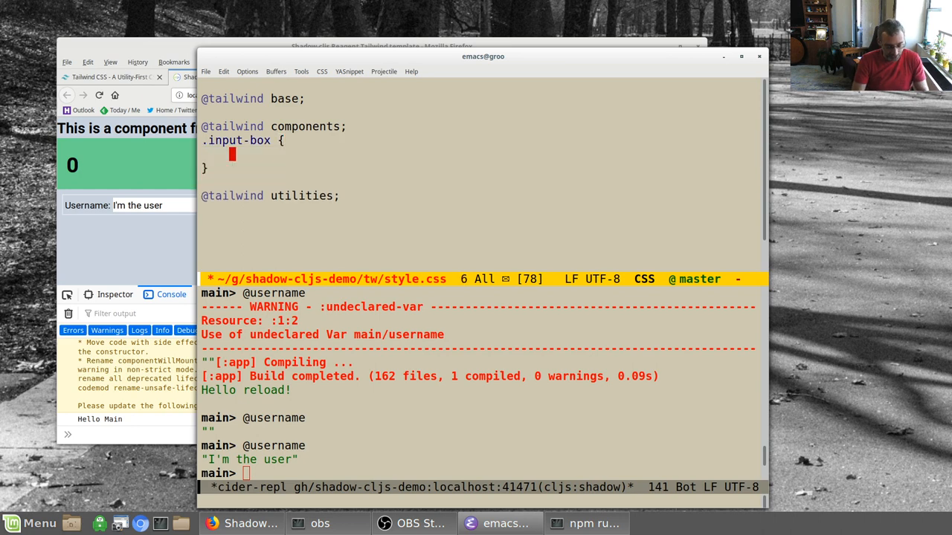
type("@apply .m-2.p-1.border-2 {:class \"w-1/3\"")
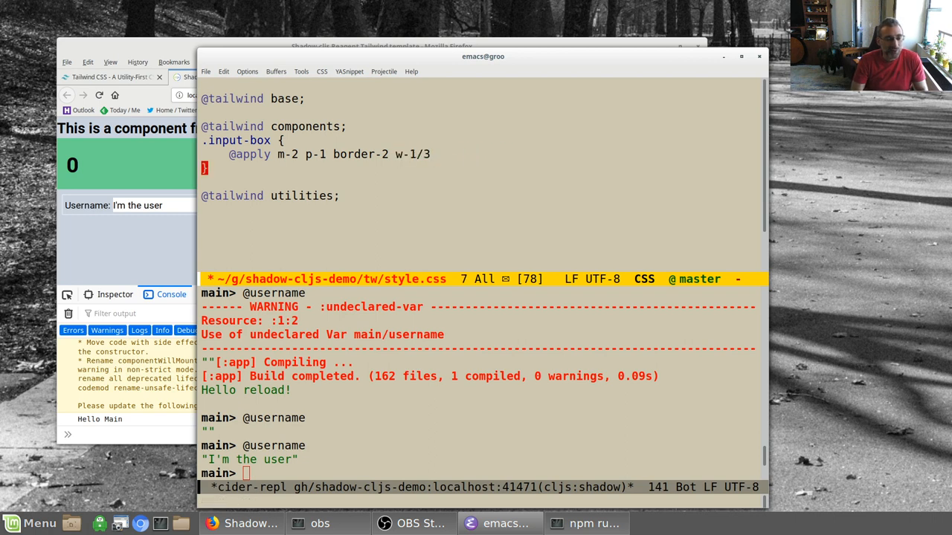
key("C-x C-s")
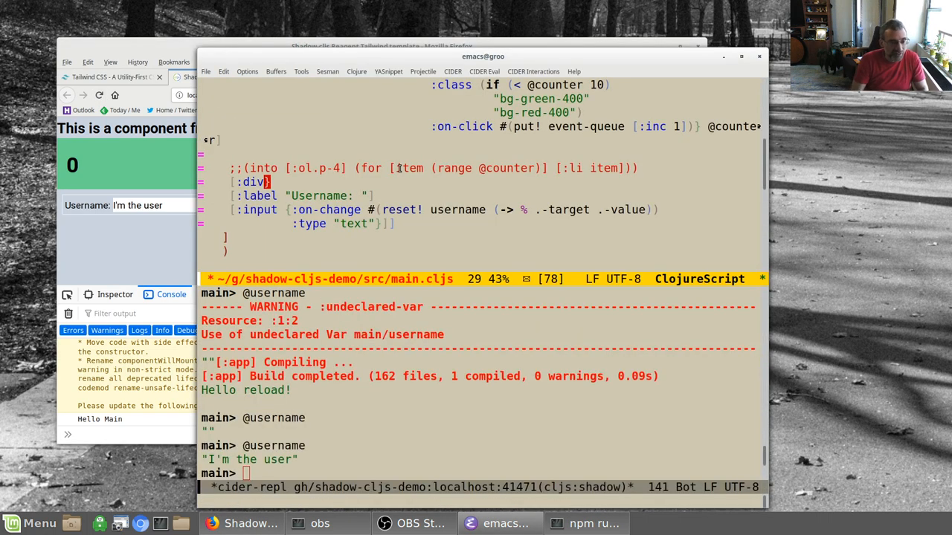
Step: Move the Username label-and-input div above main-component as div.input-box
key("C-x C-s")
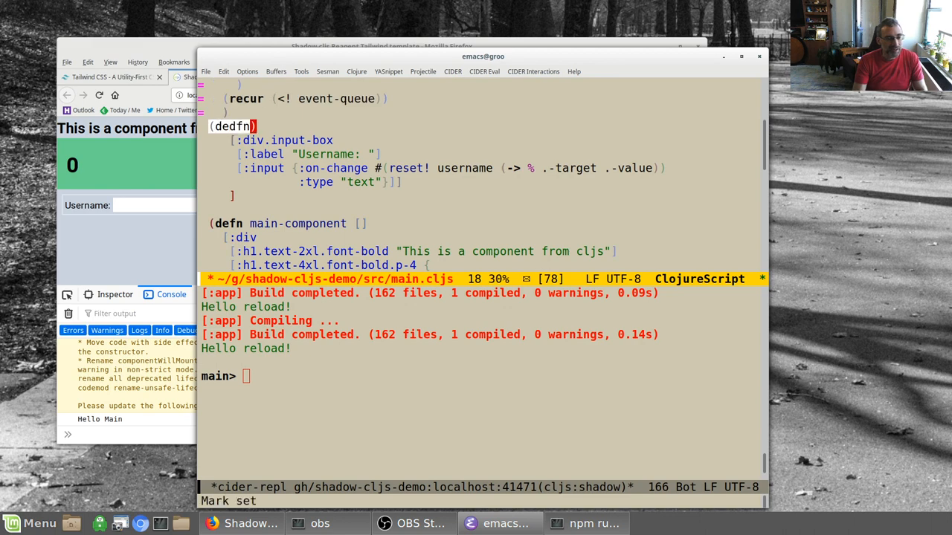
Step: Start an input-box defn with type, label and var parameters
type("input-box [")
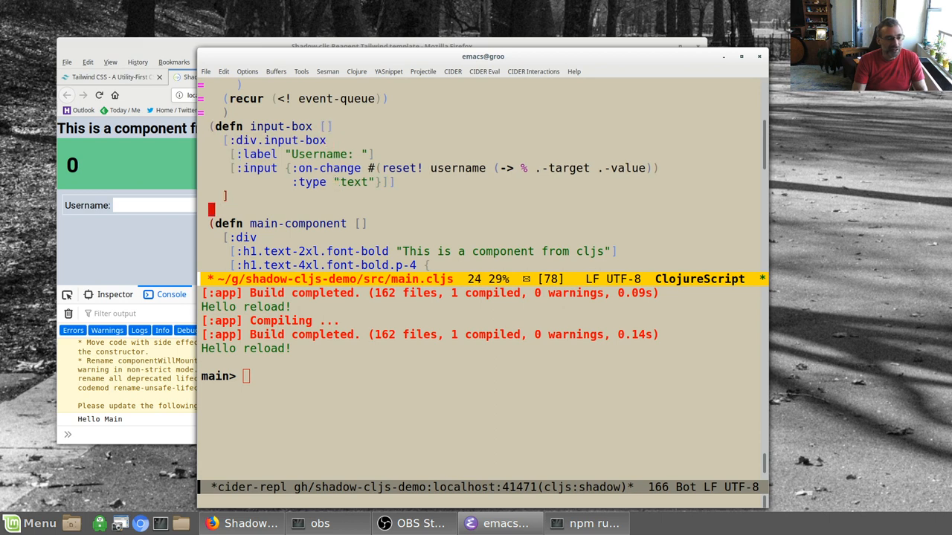
left_click(327, 126)
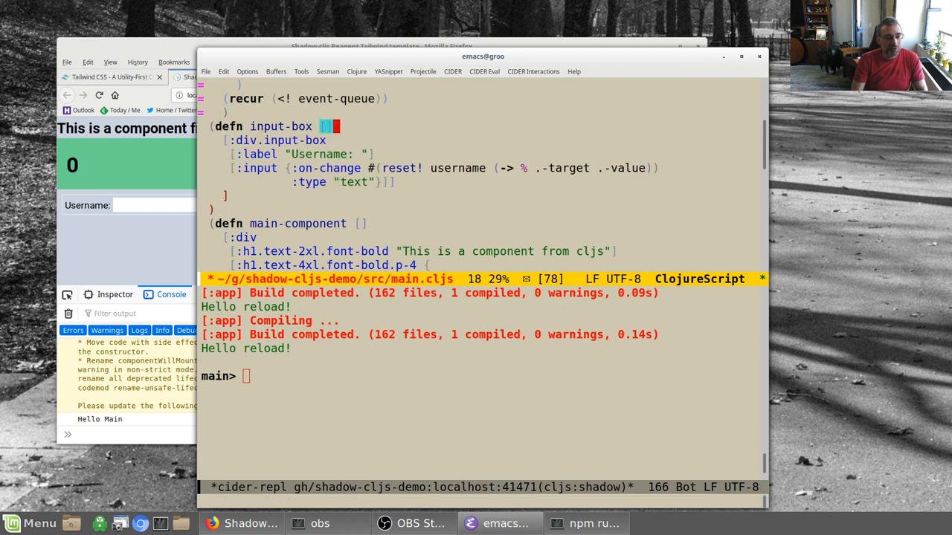
type("type")
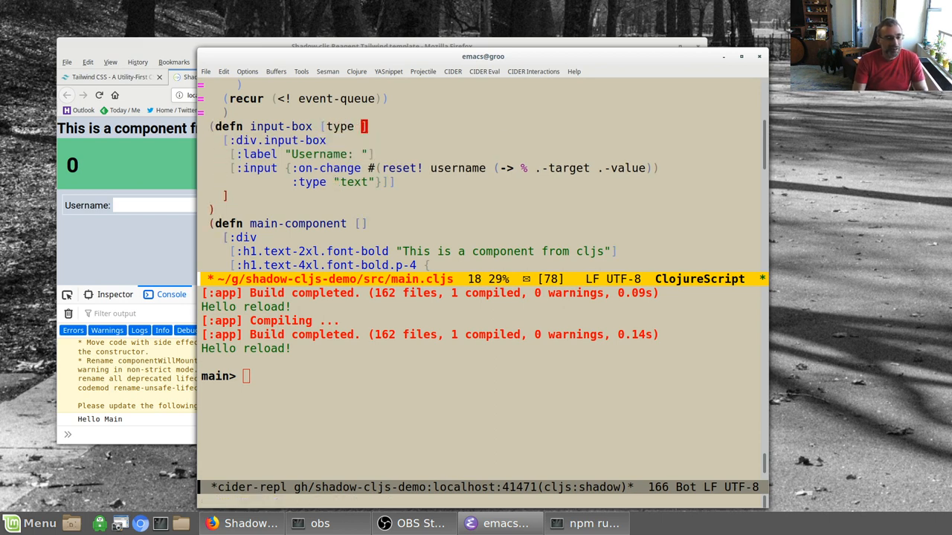
type("label")
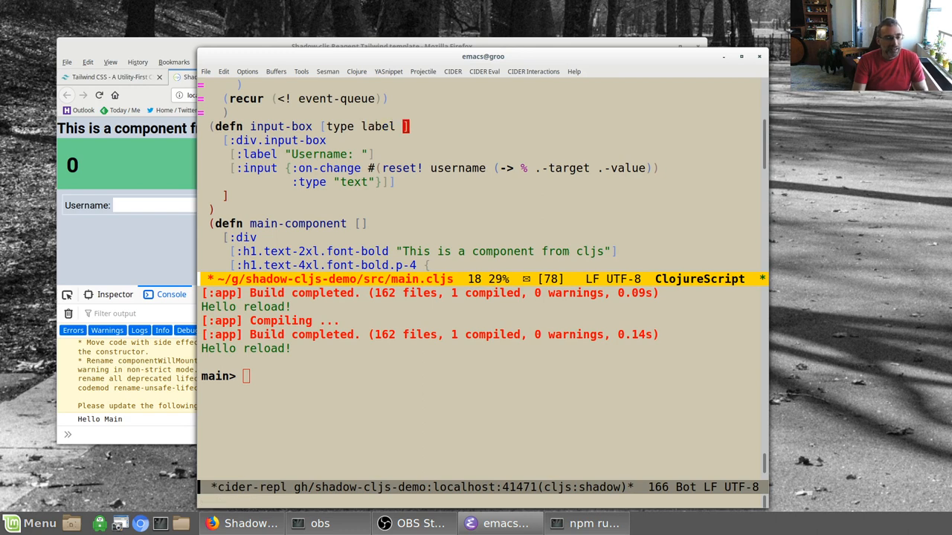
type("var")
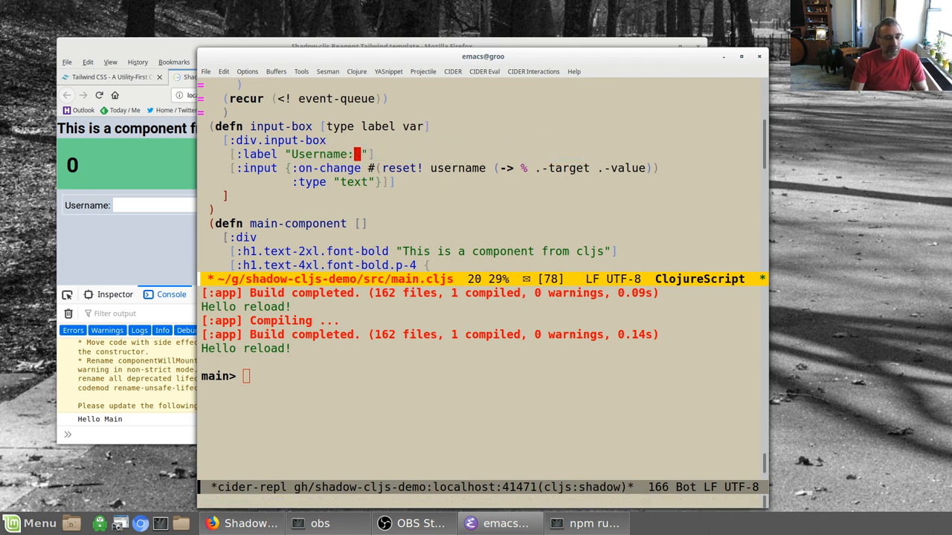
Step: Replace the hard-coded Username text with label and fix the unmatched delimiter
key("Backspace")
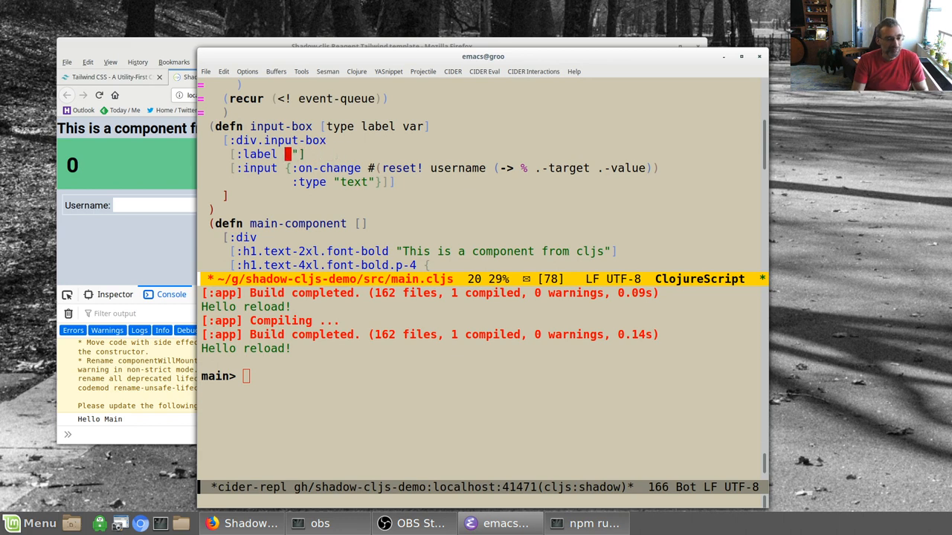
type("label")
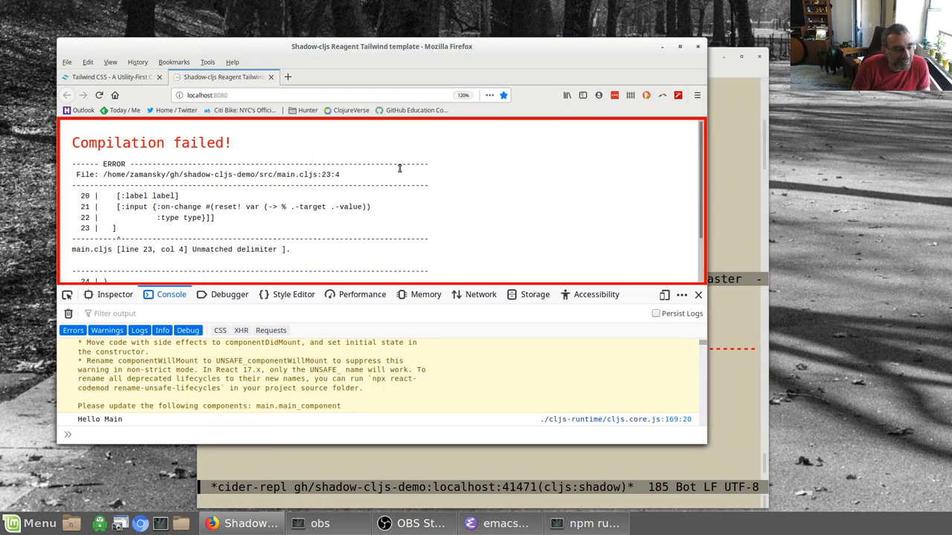
left_click(500, 523)
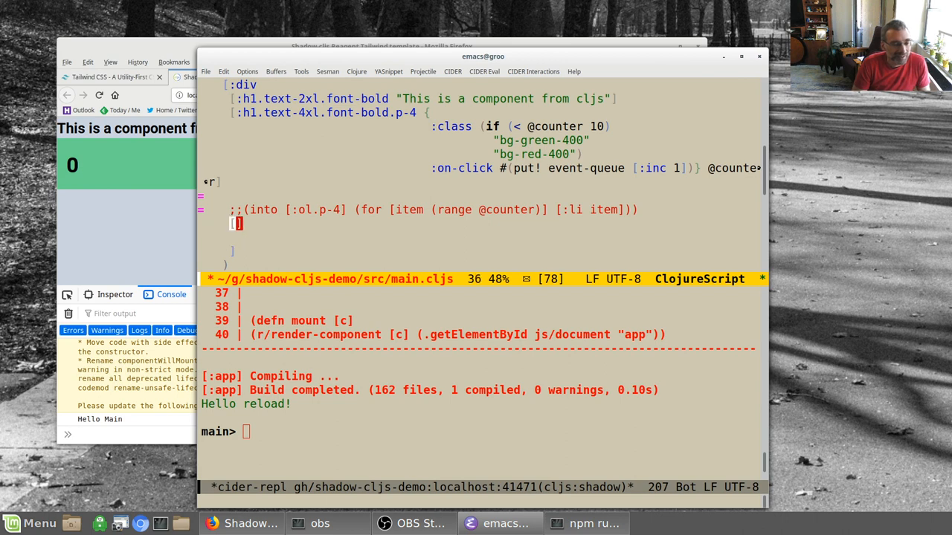
type("input-box")
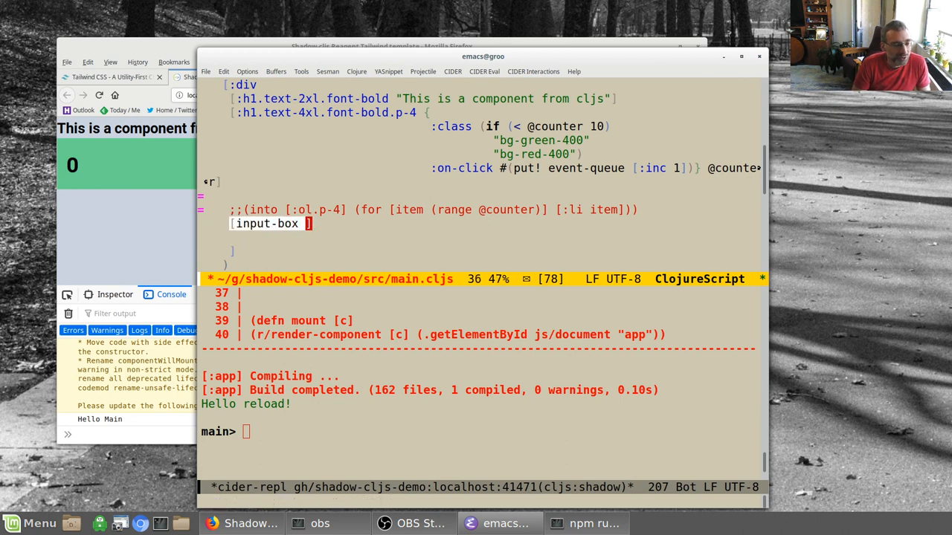
type("\"input\"")
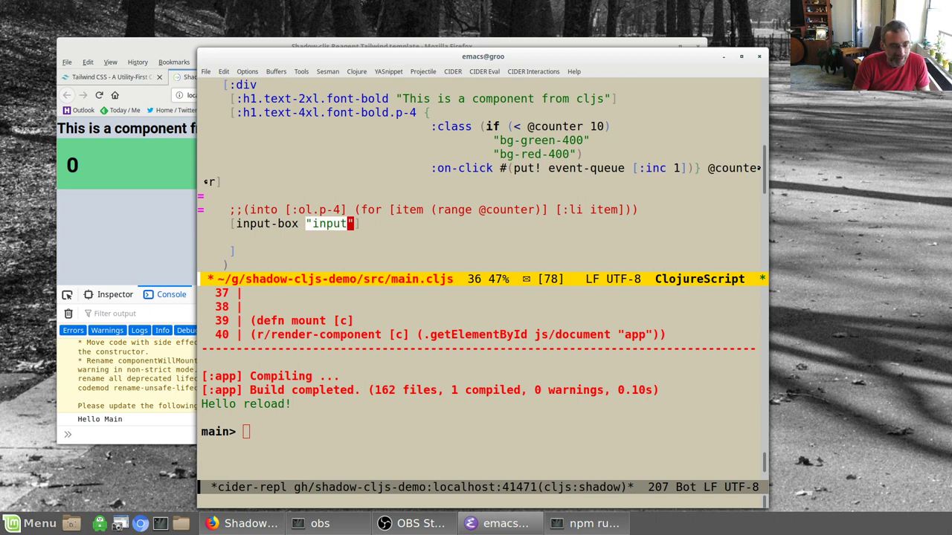
key("BackSpace")
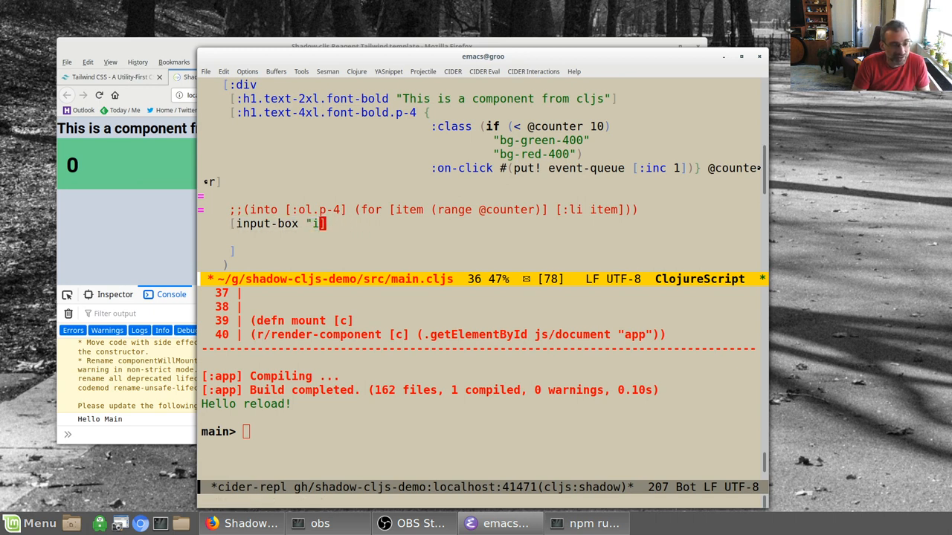
type("text\" \"Username: \" username")
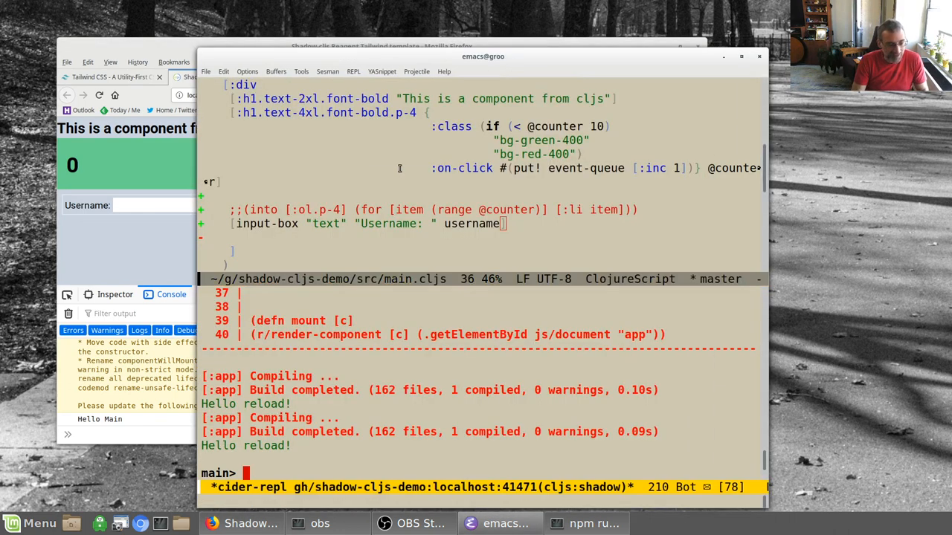
type("@username")
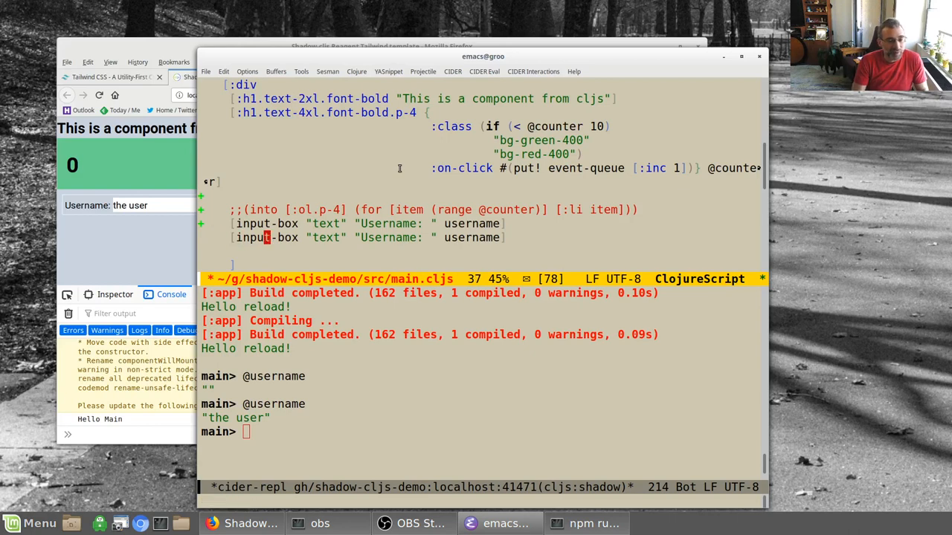
type("Password")
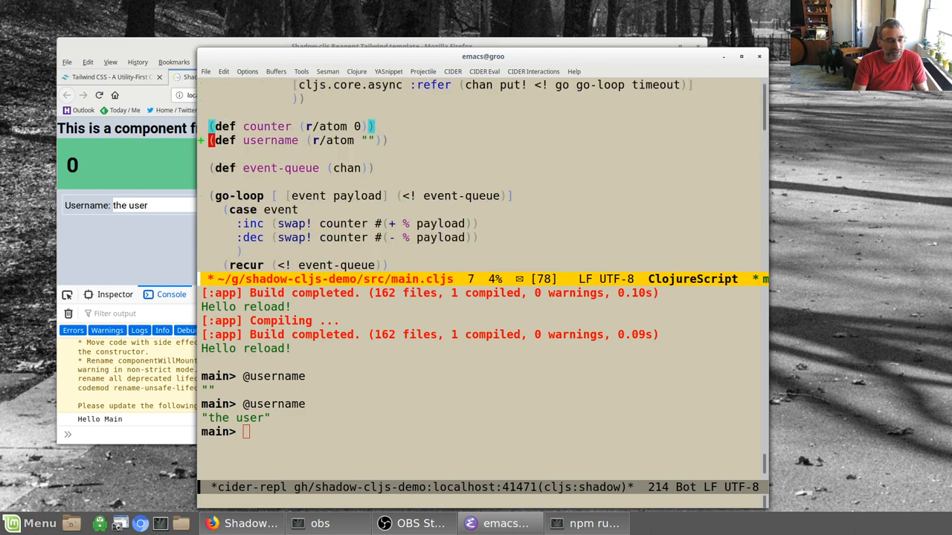
type("(def username (r/atom \"\"))")
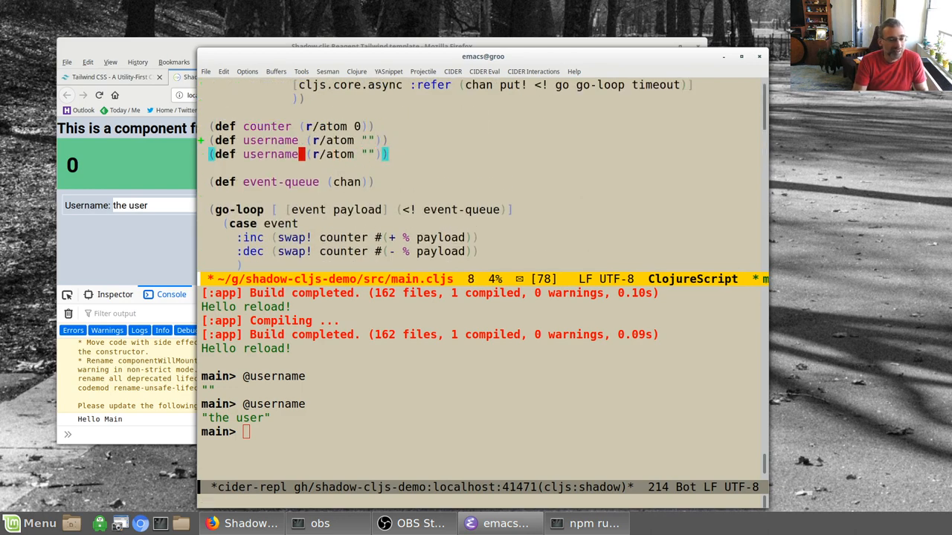
type("pass")
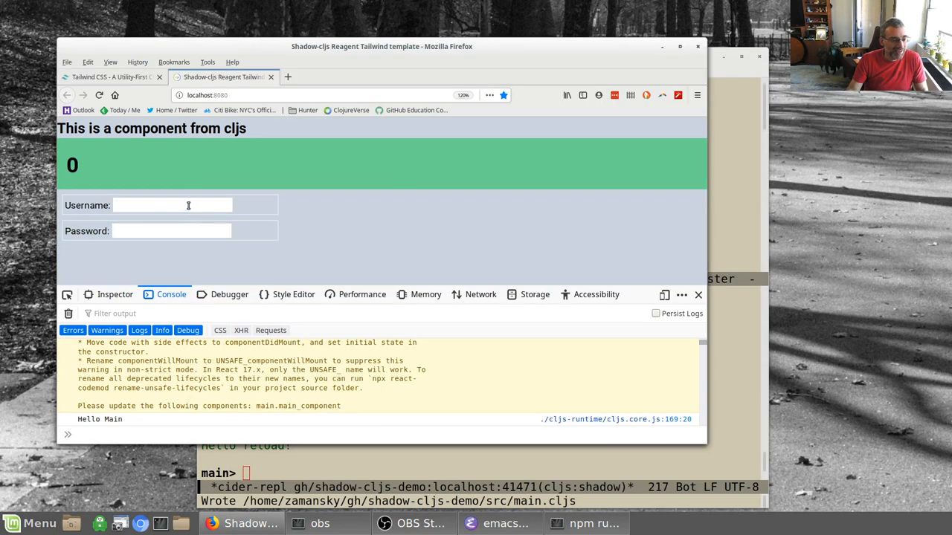
type("yyyy")
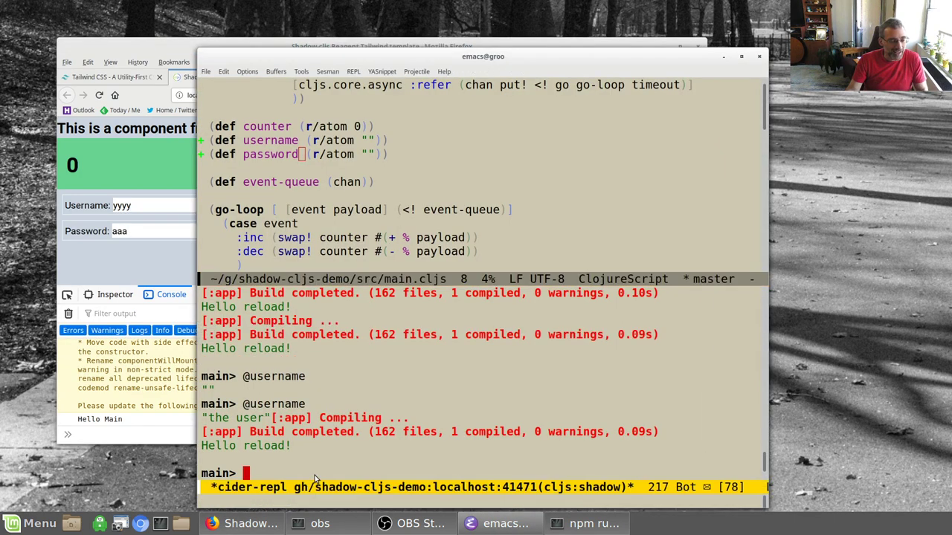
type("@password")
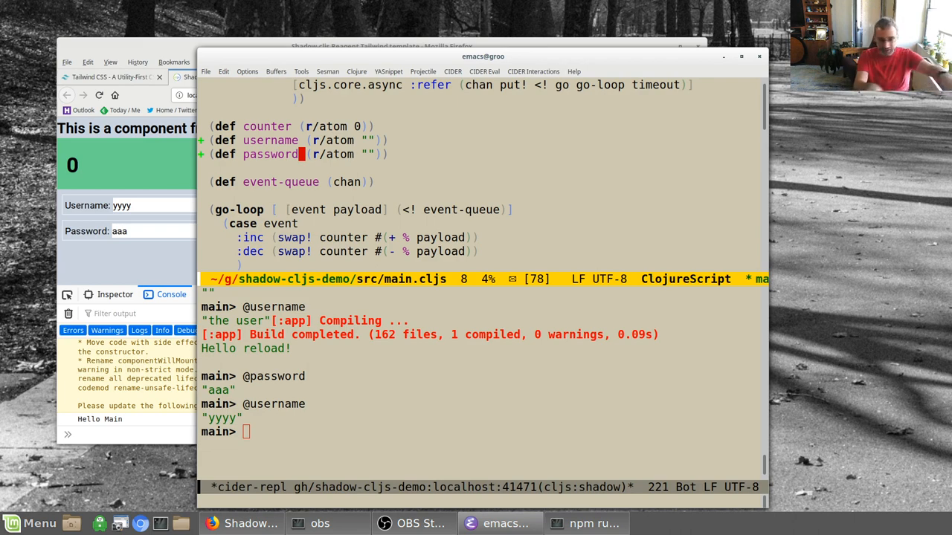
scroll("down", 3)
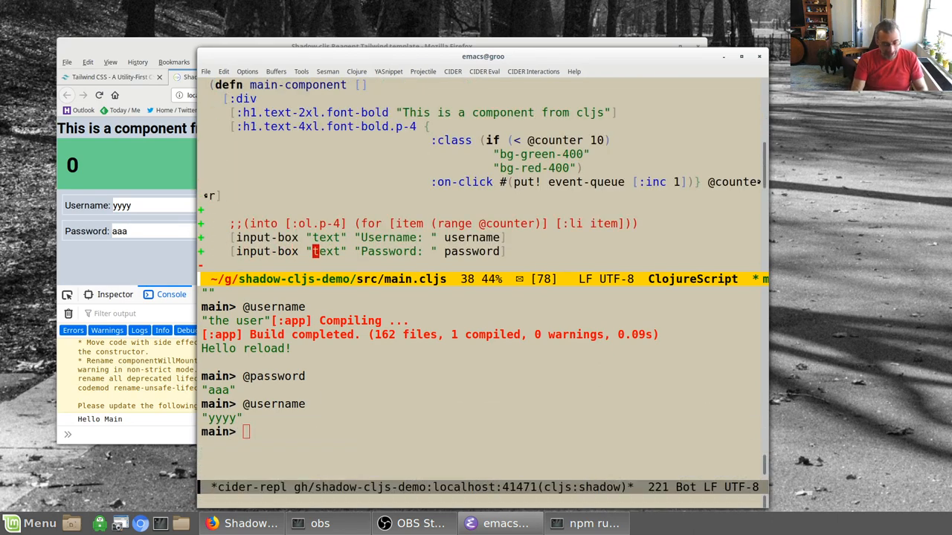
Step: Change the Password input-box type argument to "password" so typing is masked
type("password")
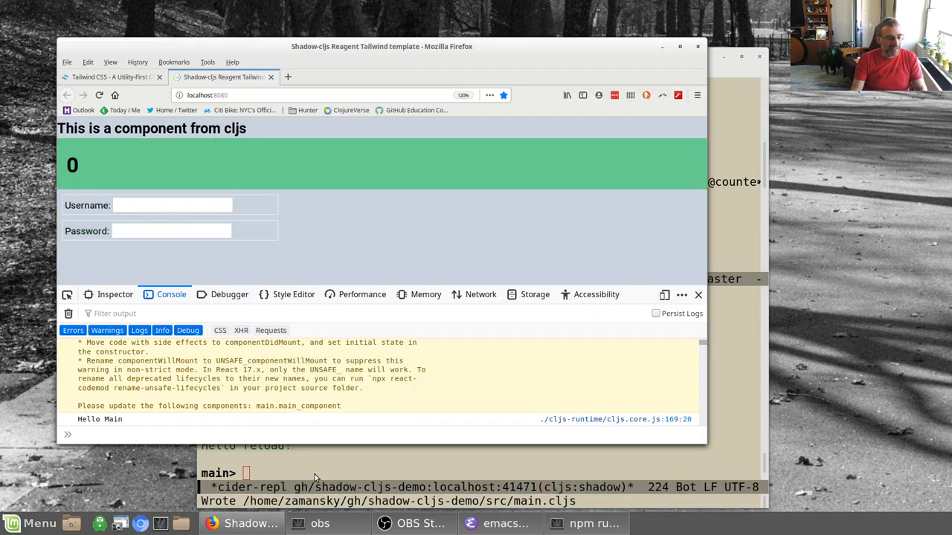
mouse_move(179, 242)
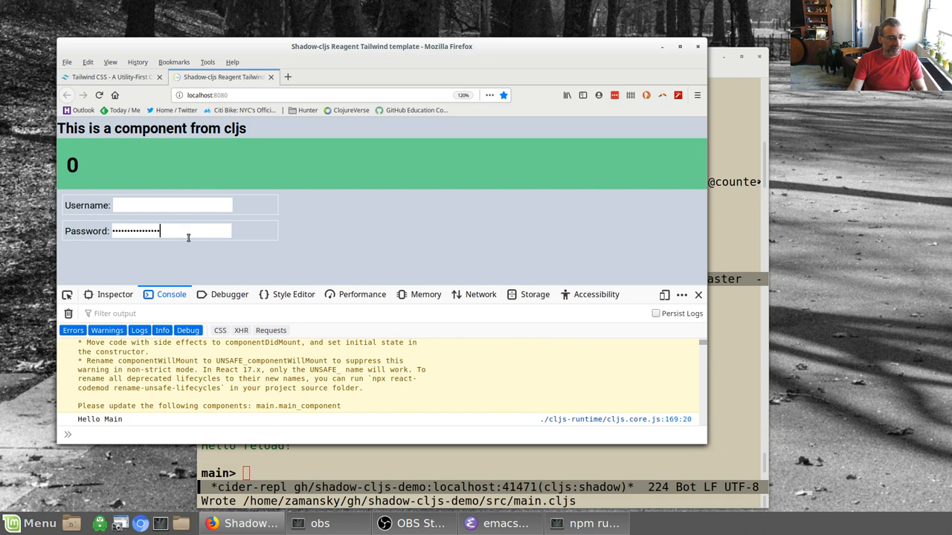
left_click(496, 523)
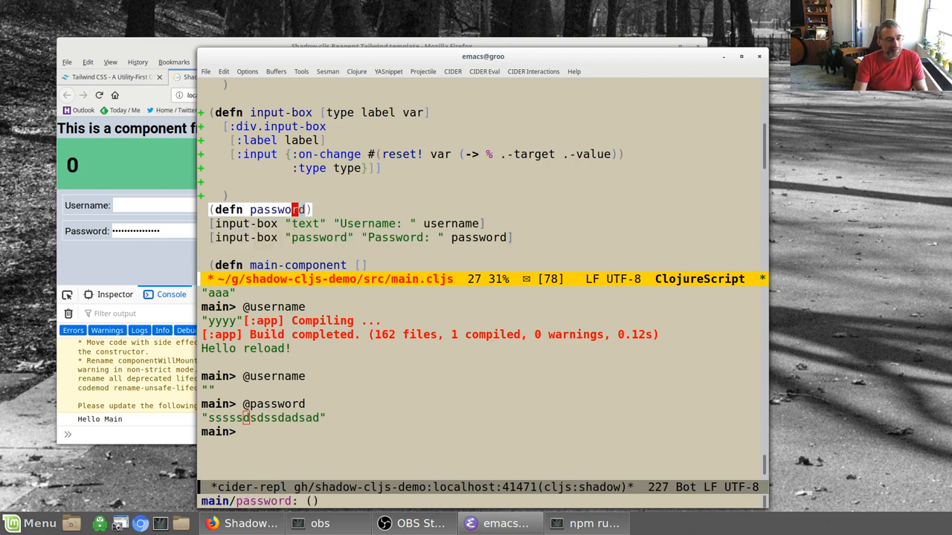
Step: Define a login-box component and place [login-box] inside main-component
type("login-box")
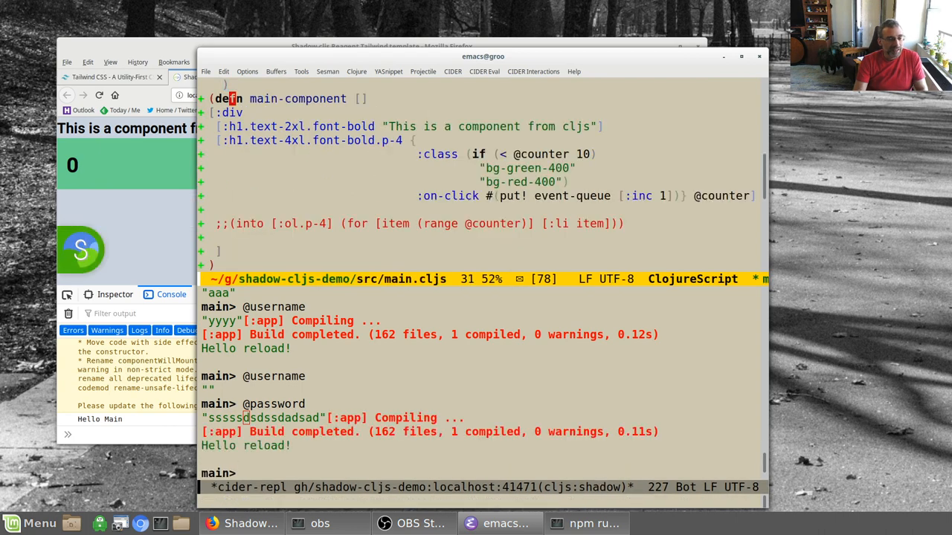
type("[login-box]")
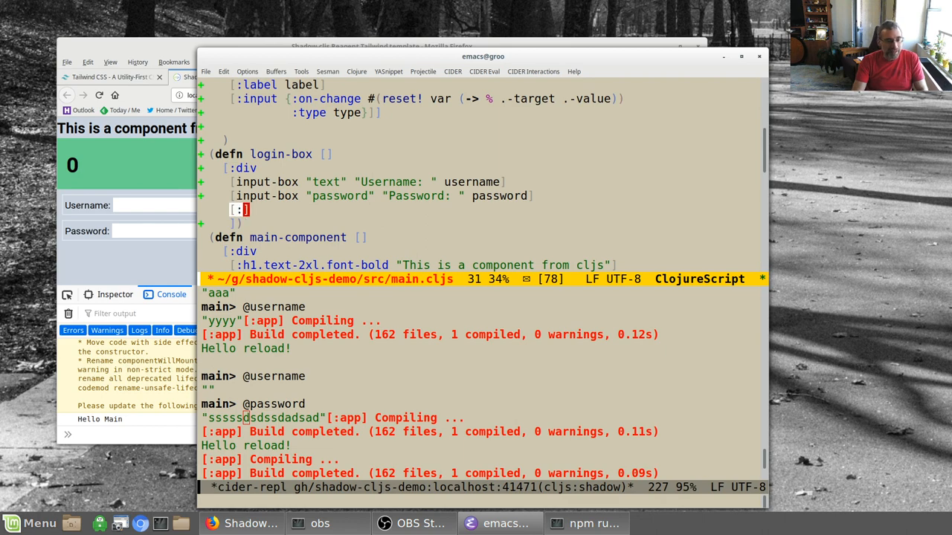
Step: Add a "press-me" button with blue background, white text, margin and rounded classes
type("button")
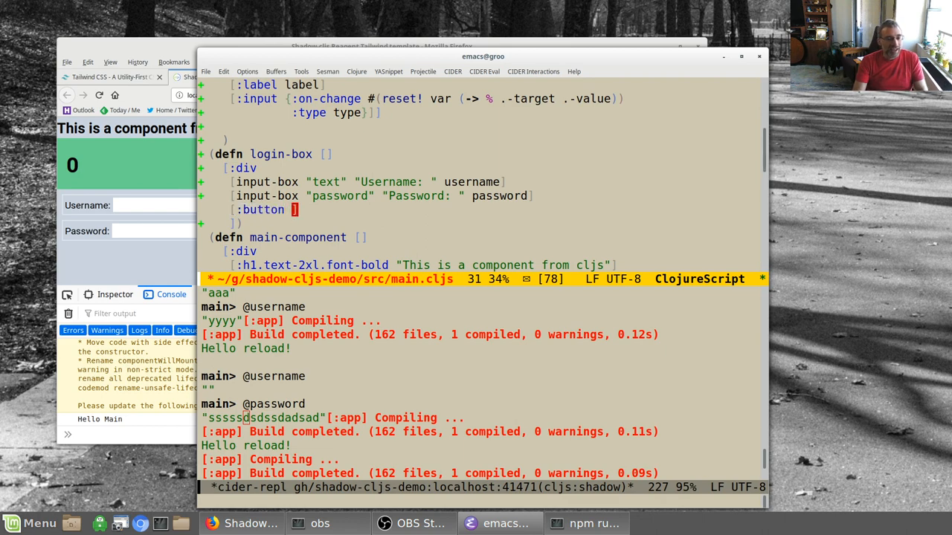
type("\"press-me\"")
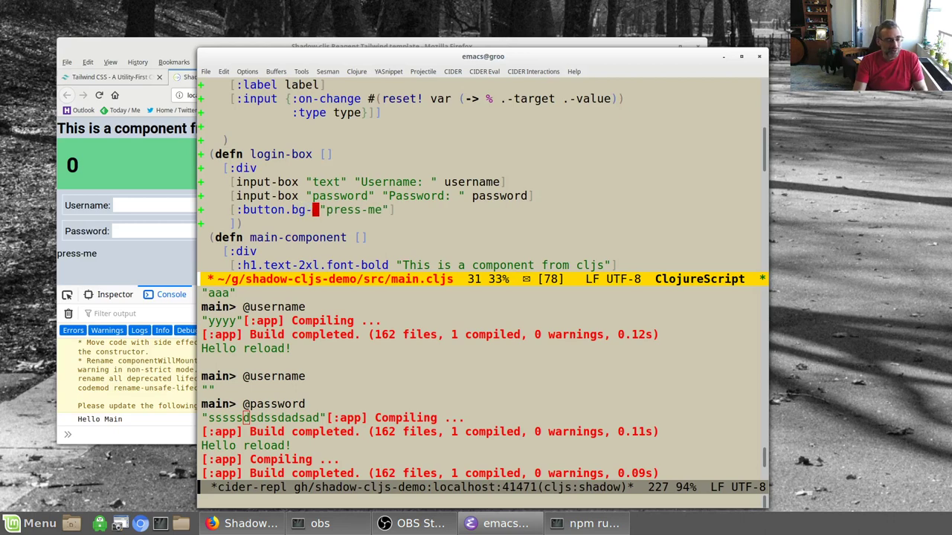
type("blue-800")
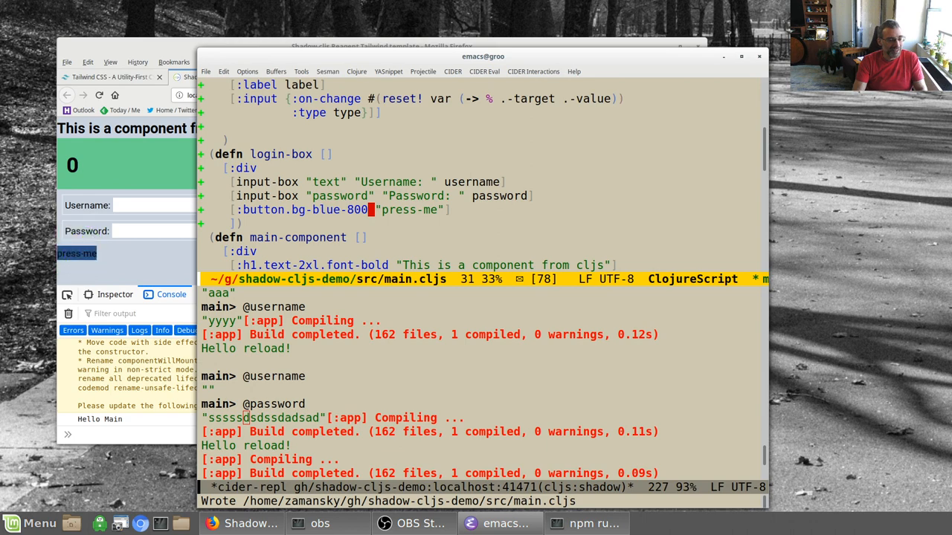
type(".text-white")
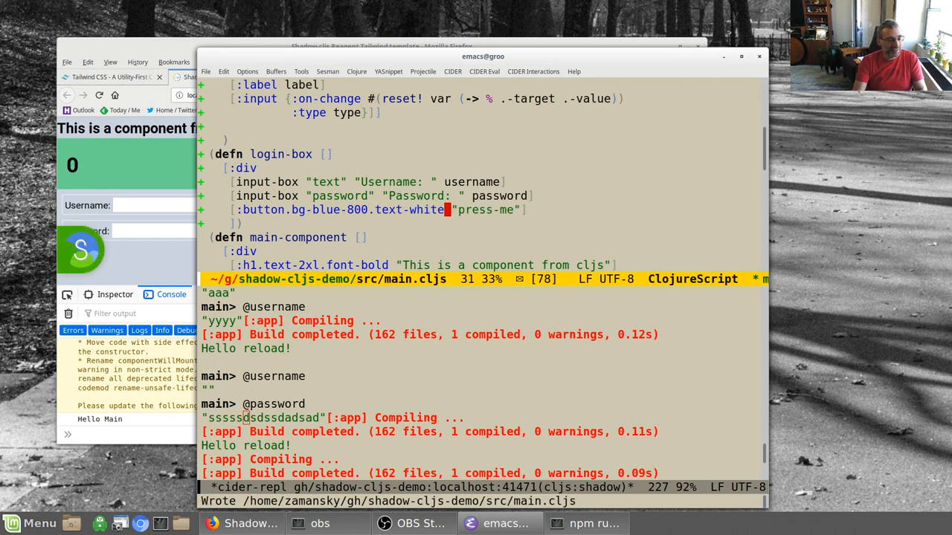
type(".m-34")
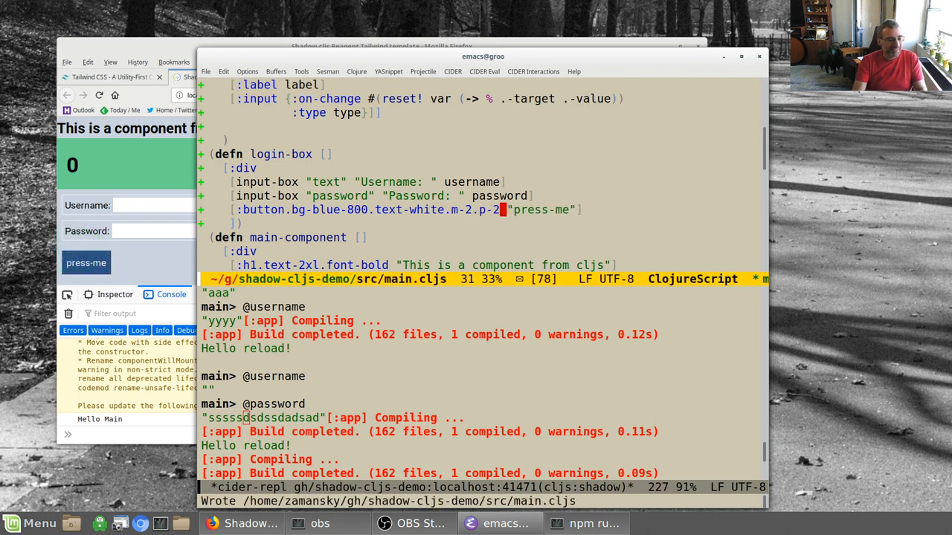
type("rounded")
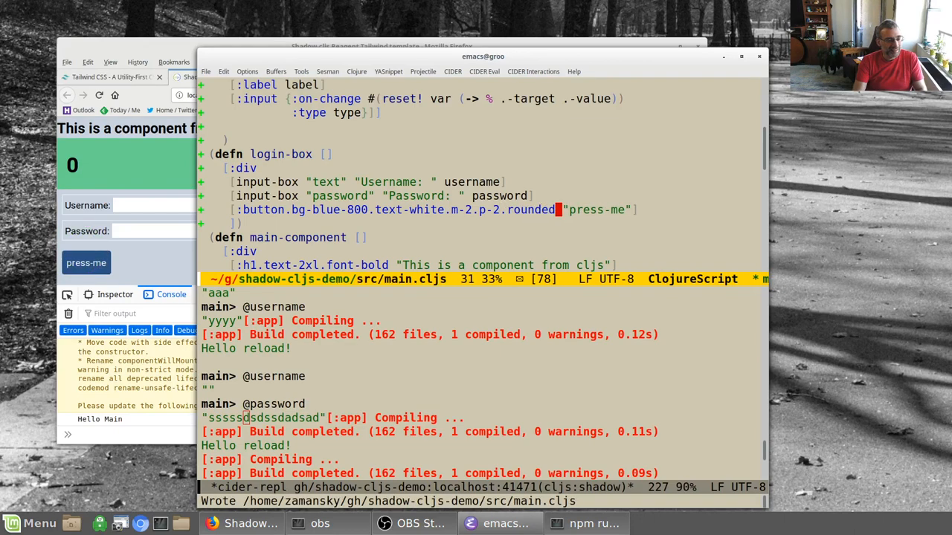
type("-lg")
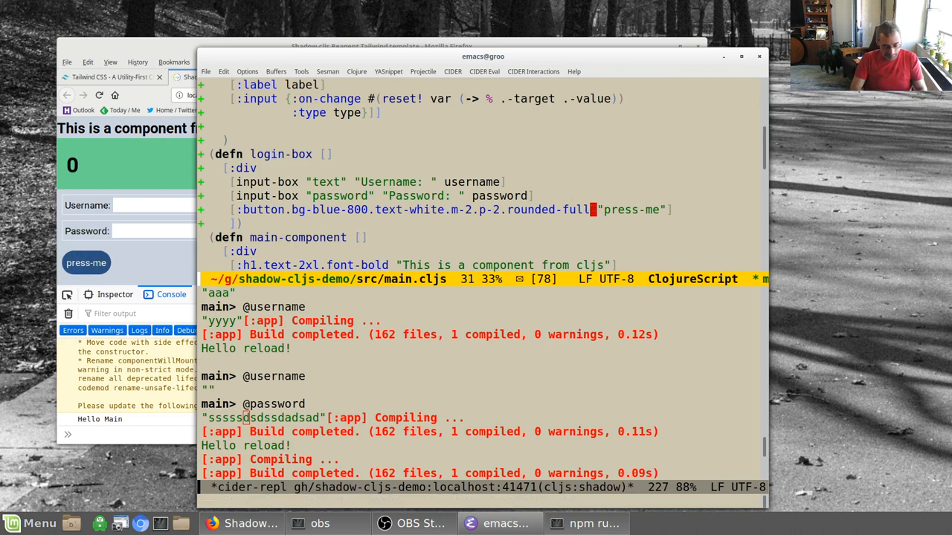
Step: Give the button a hover:bg-teal-400 class and save the buffer
type(".hov")
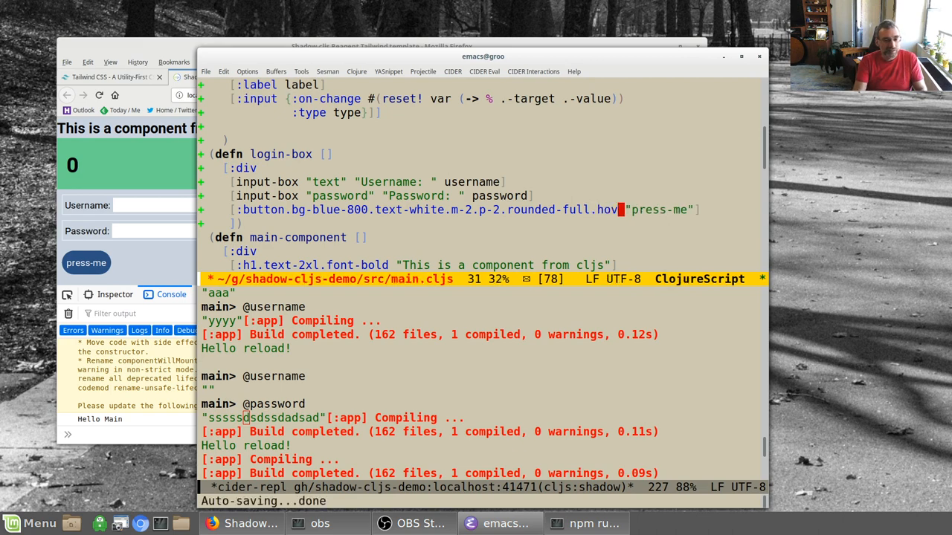
type("e:bg")
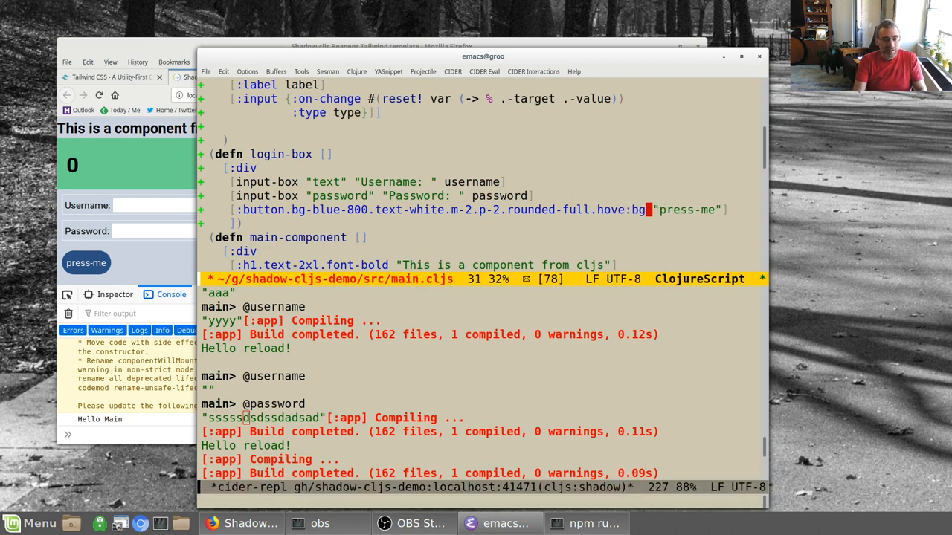
type("-teal")
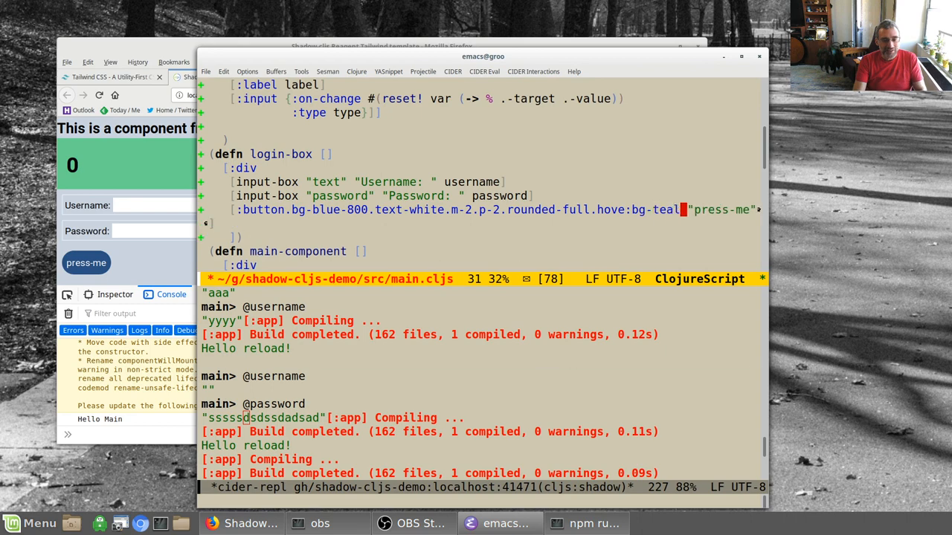
type("400")
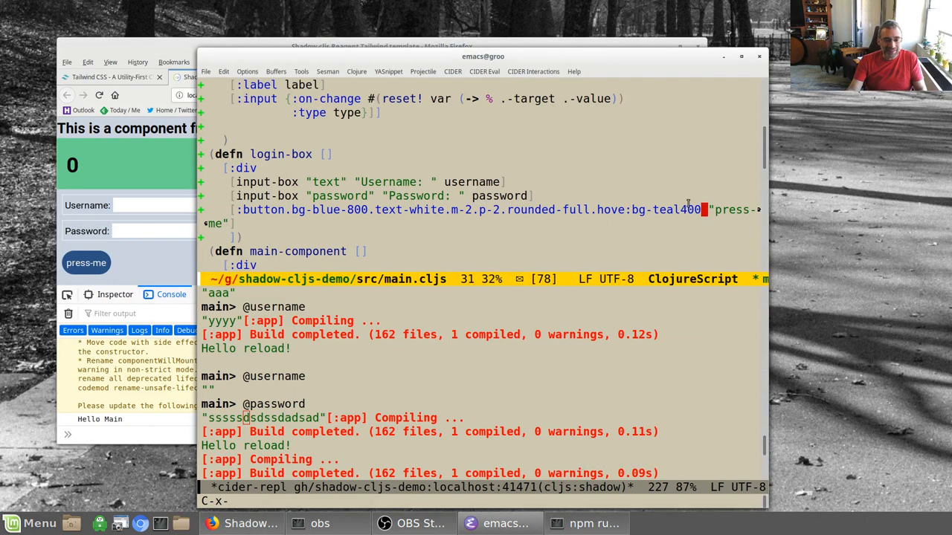
key("C-x")
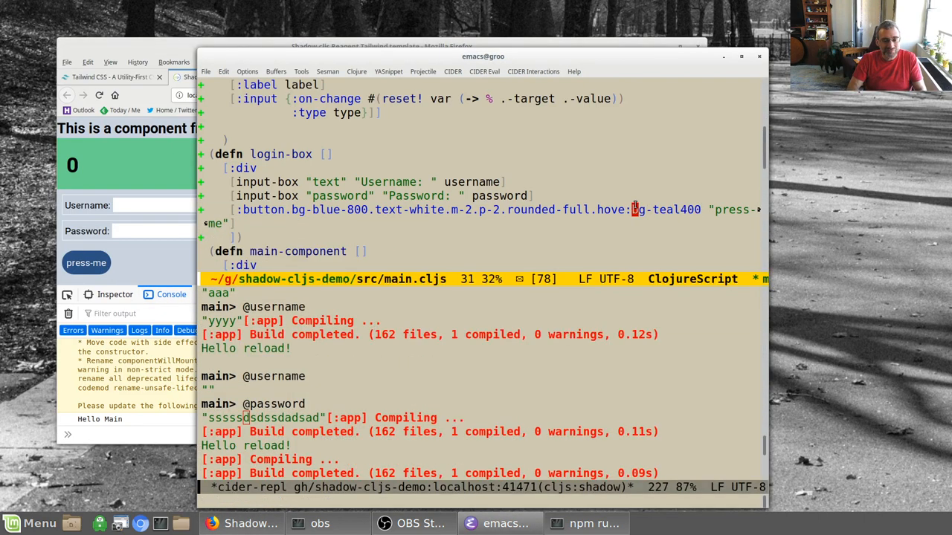
key("C-x C-s")
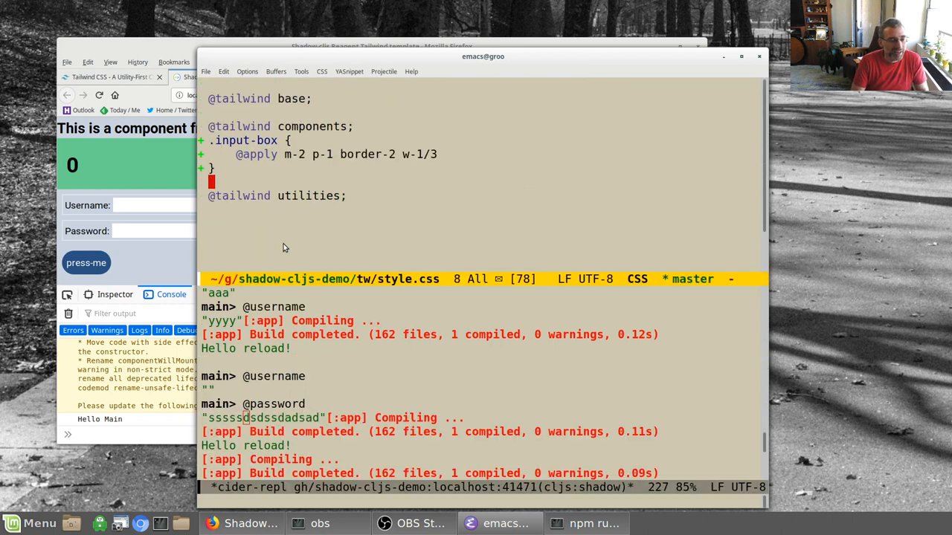
Step: Add a .btn-blue rule with bg-blue-800 text-white m-2 p-2 rounded-full to style.css
type(".btn.")
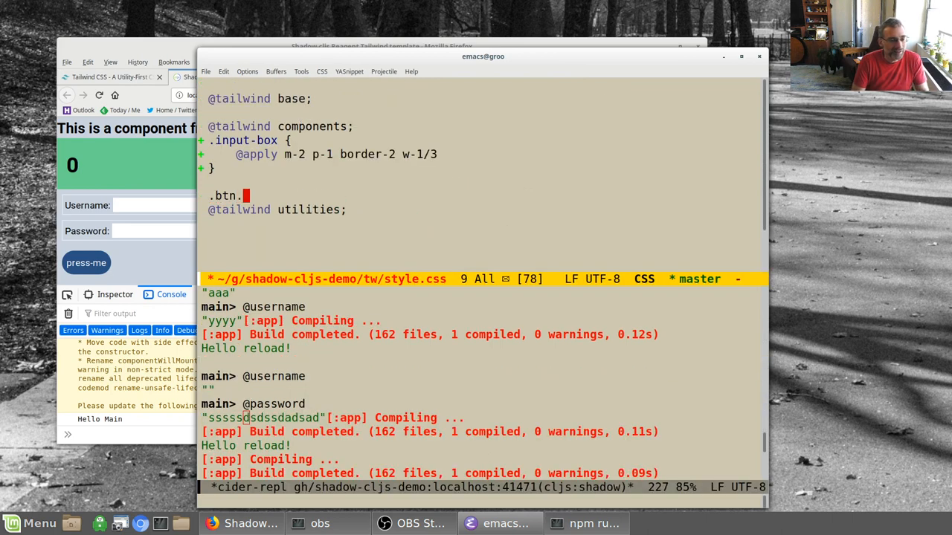
type("blue")
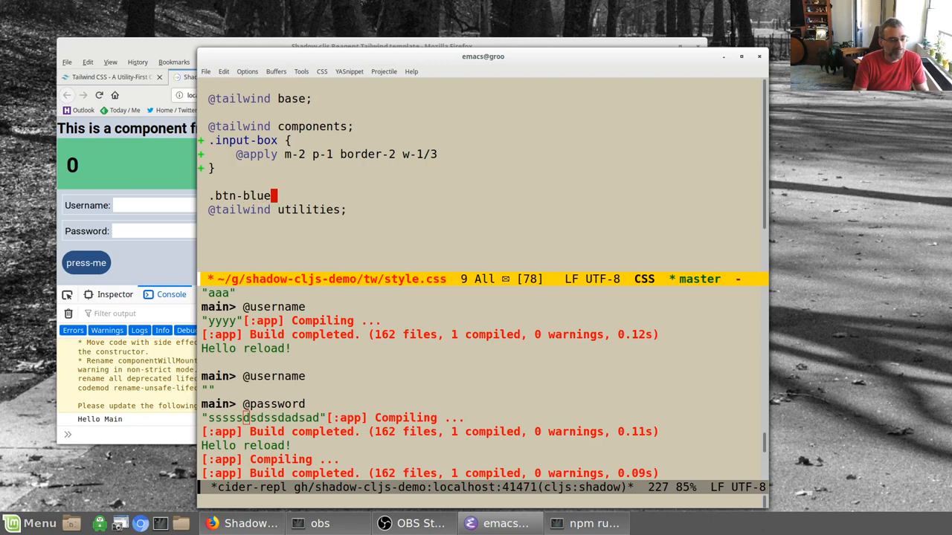
type("{")
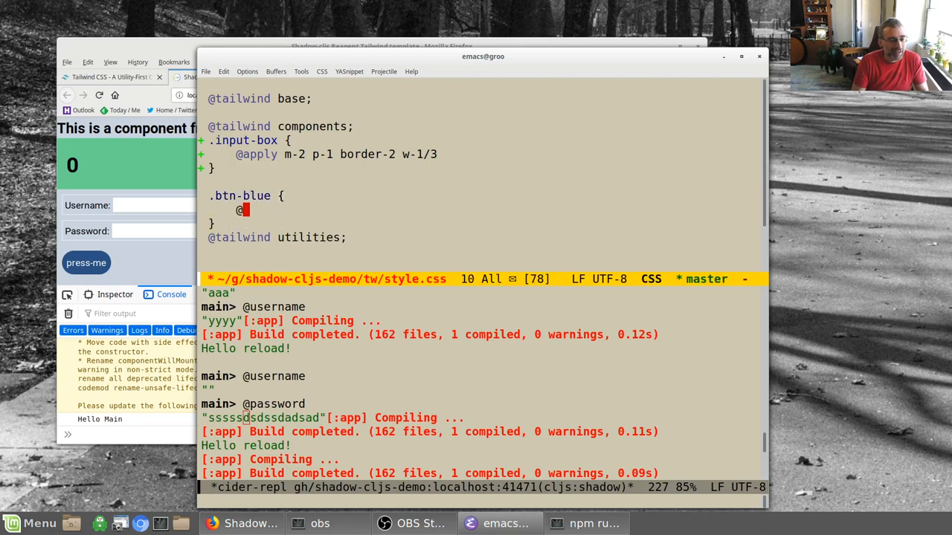
type(".bg-blue-800.text-white.m-2.p-2.rounded-full.hover:bg-teal-400")
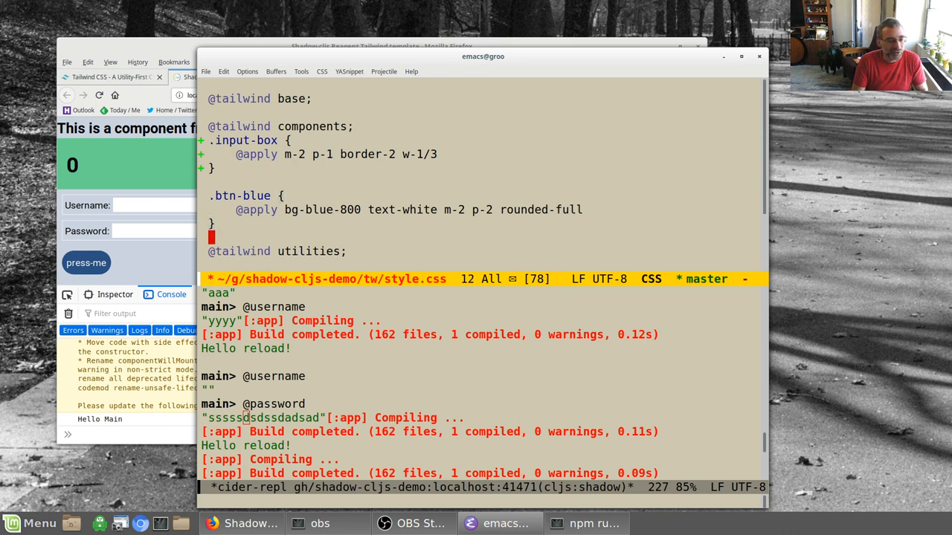
Step: Add a .btn-blue:hover rule applying hover:bg-teal-400 and save
type("hover")
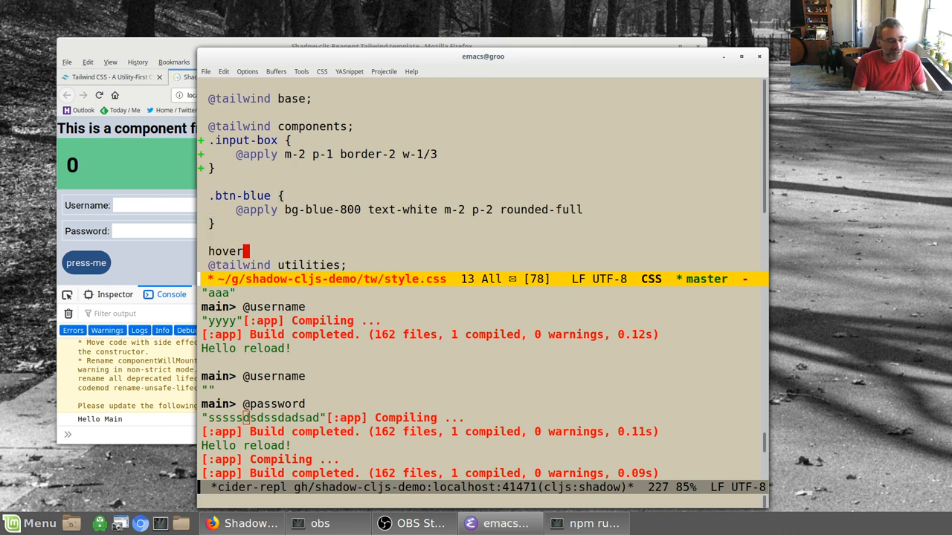
key("BackSpace")
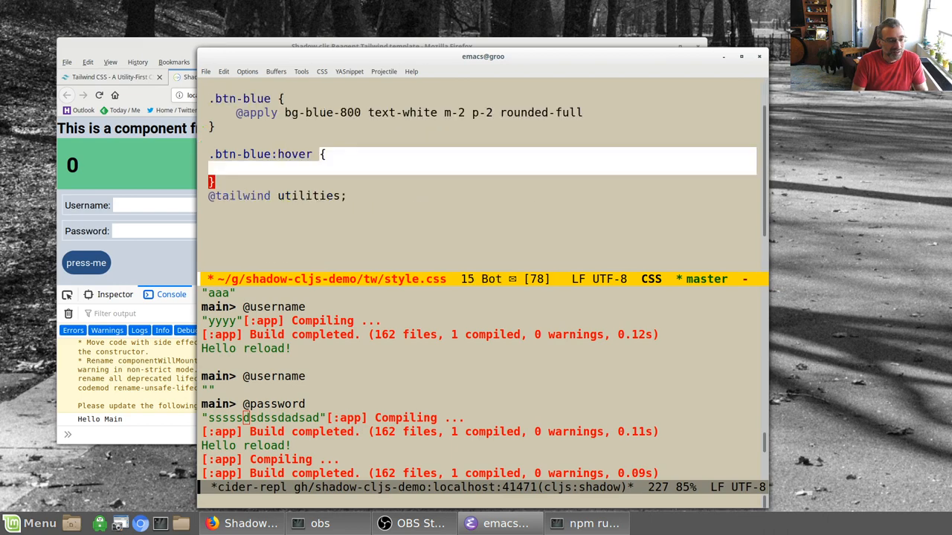
type(".hover:bg-teal-400")
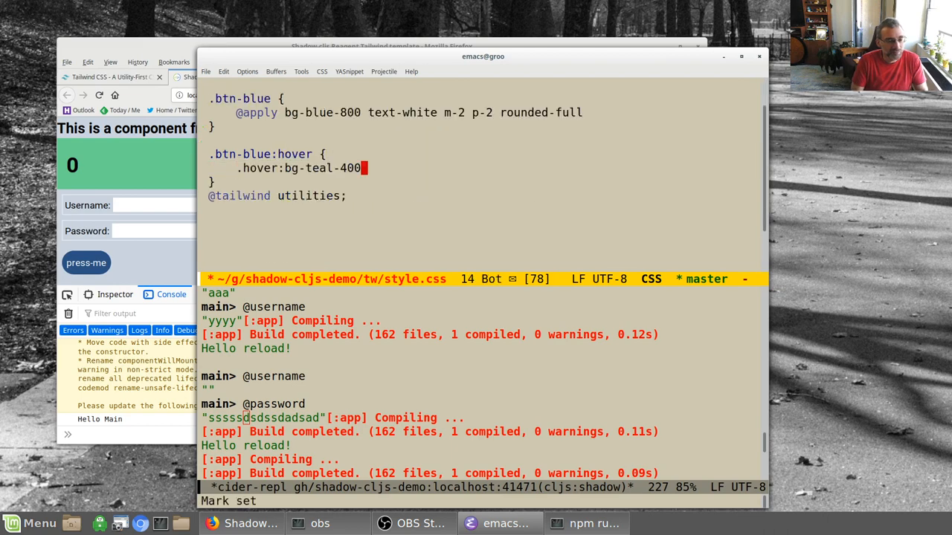
type("@apply")
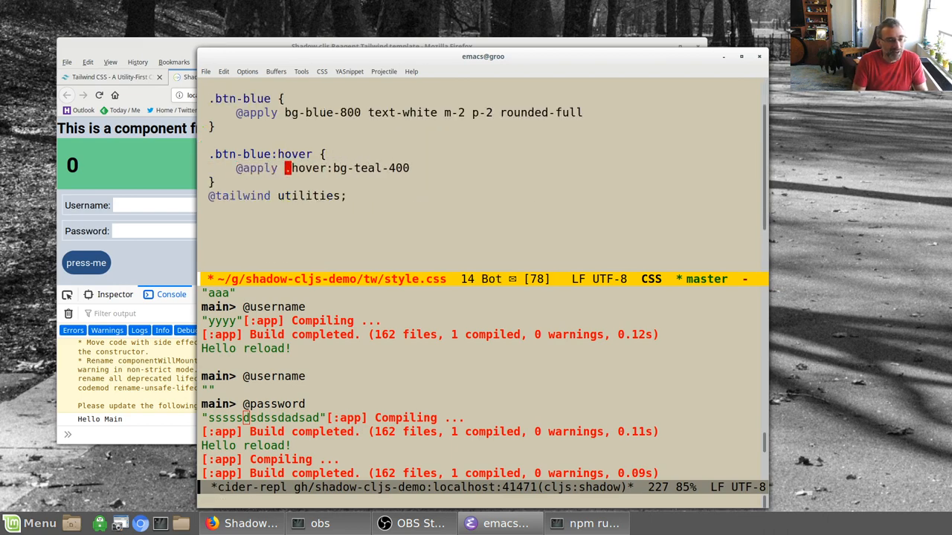
key("C-x C-s")
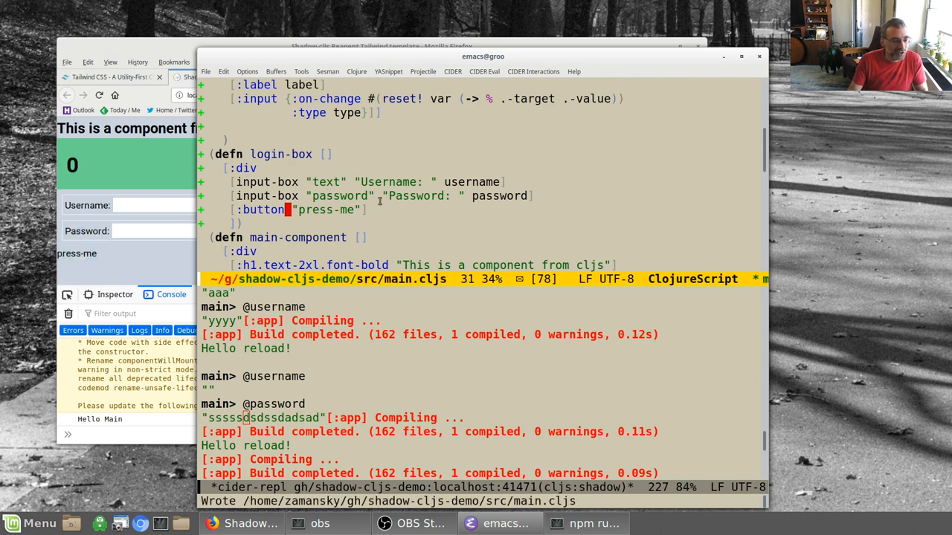
Step: Change the button to [:button.btn-blue "press-me"] and reload the page to check its styling
type(".btn-b")
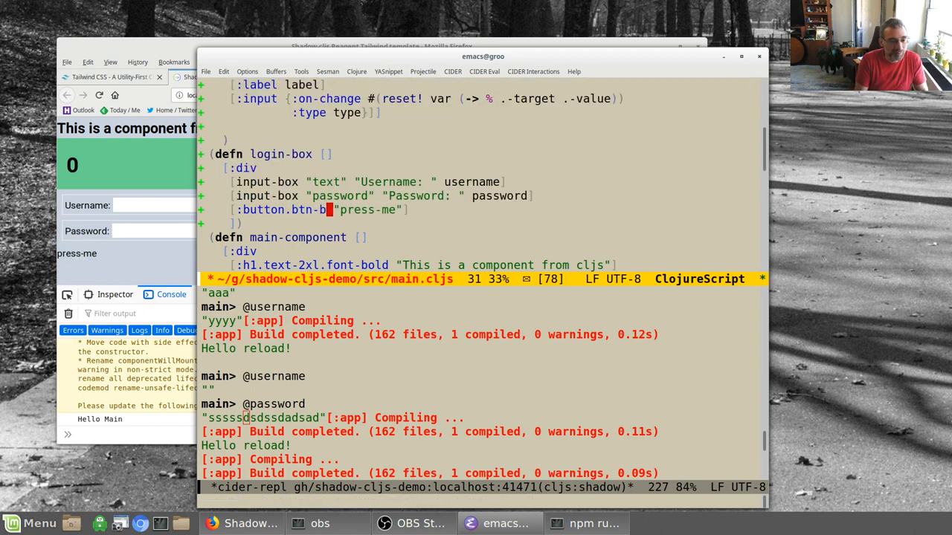
type("lue")
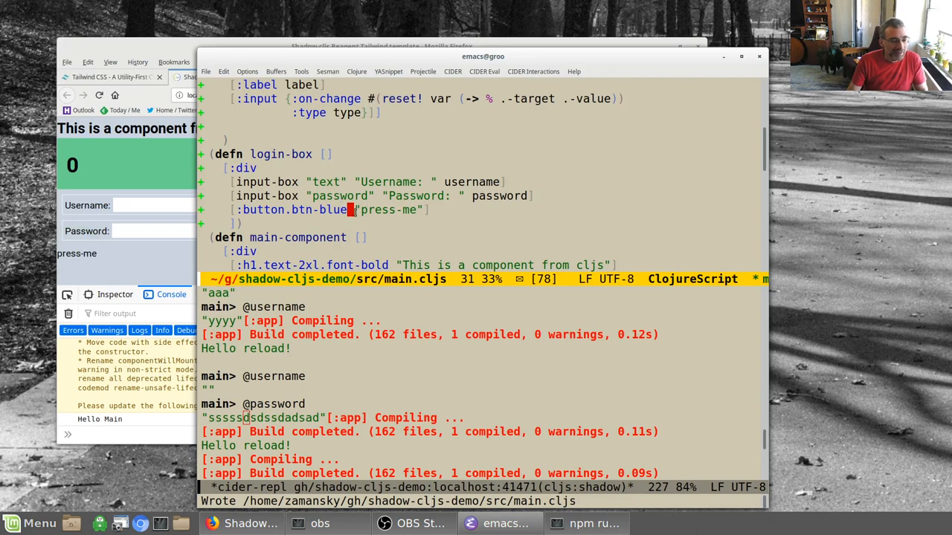
mouse_move(359, 231)
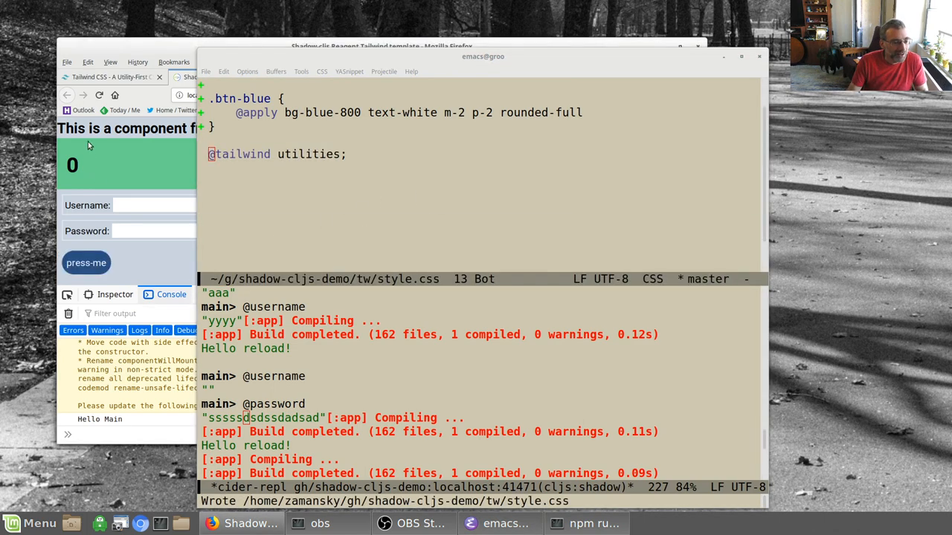
mouse_move(132, 267)
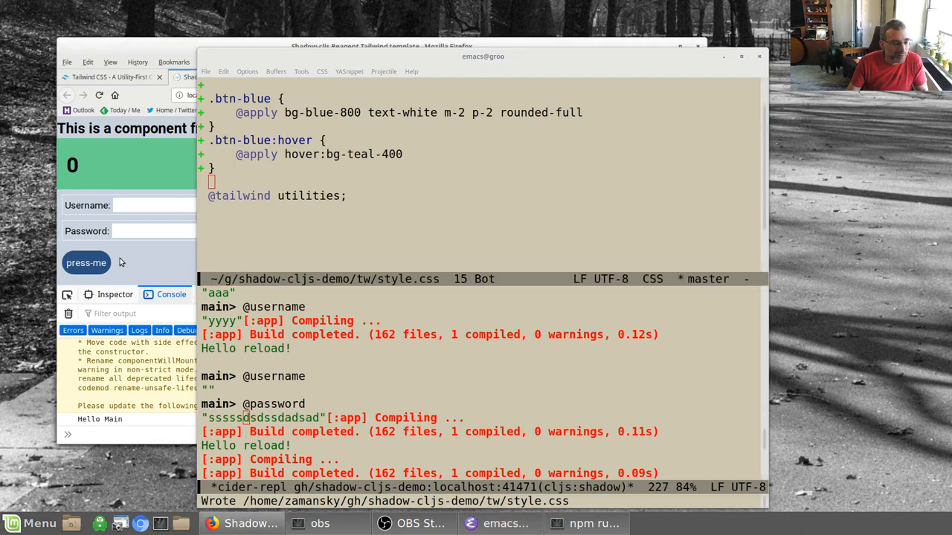
mouse_move(89, 96)
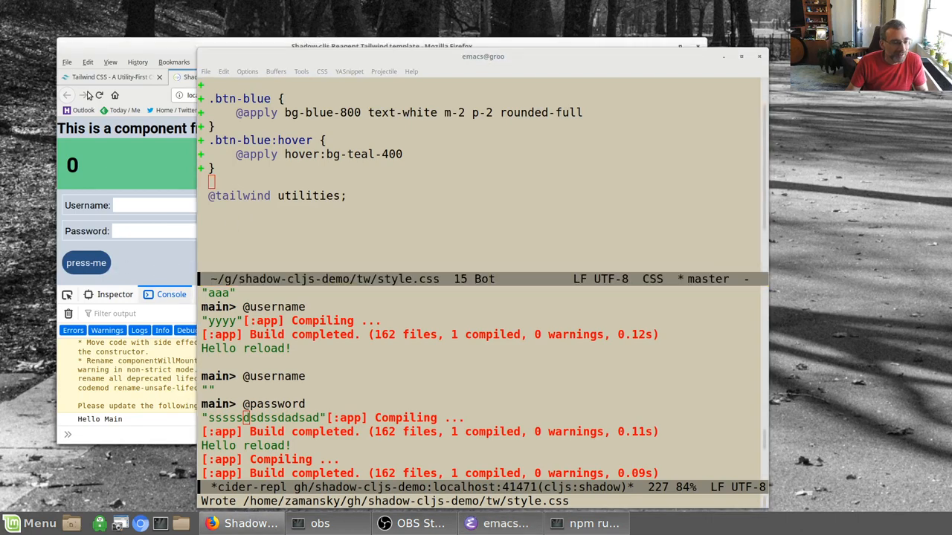
left_click(86, 262)
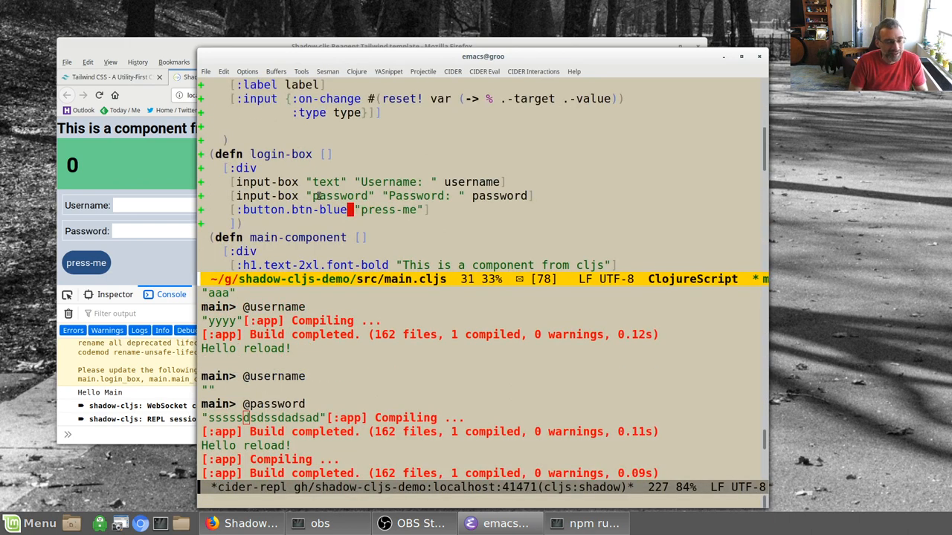
type("hover:b")
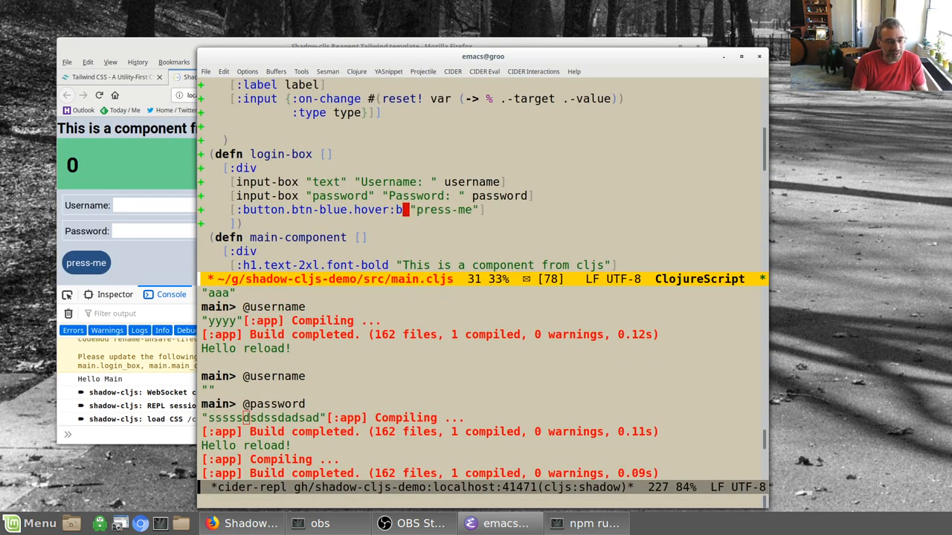
type("g-teal-400")
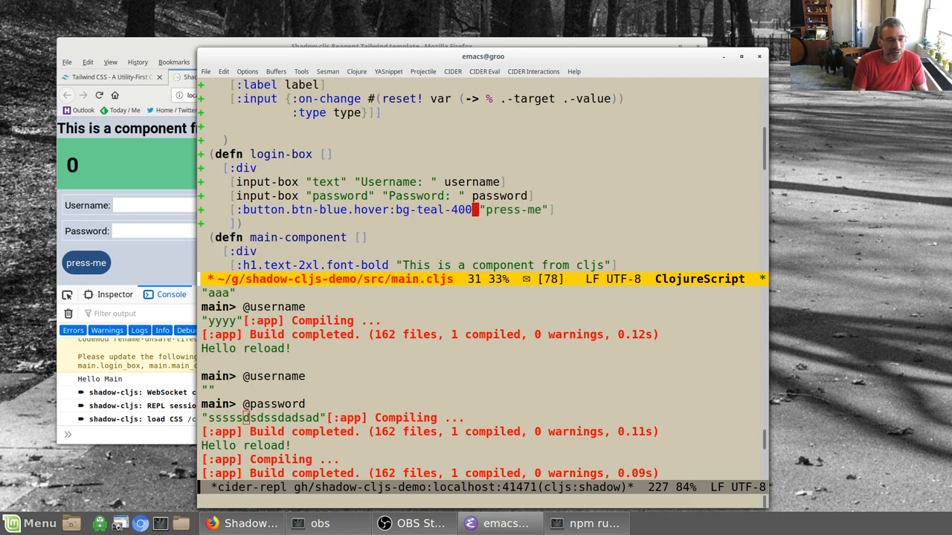
key("C-x C-s")
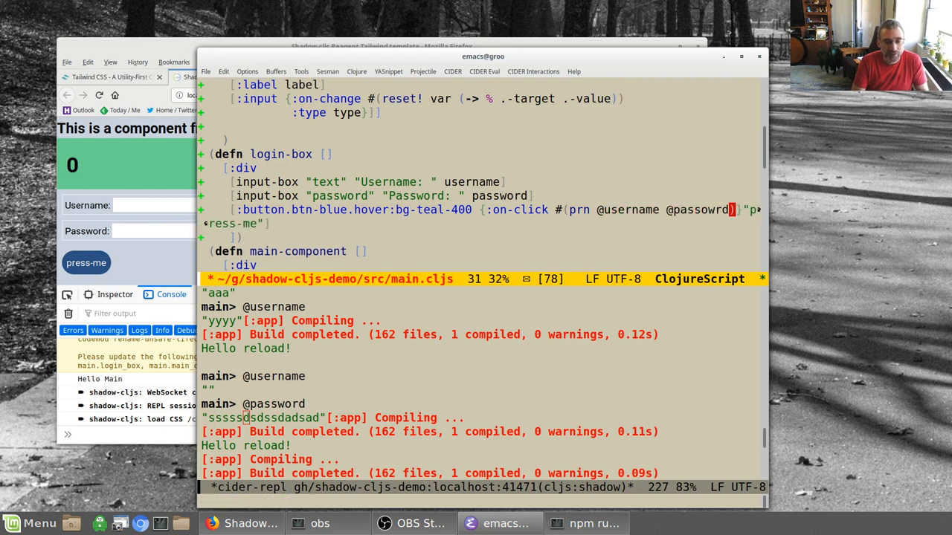
key("C-x C-s")
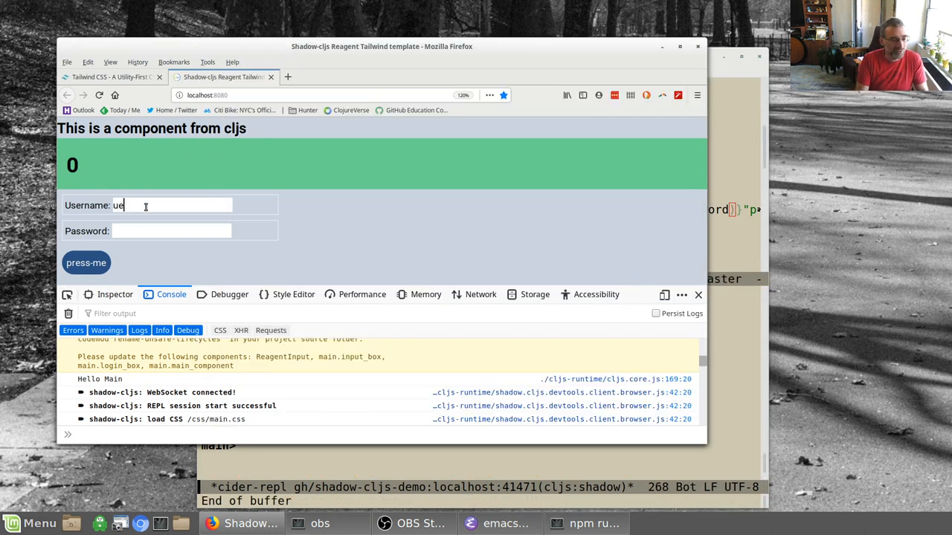
Step: Enter 'user' and a password in the login form and click press-me
type("ser")
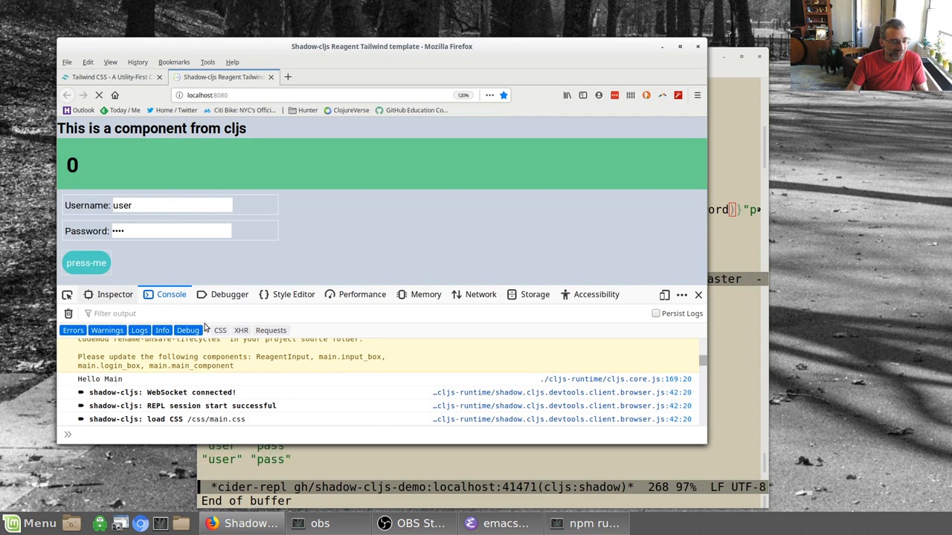
left_click(499, 523)
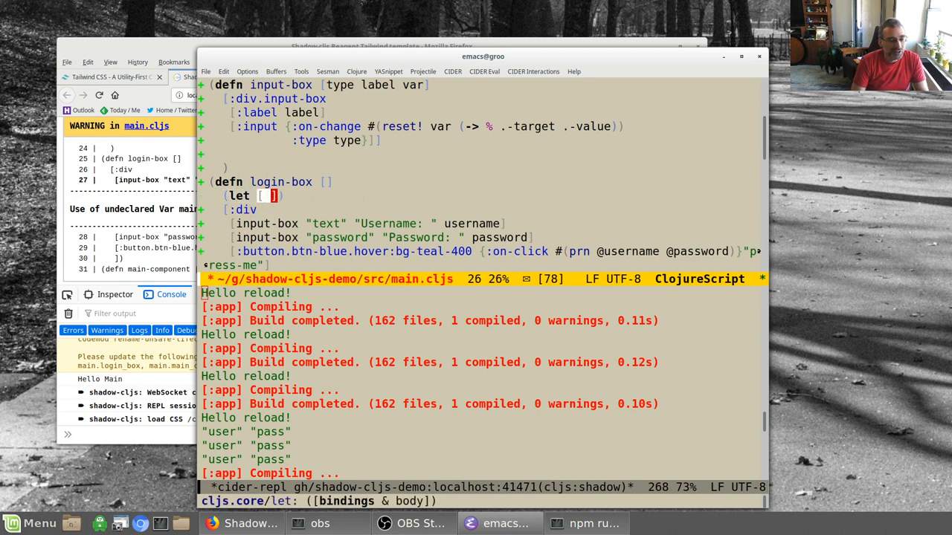
Step: Wrap login-box in a let binding username and password to (r/atom "") and save
type("userame")
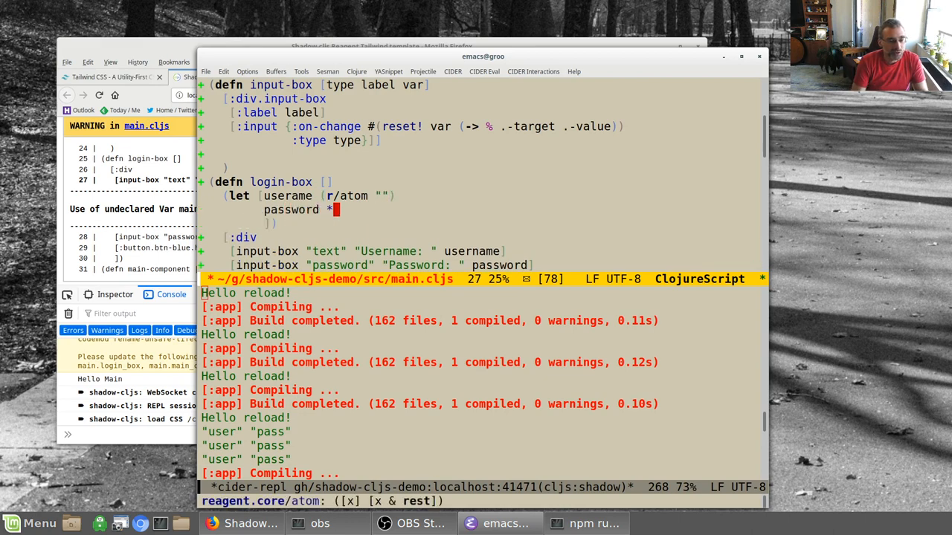
type("(r/atom \"")
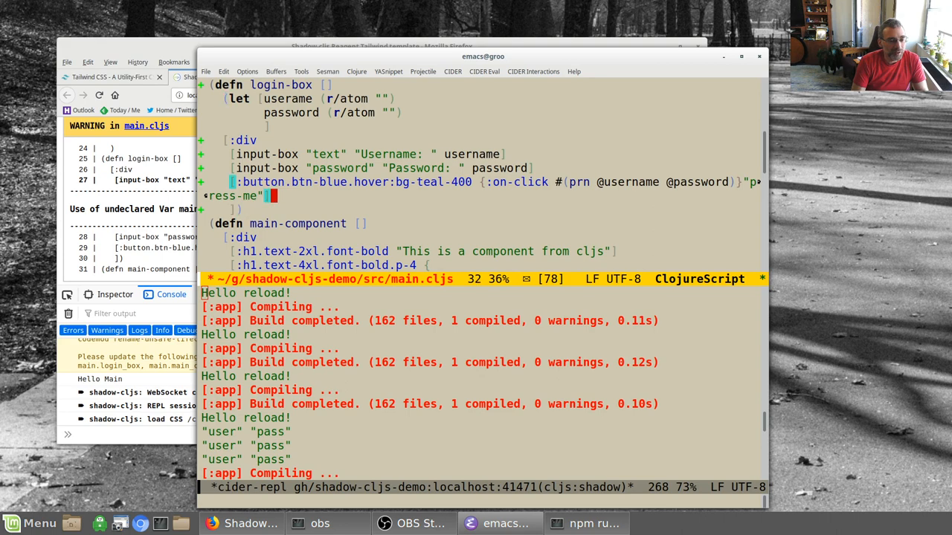
key("C-x C-s")
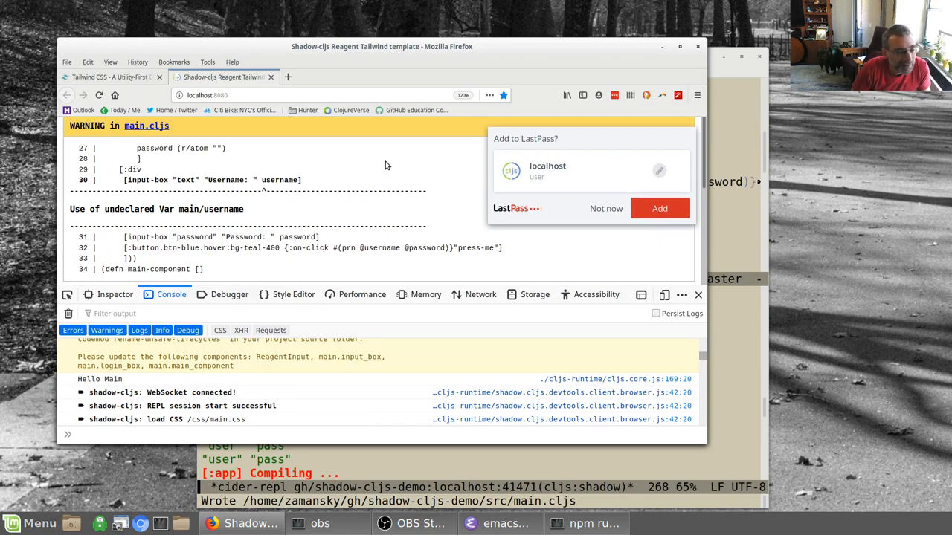
left_click(499, 524)
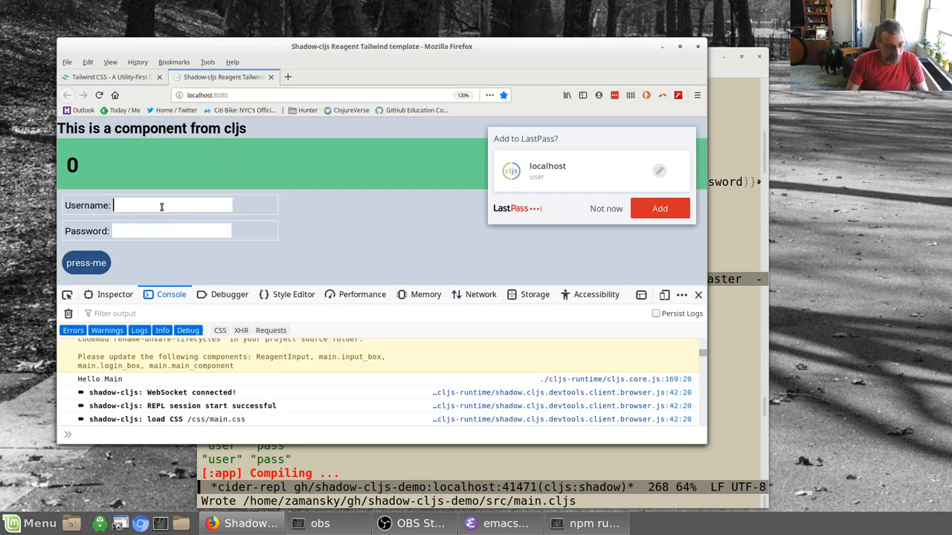
type("I am thje")
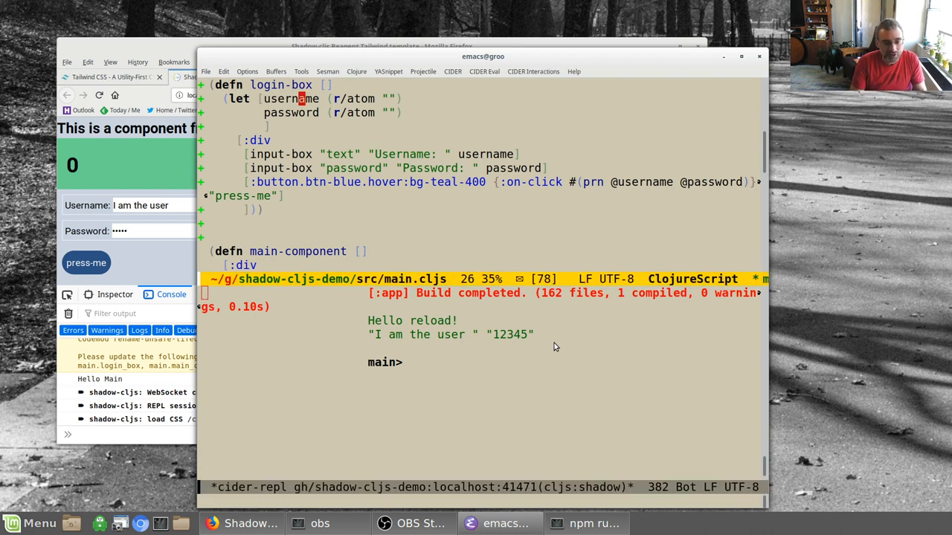
left_click(313, 167)
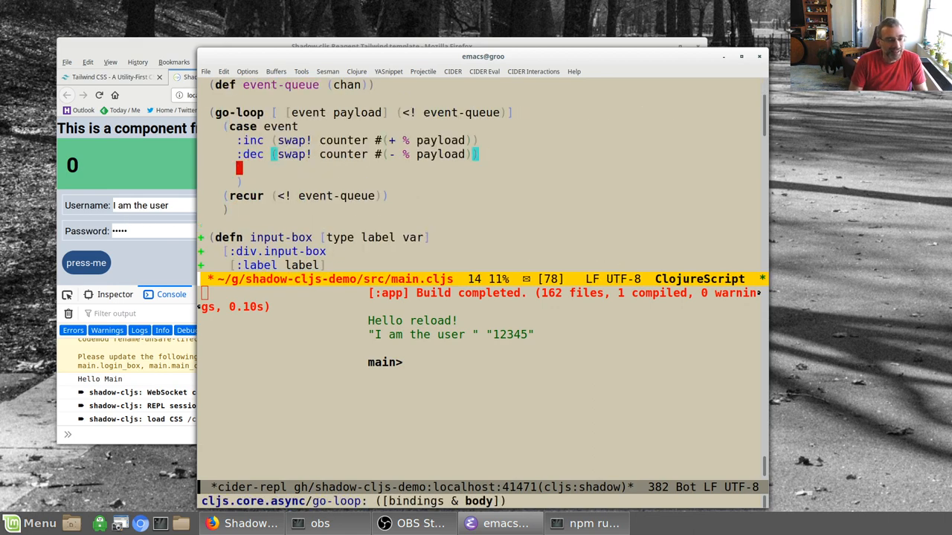
type(":login")
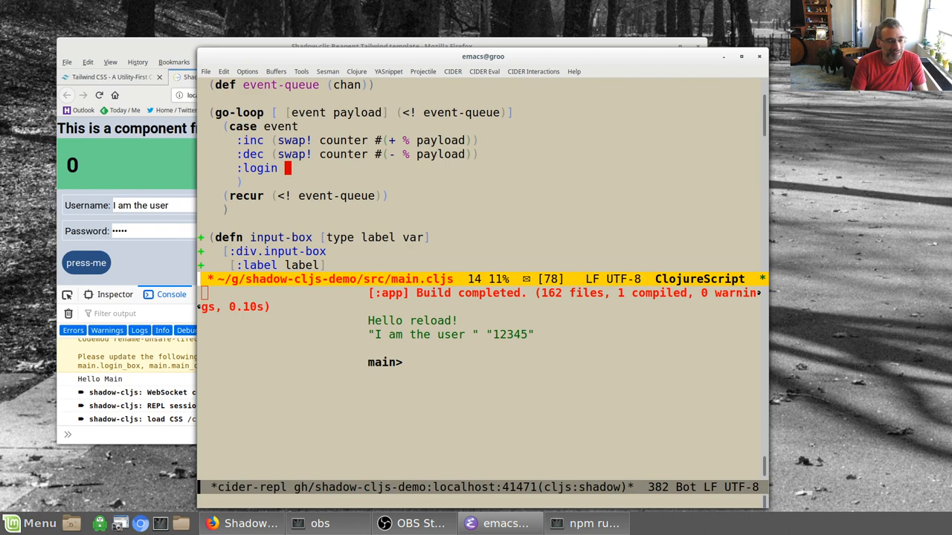
type("#")
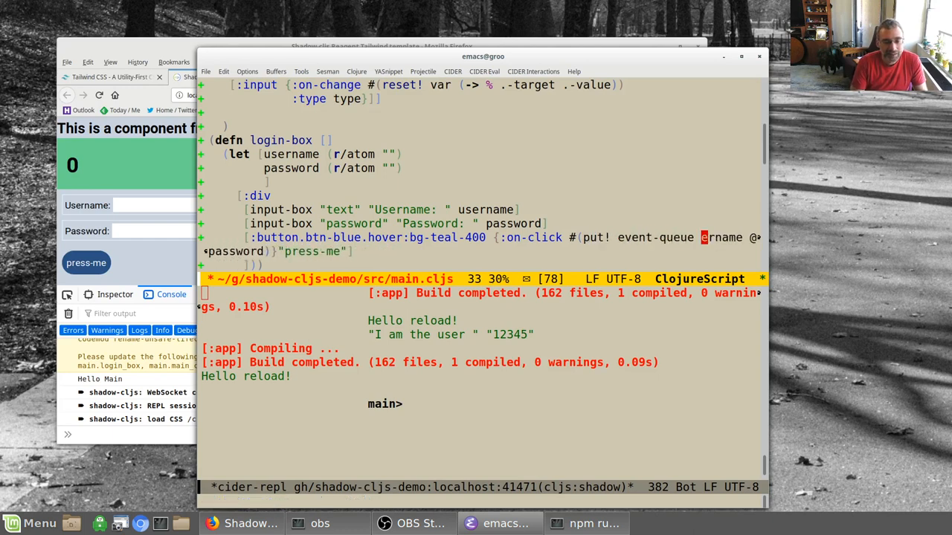
type("rd")
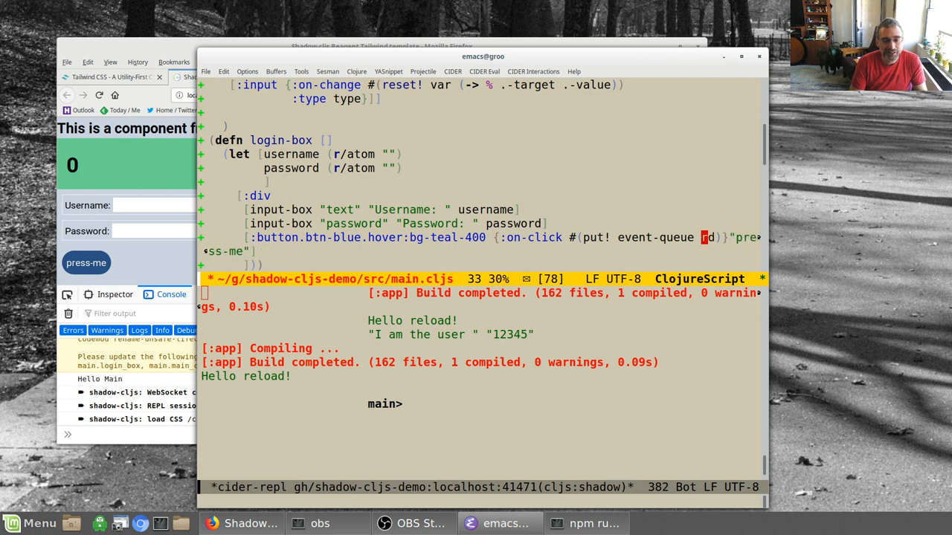
type("[]")
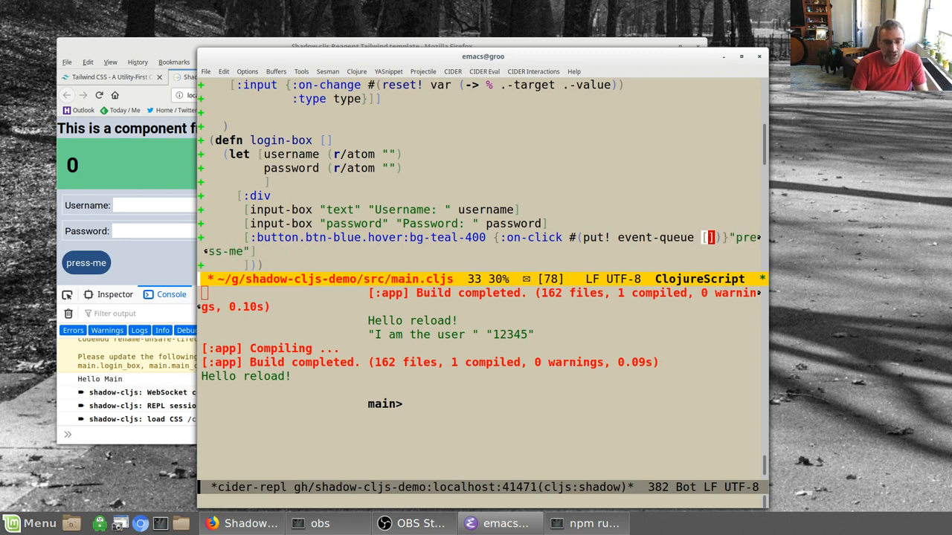
type(":")
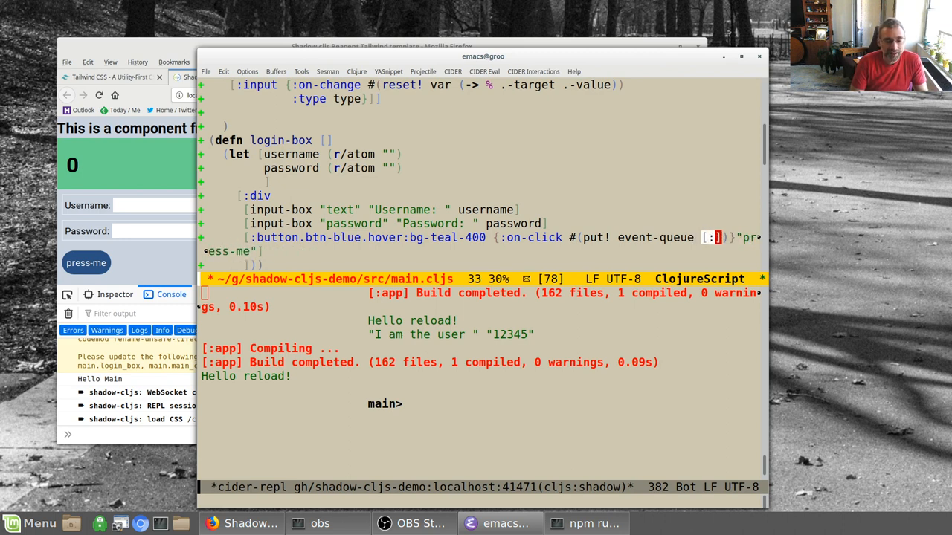
type(":login [")
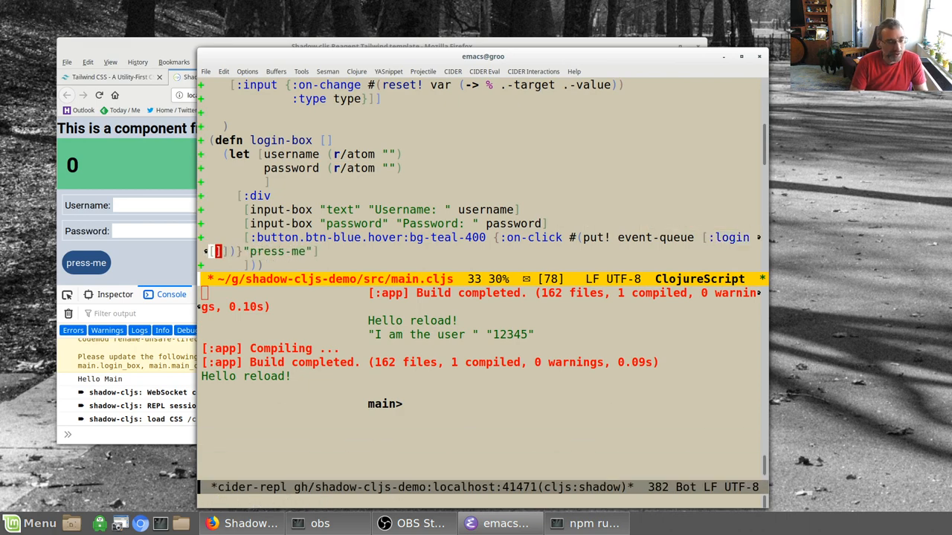
type("@")
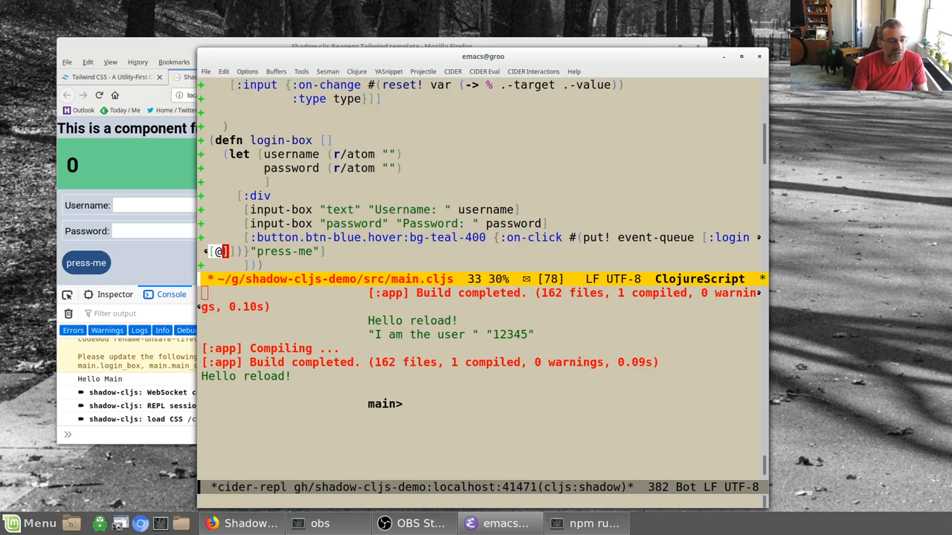
type("username @pas")
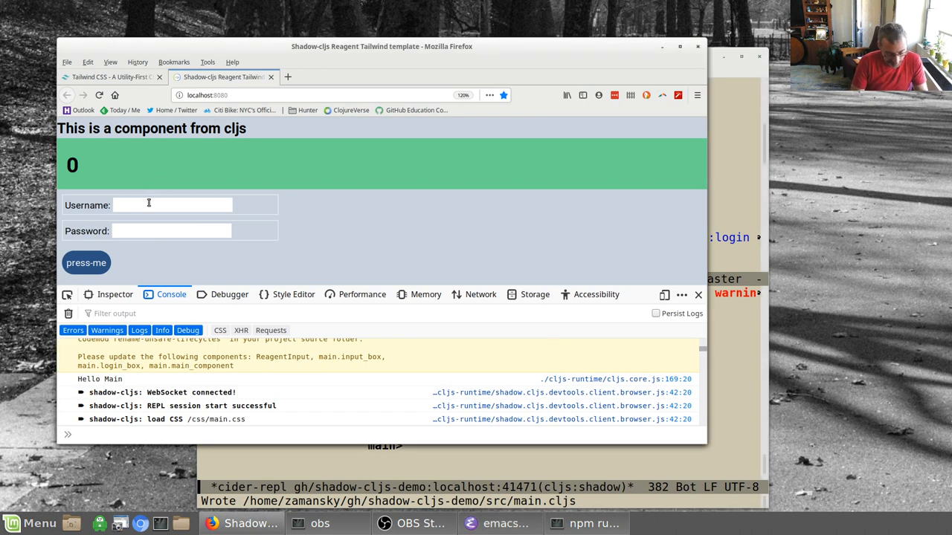
Step: Type 'President Scroob' as the username and a password into the form
type("President Scroob")
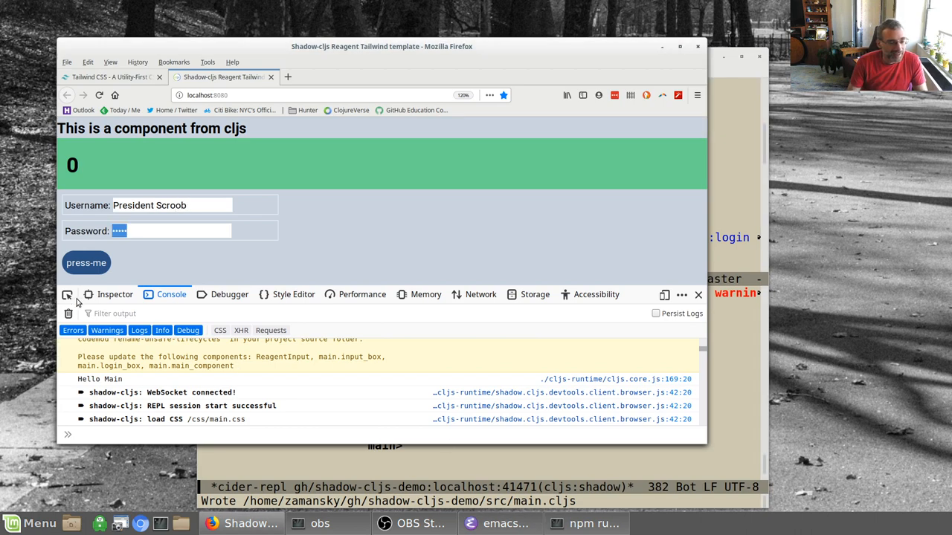
left_click(499, 523)
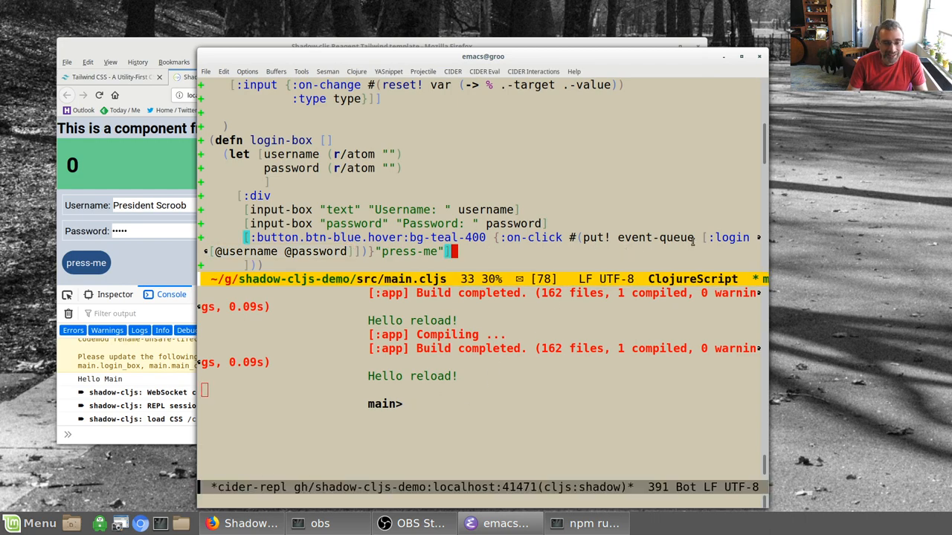
mouse_move(543, 257)
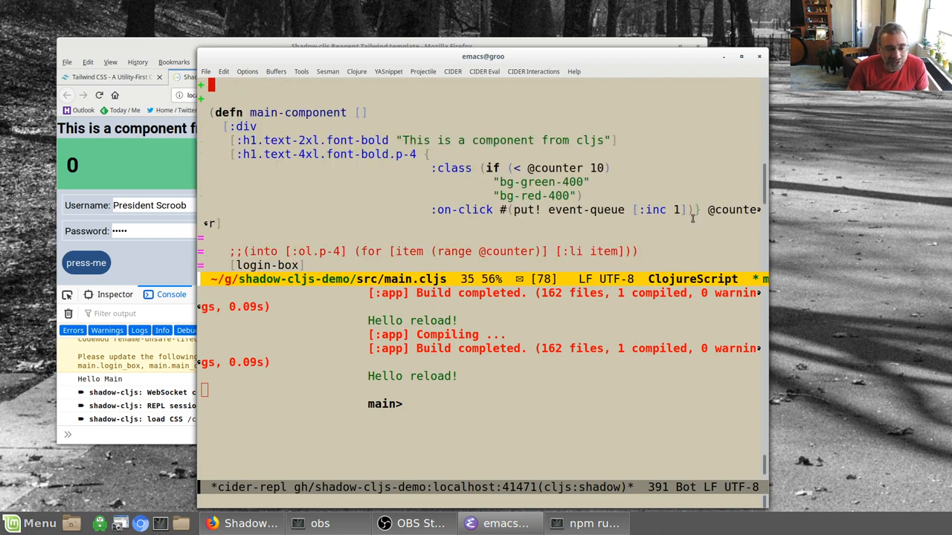
Step: Move {:on-click ...} onto a new line under :button.btn-blue.hover:bg-teal-400 and save
scroll("down", 3)
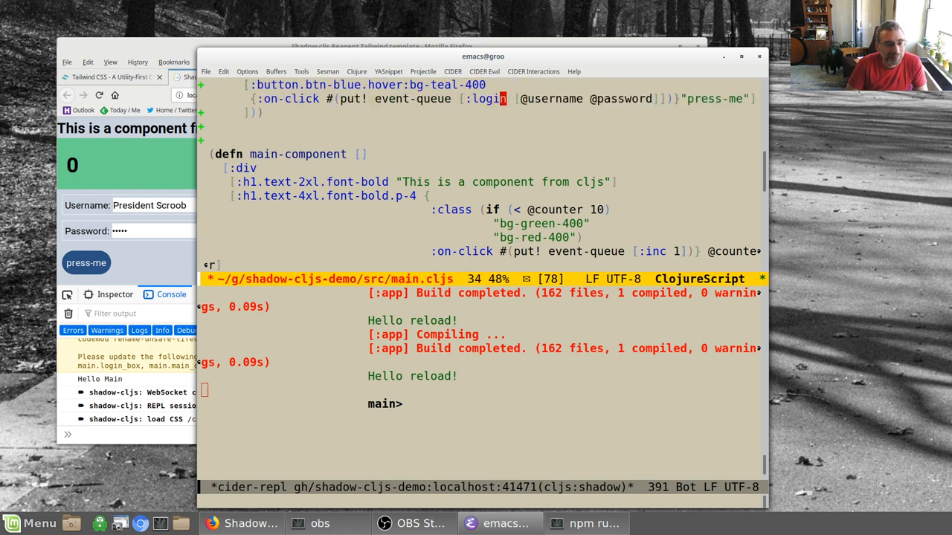
left_click(544, 98)
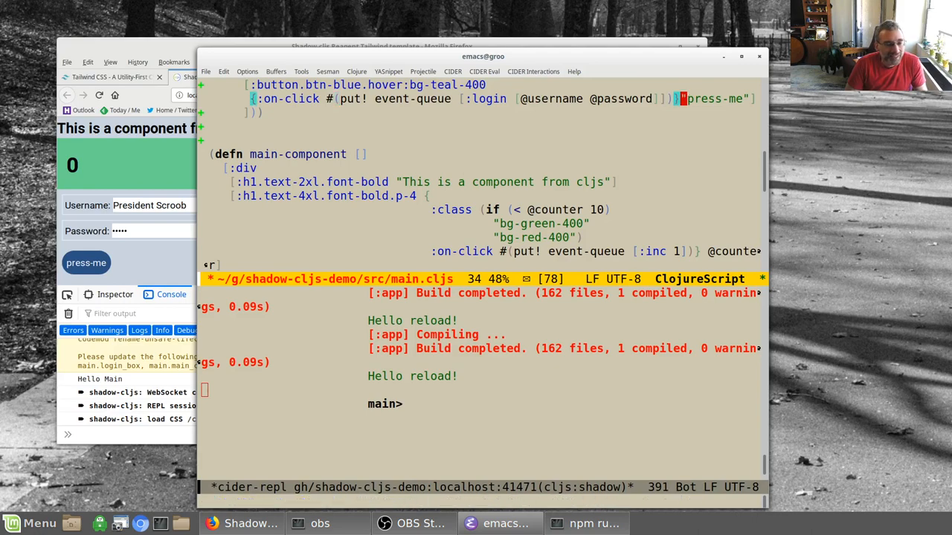
key("C-x C-s")
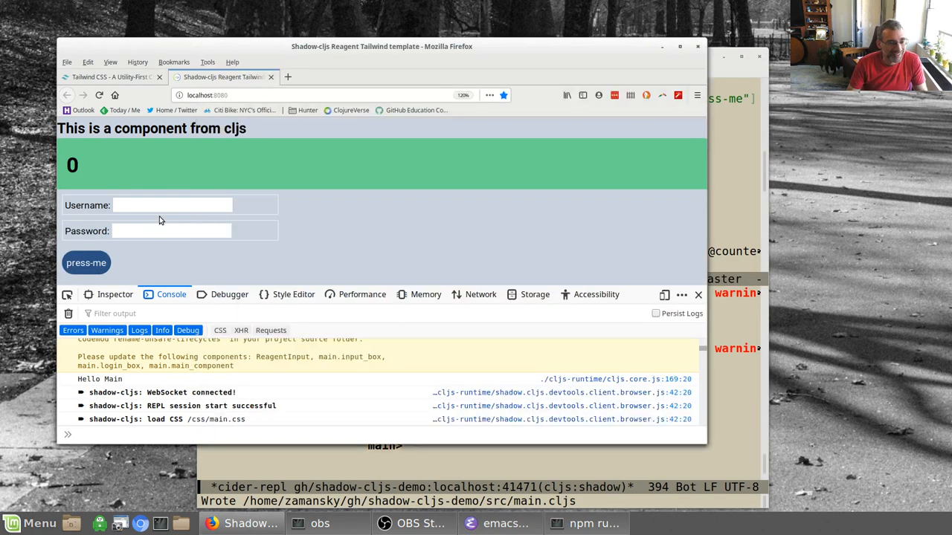
Step: Refill the form with President Scroob and a password, then click press-me
type("President Skroob")
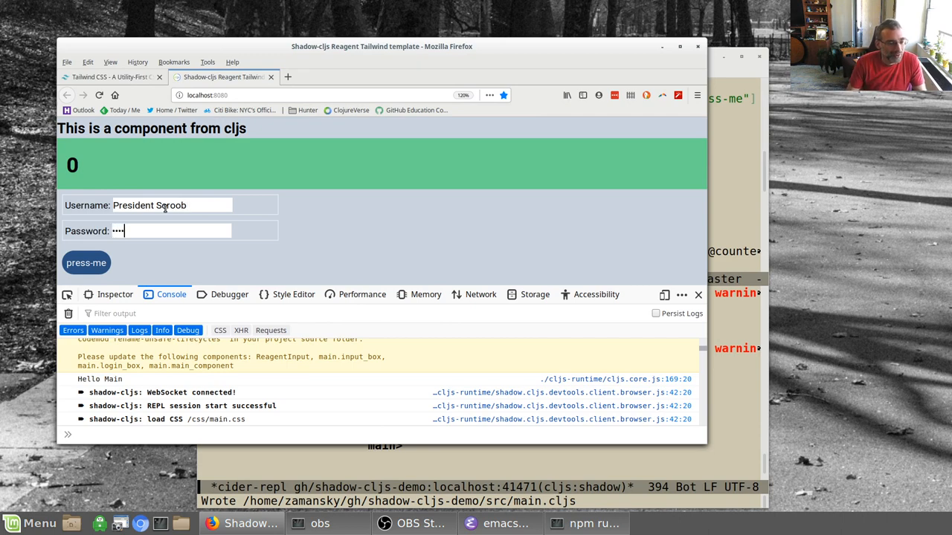
left_click(496, 524)
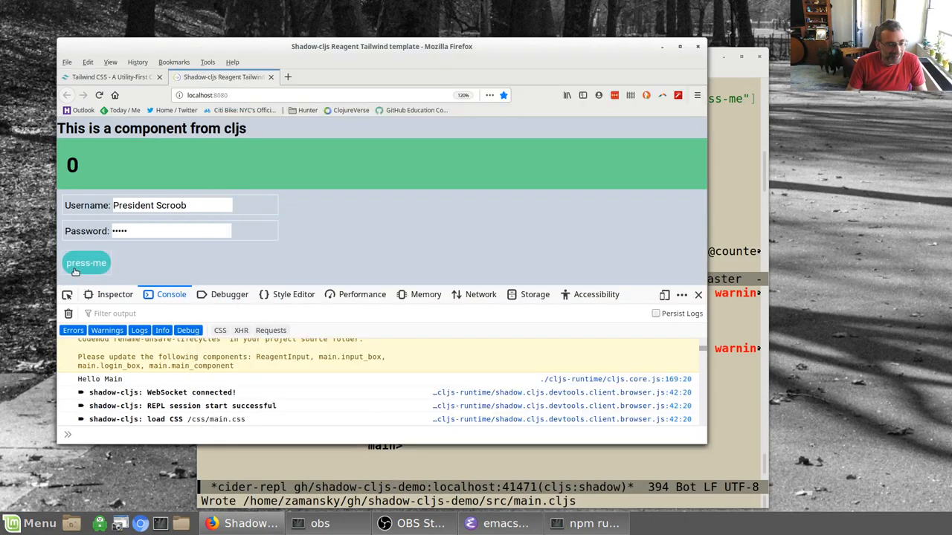
left_click(500, 523)
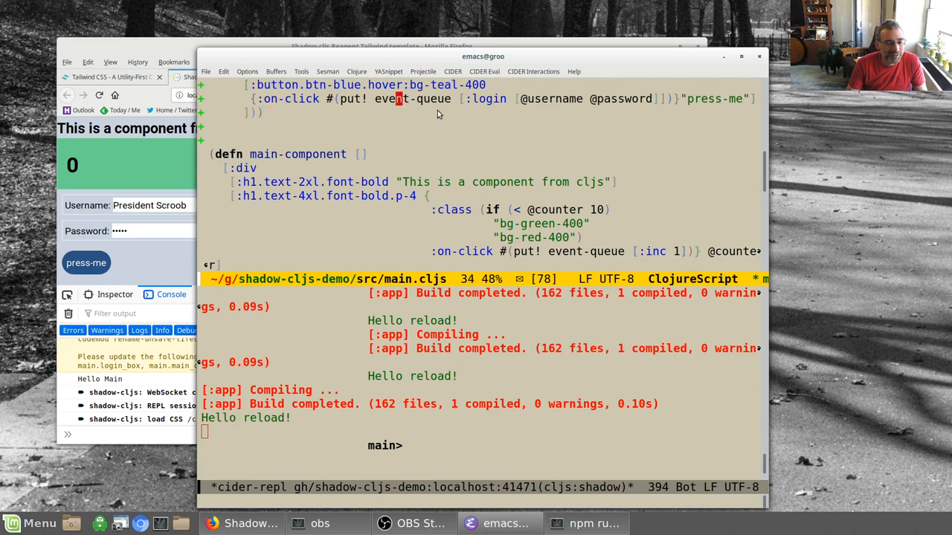
mouse_move(430, 124)
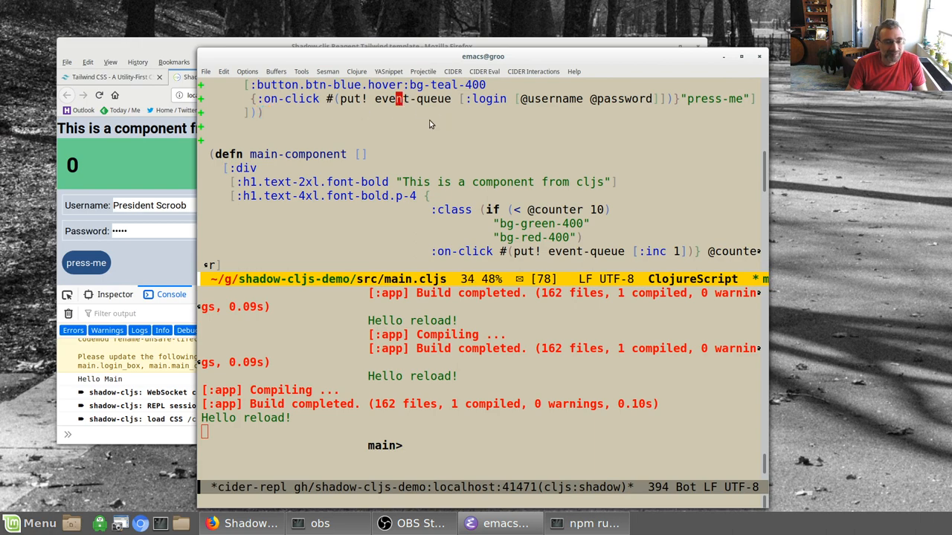
mouse_move(531, 148)
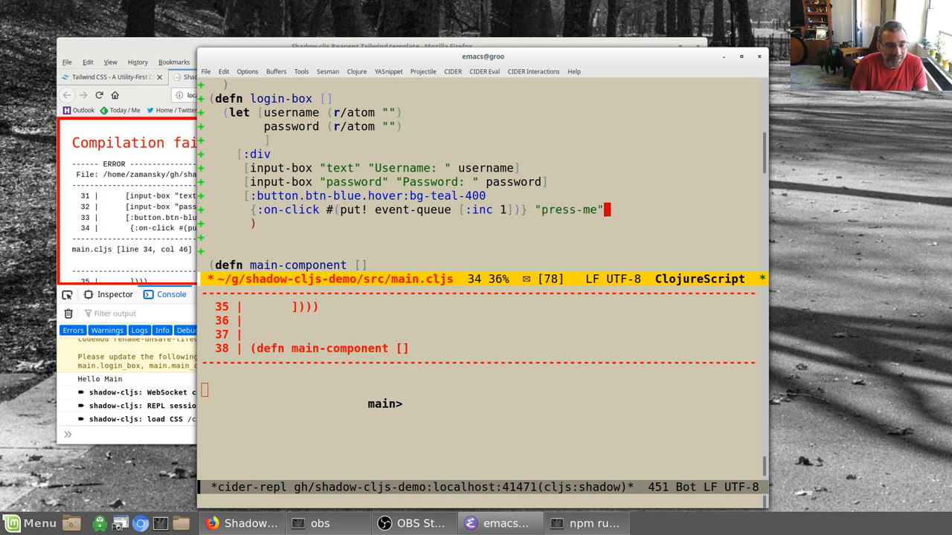
Step: Insert [] into the click handler's :login event vector, making it [:login [] 1]
type("[]")
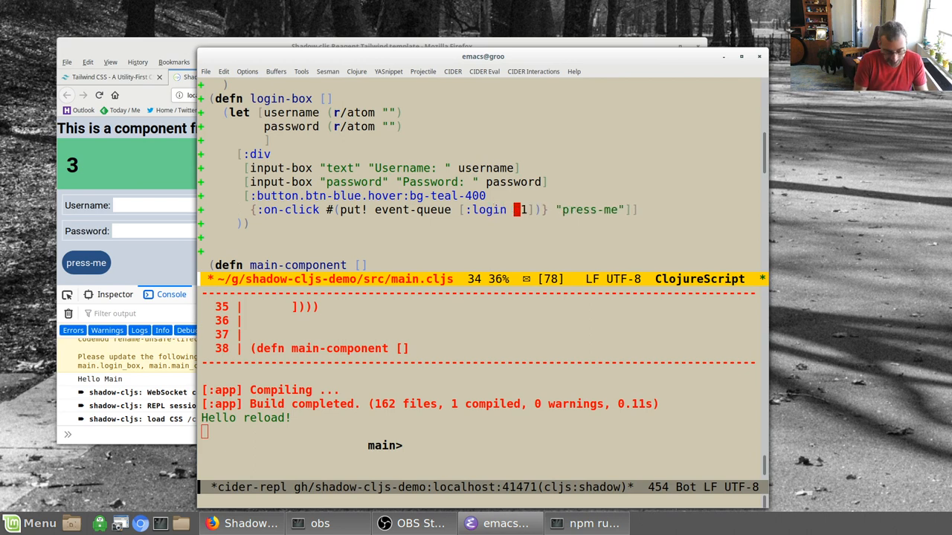
type("@]")
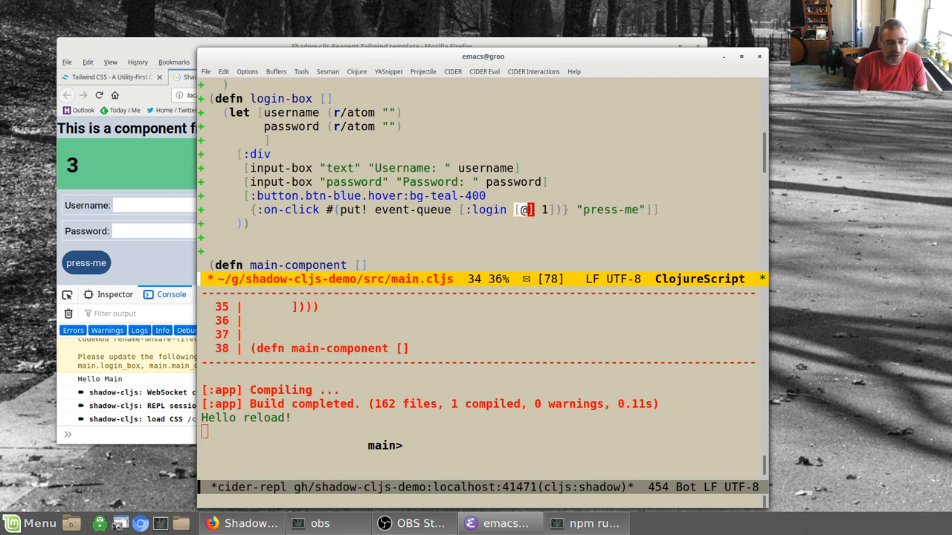
type("usernam")
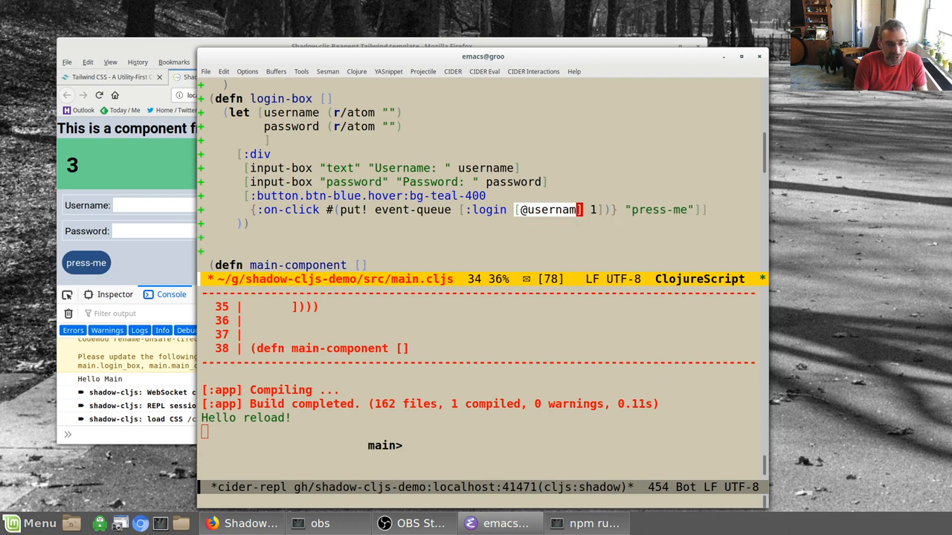
type("@passwrod")
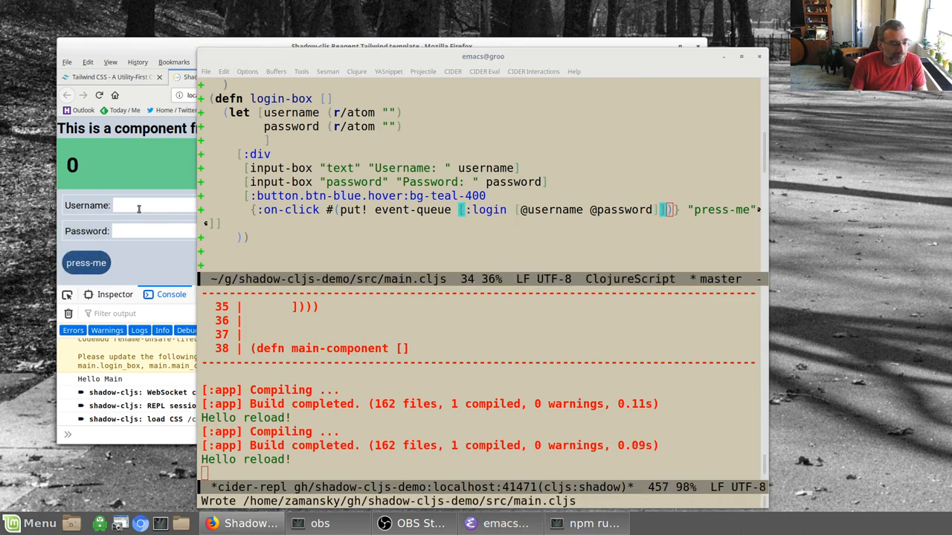
type("President")
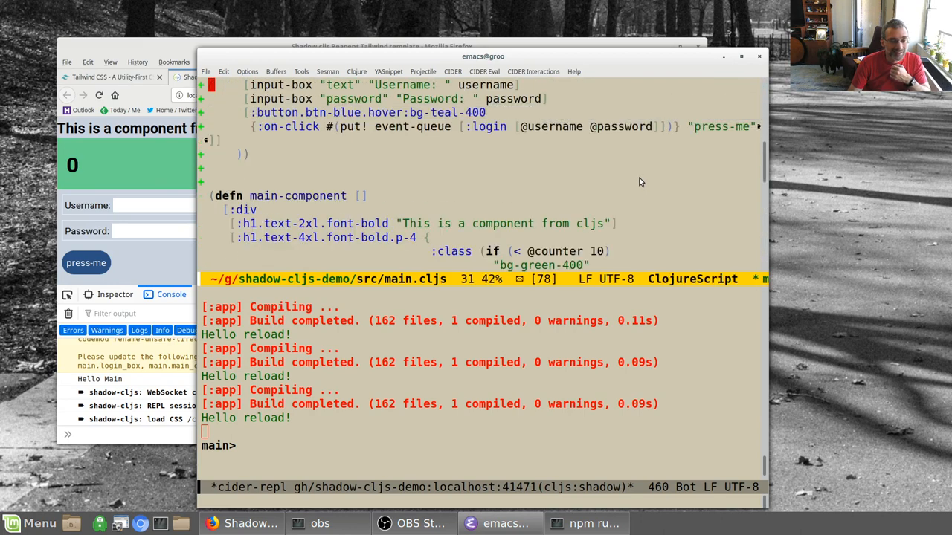
mouse_move(498, 130)
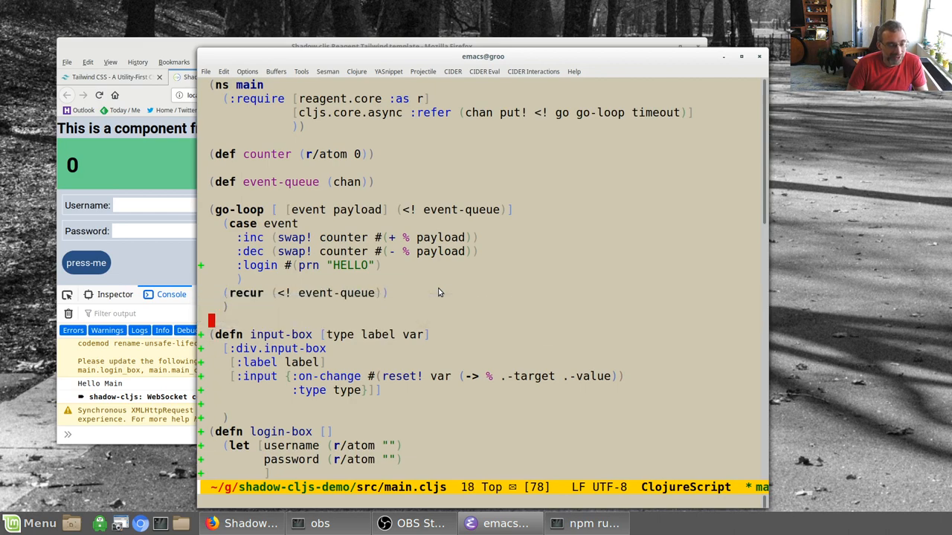
Step: Scroll down main.cljs to the go-loop case for the :login HELLO branch
scroll("down", 3)
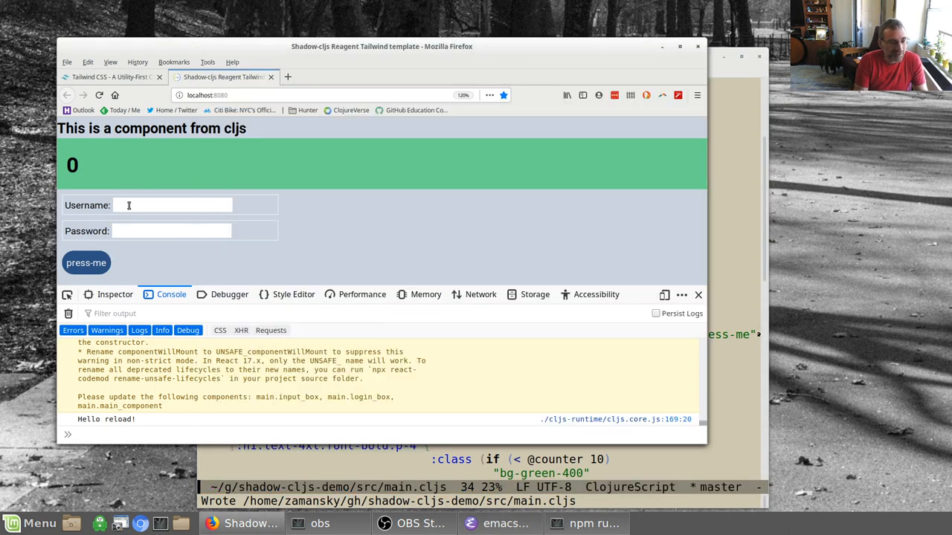
Step: Enter username President Scroob and a password, then submit with press-me
type("President Scroob")
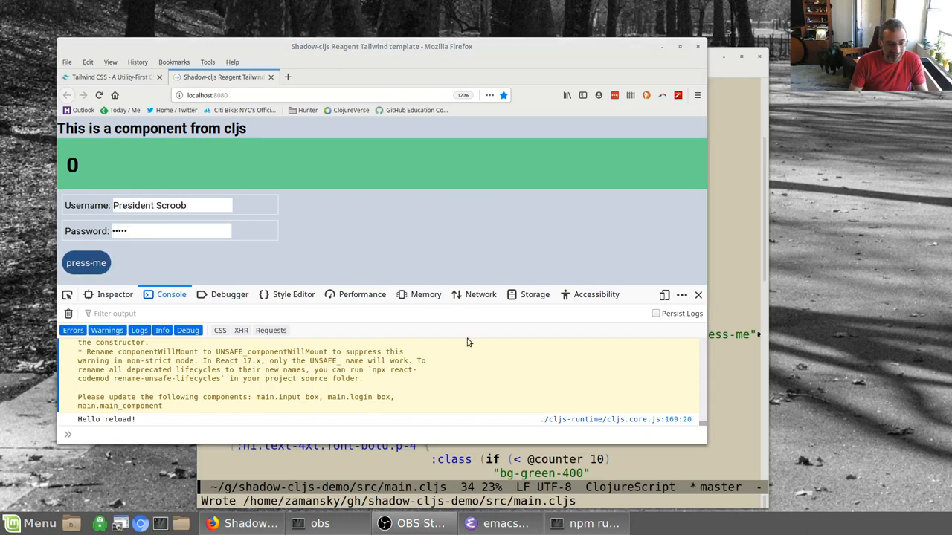
left_click(502, 524)
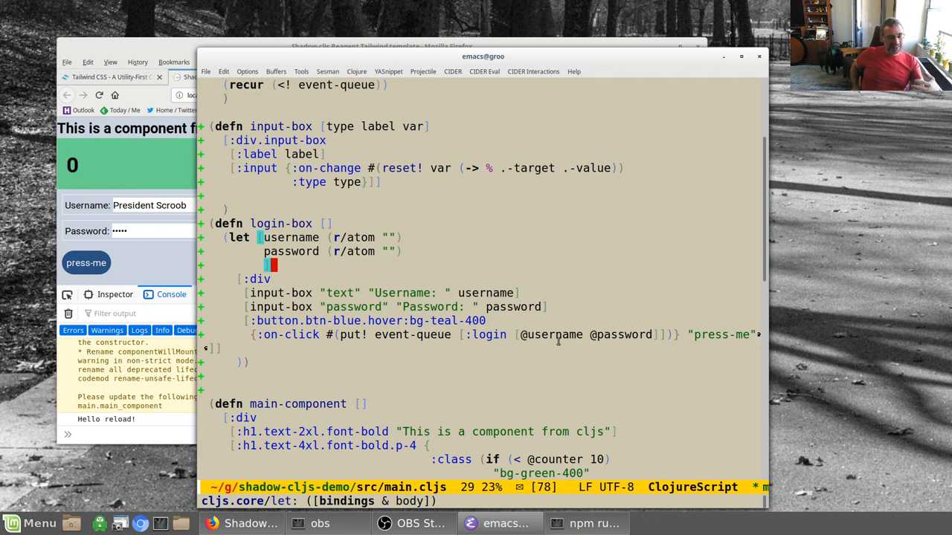
mouse_move(409, 358)
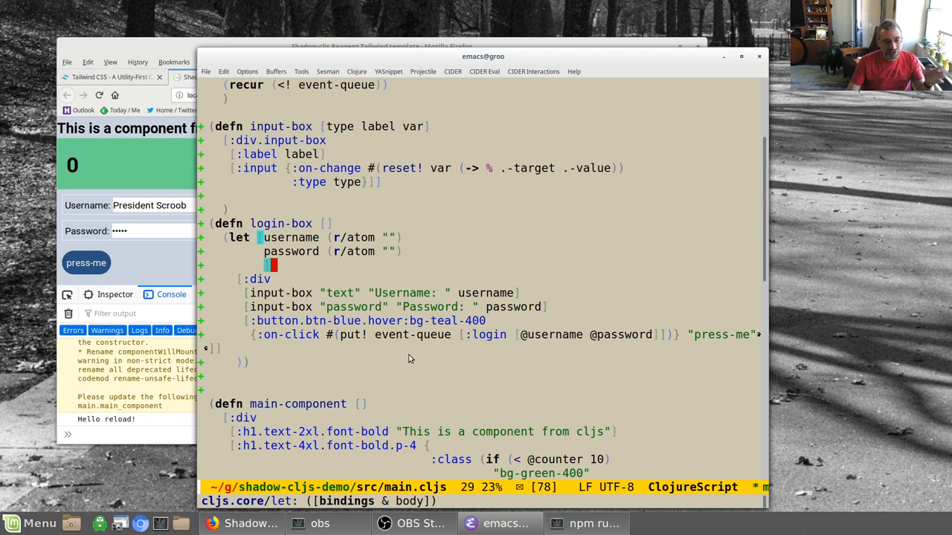
mouse_move(593, 353)
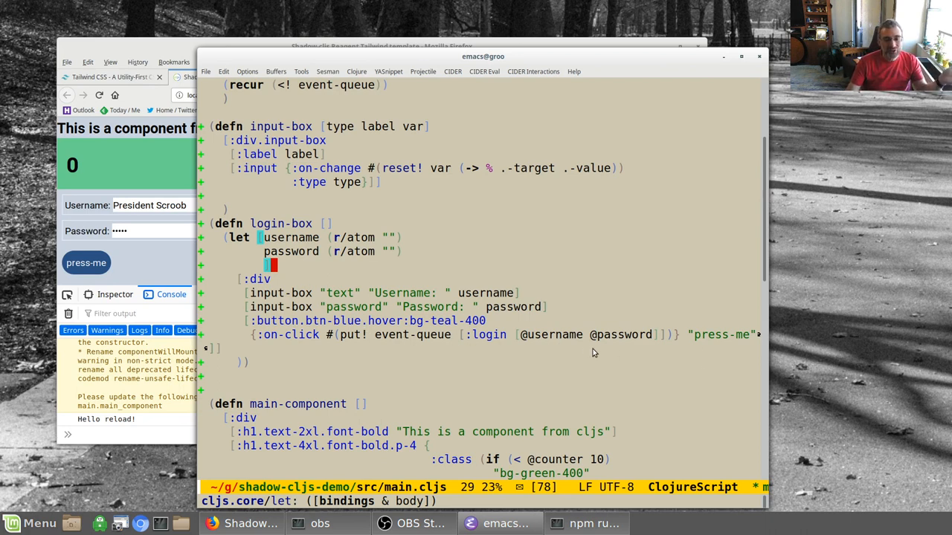
mouse_move(494, 334)
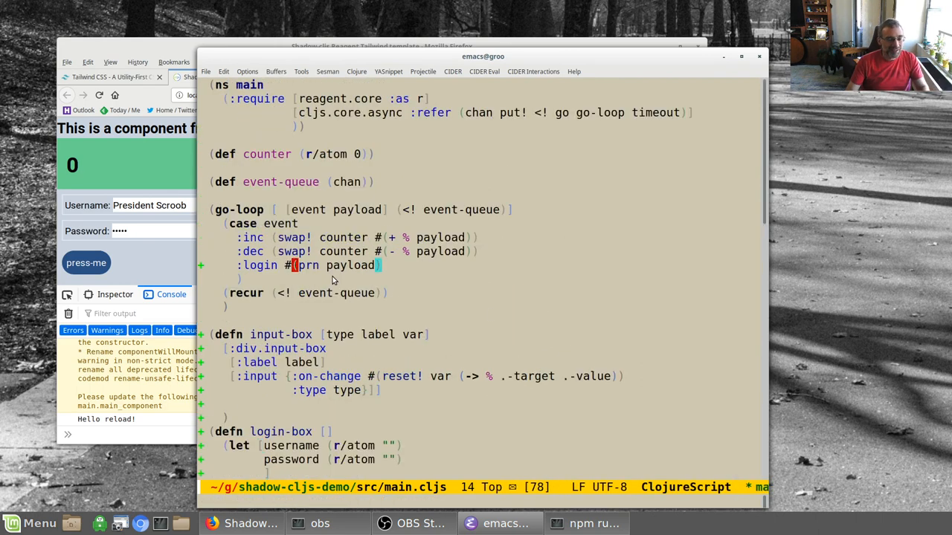
Step: Delete the # reader macro so the :login branch calls (prn payload) directly
key("BackSpace")
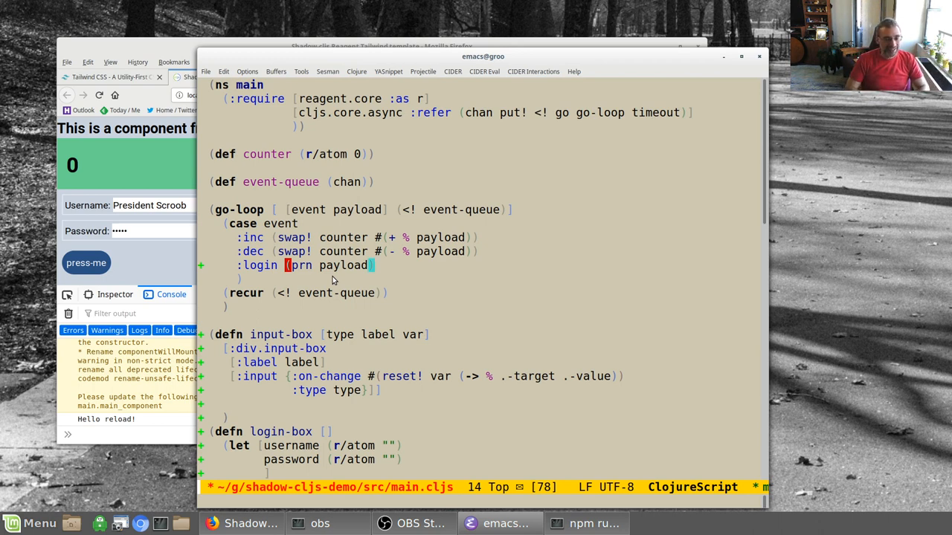
mouse_move(305, 320)
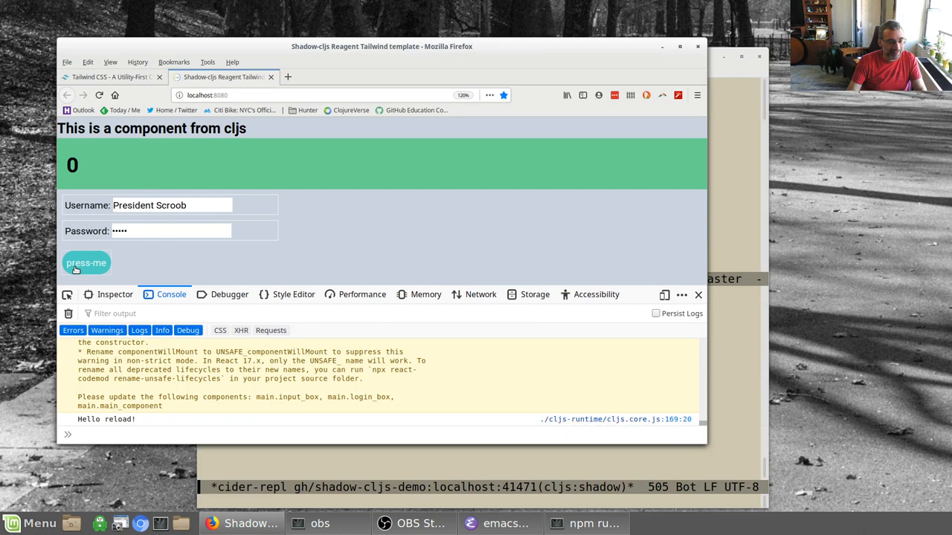
Step: Enter the username 'President Scroob' in the login form's username field
left_click(499, 523)
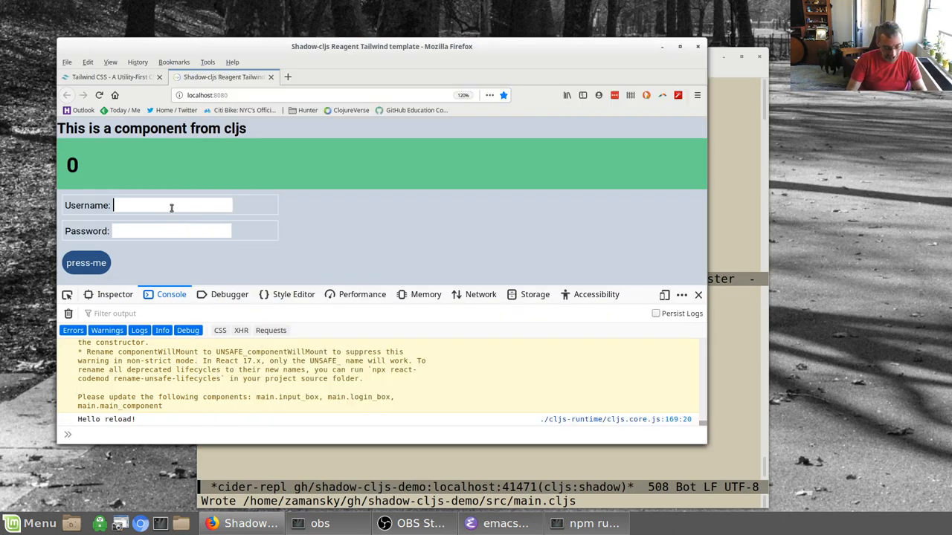
type("President Scroob")
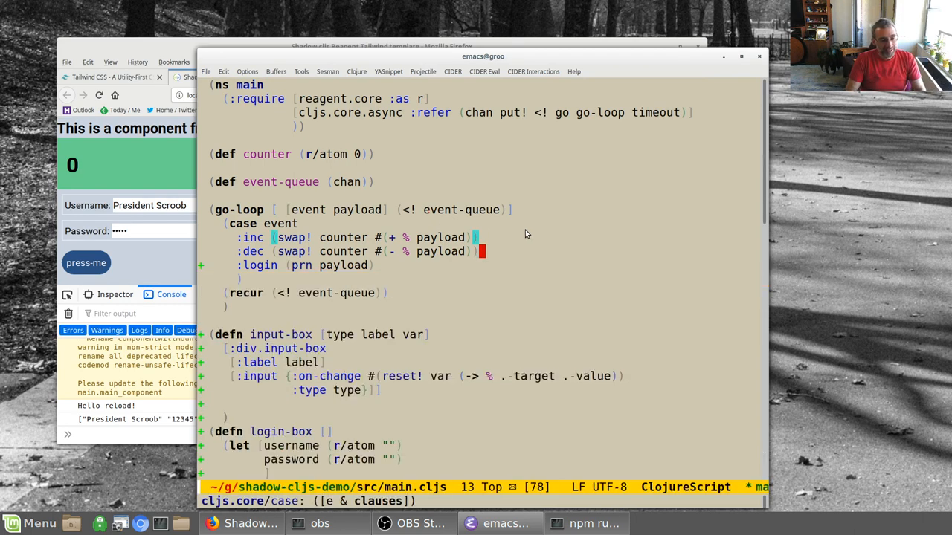
scroll("down", 3)
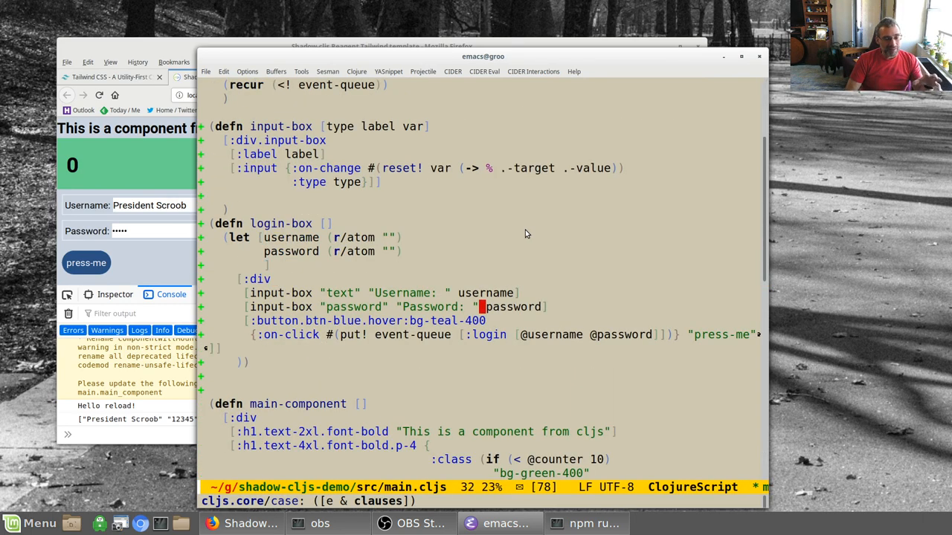
scroll("down", 3)
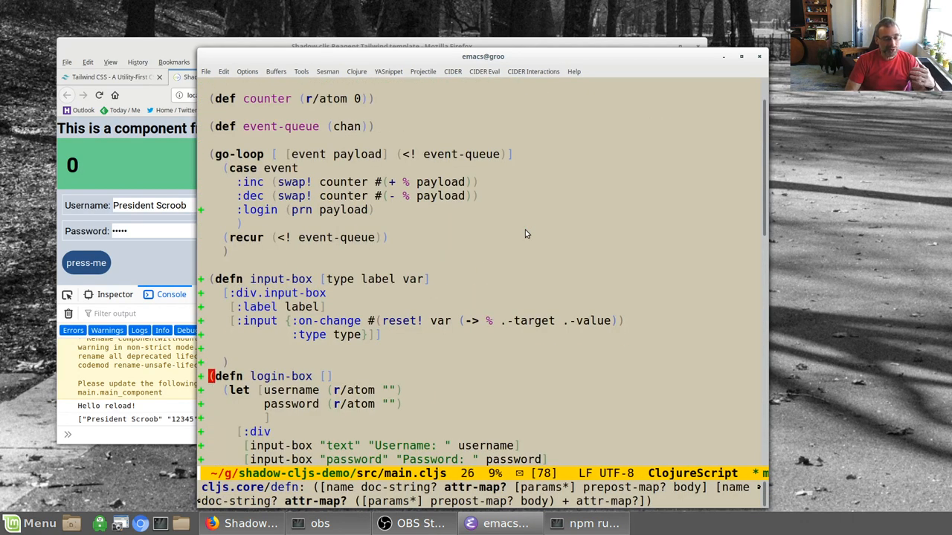
scroll("down", 3)
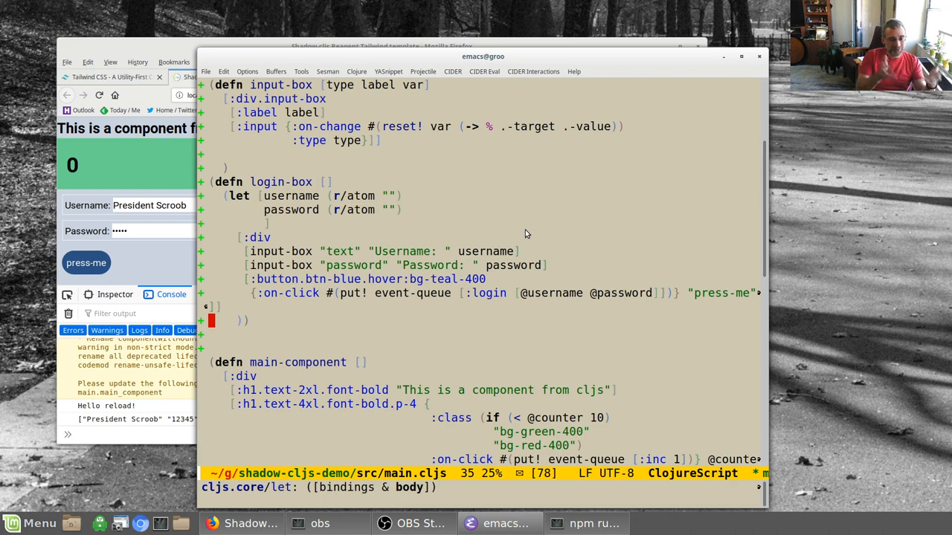
scroll("down", 3)
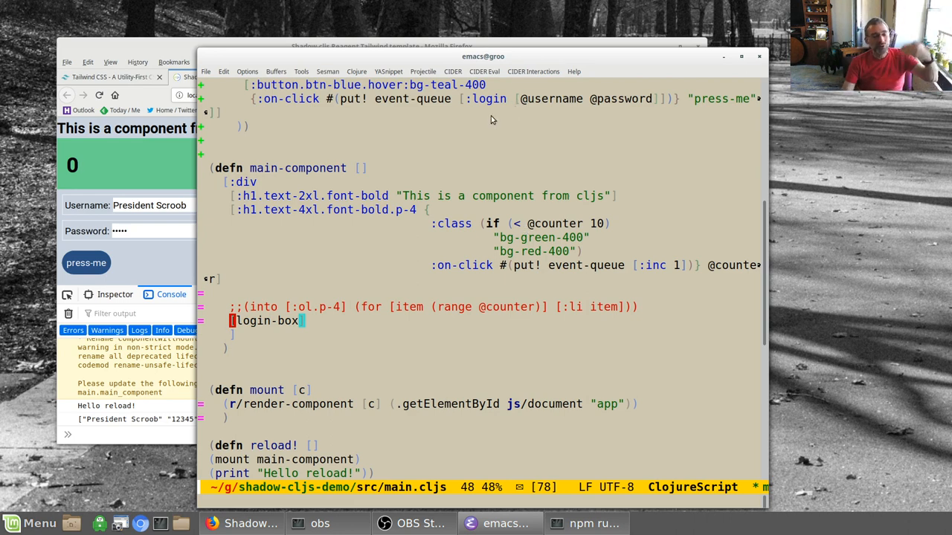
mouse_move(517, 116)
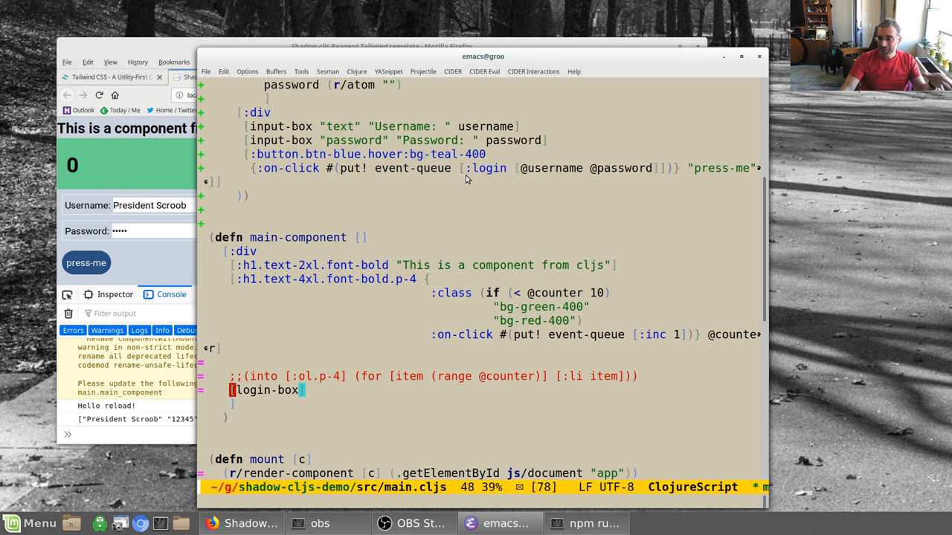
mouse_move(487, 197)
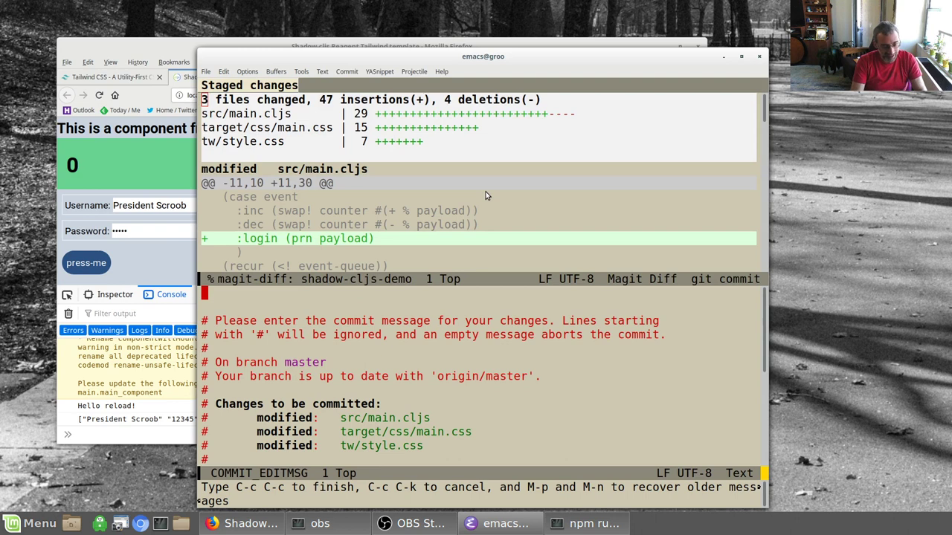
Step: Type the commit message 'Finished demoing factoring out comp'
type("F")
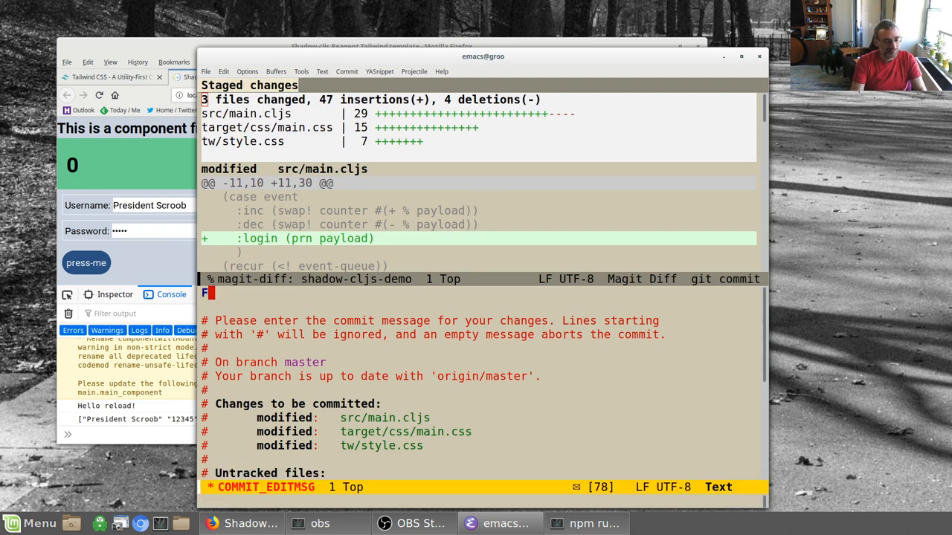
type("inished demoing")
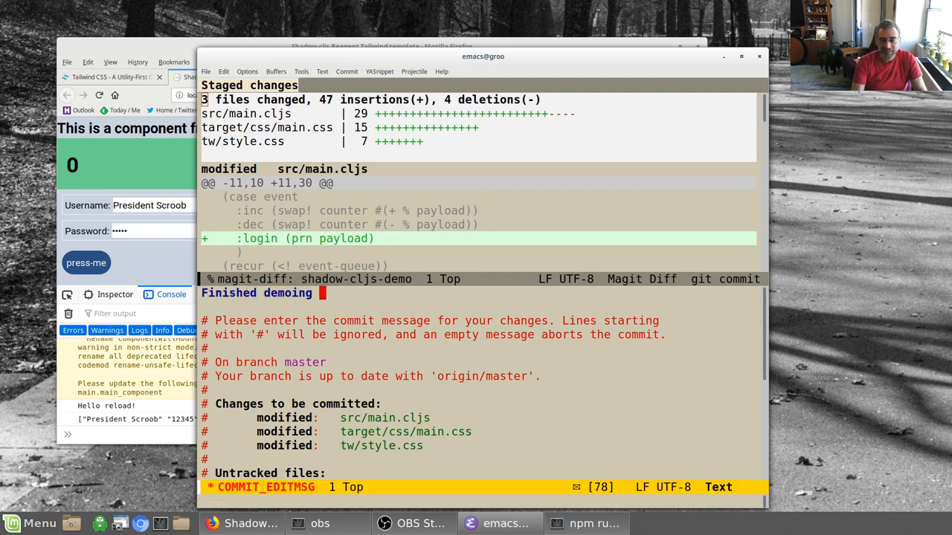
type("factoring out comp")
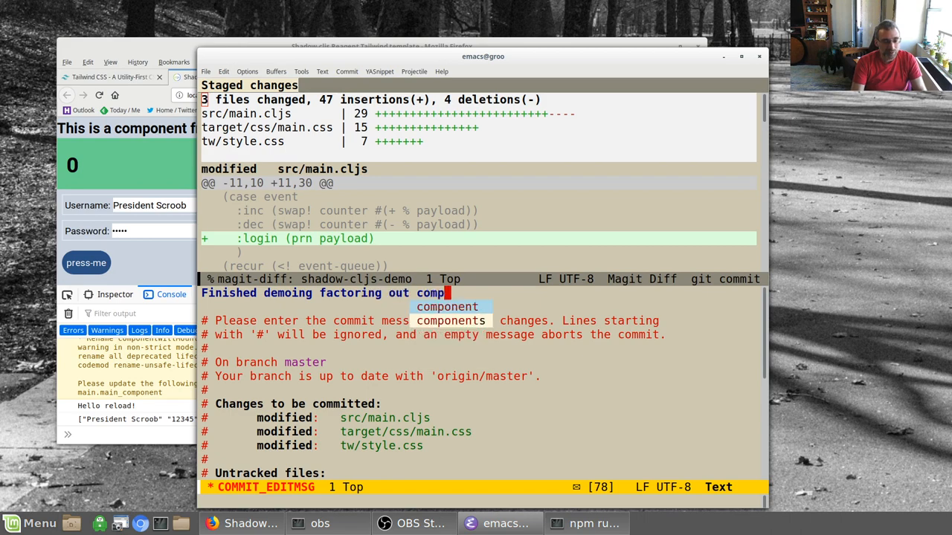